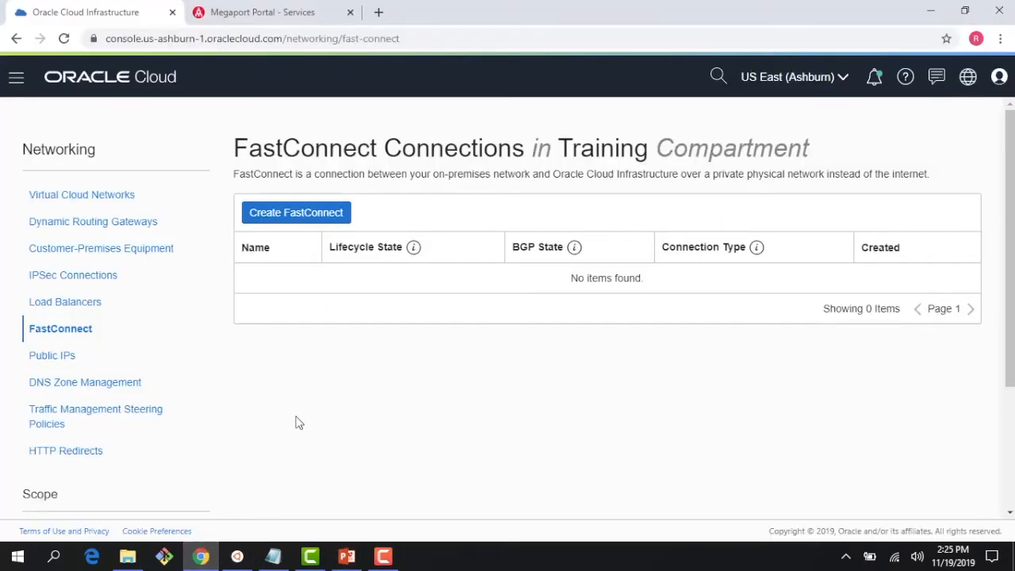
pyautogui.moveTo(292, 385)
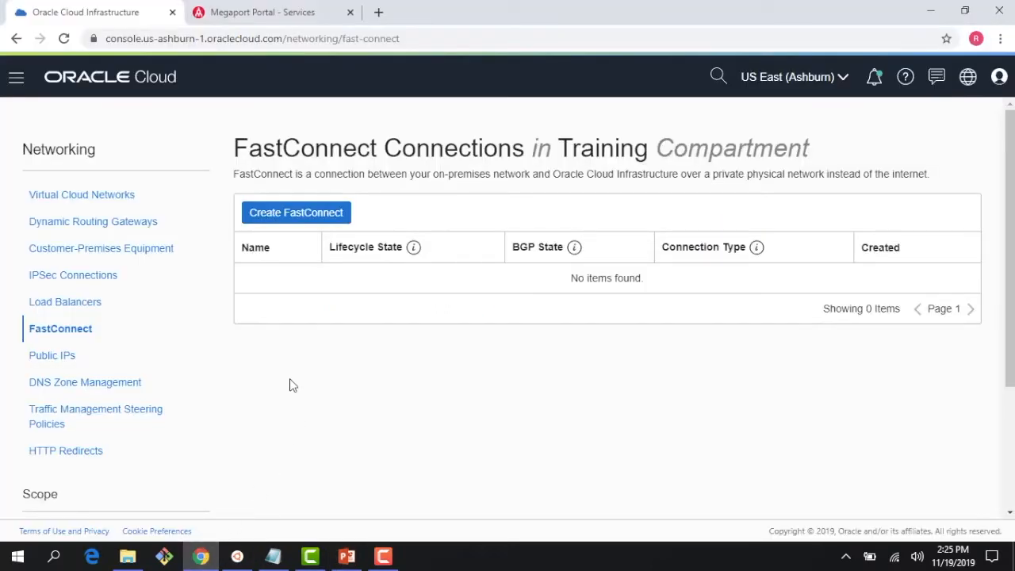
pyautogui.moveTo(15, 76)
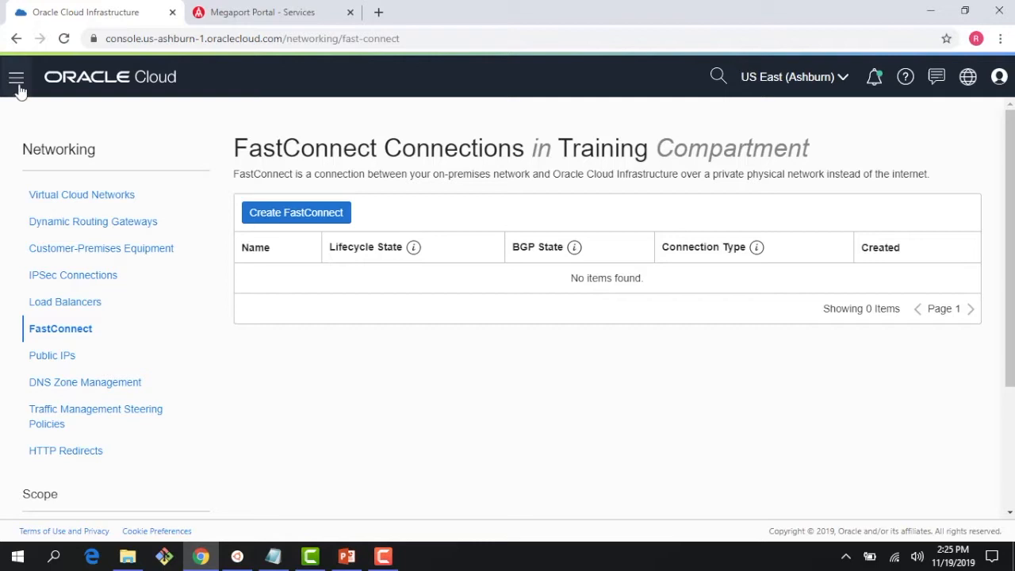
# Step: From the Networking services, start the Create FastConnect connection wizard
pyautogui.click(16, 76)
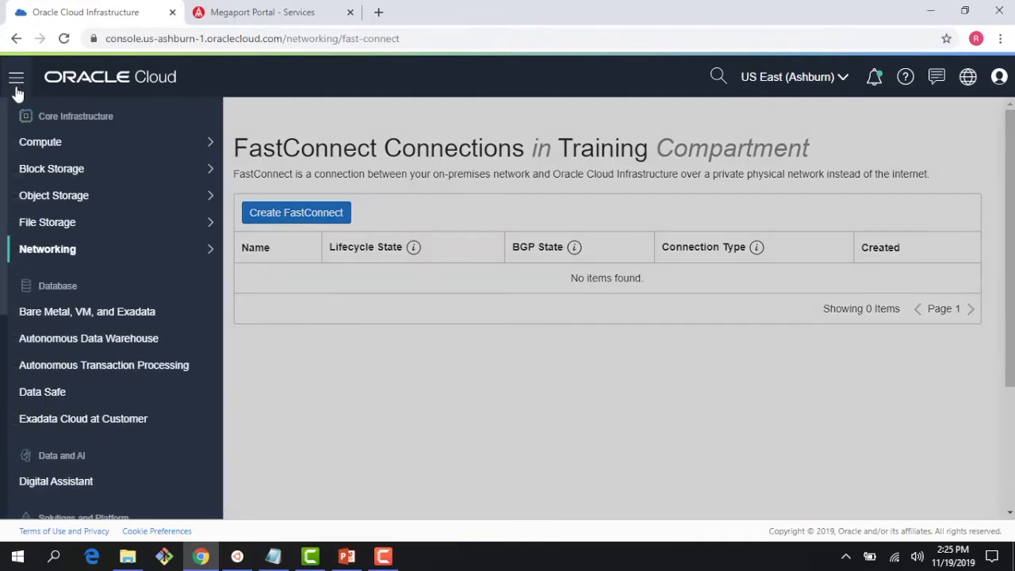
pyautogui.click(39, 141)
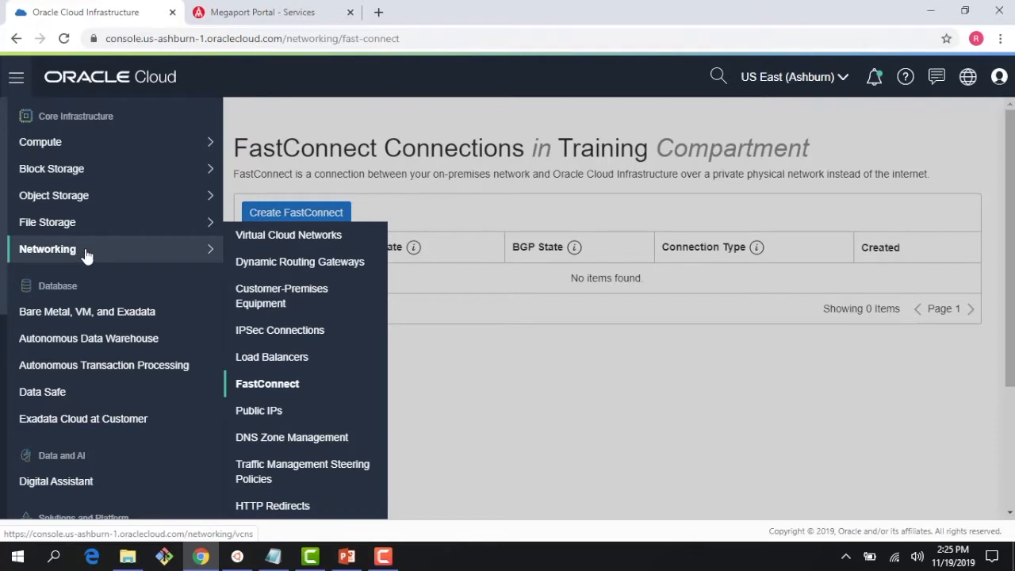
pyautogui.moveTo(211, 251)
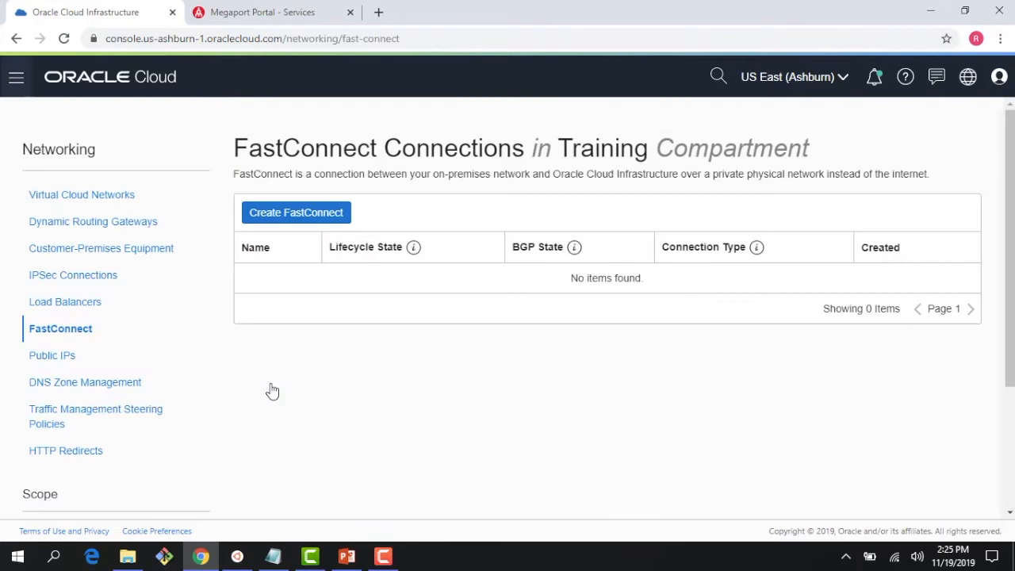
pyautogui.moveTo(302, 219)
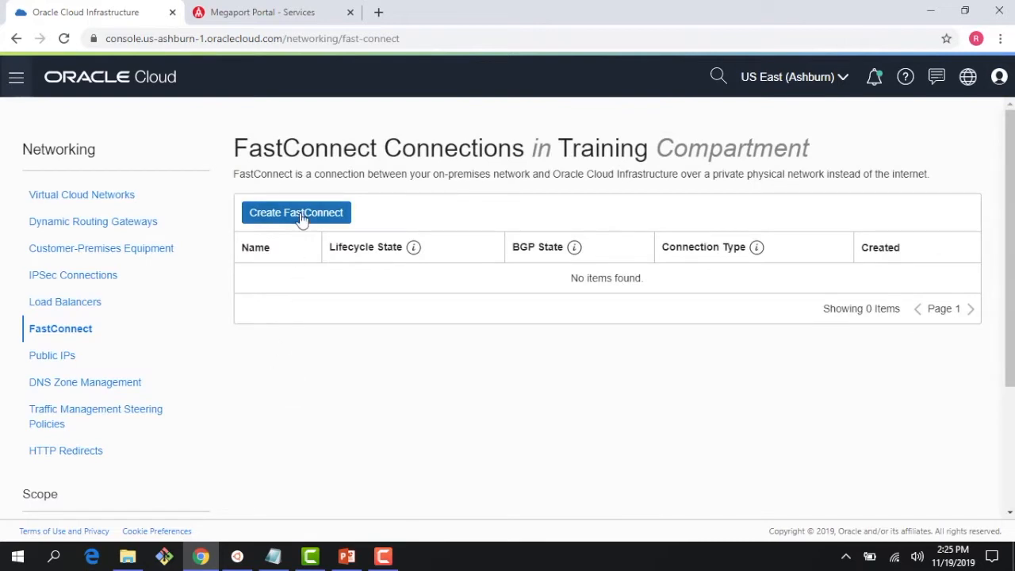
pyautogui.moveTo(298, 228)
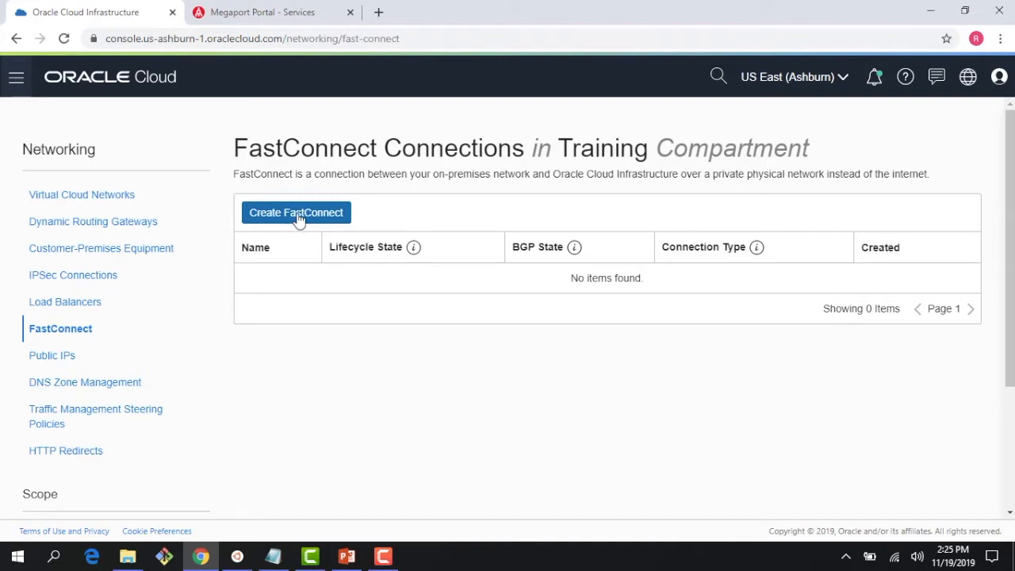
pyautogui.click(295, 212)
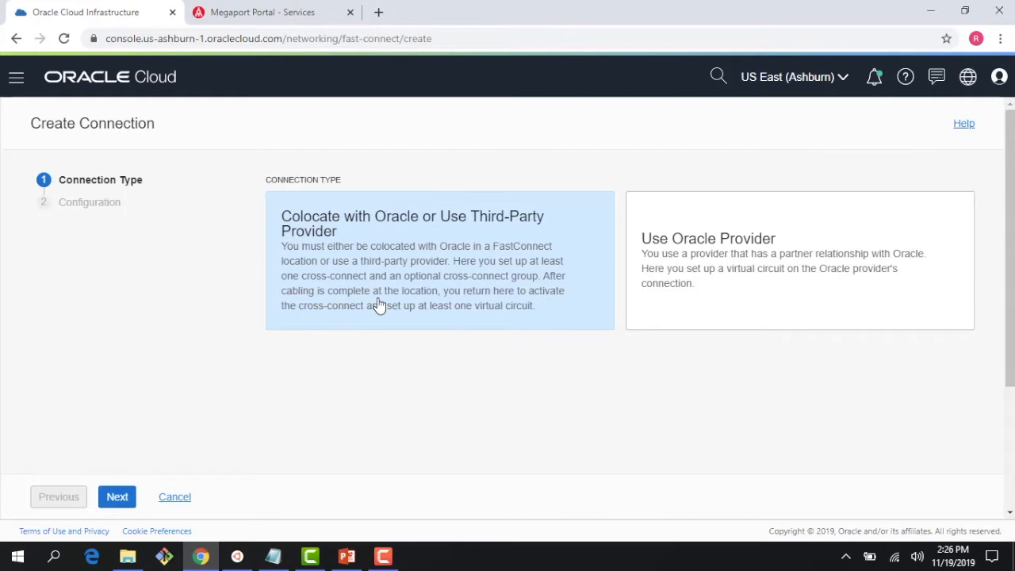
pyautogui.moveTo(459, 270)
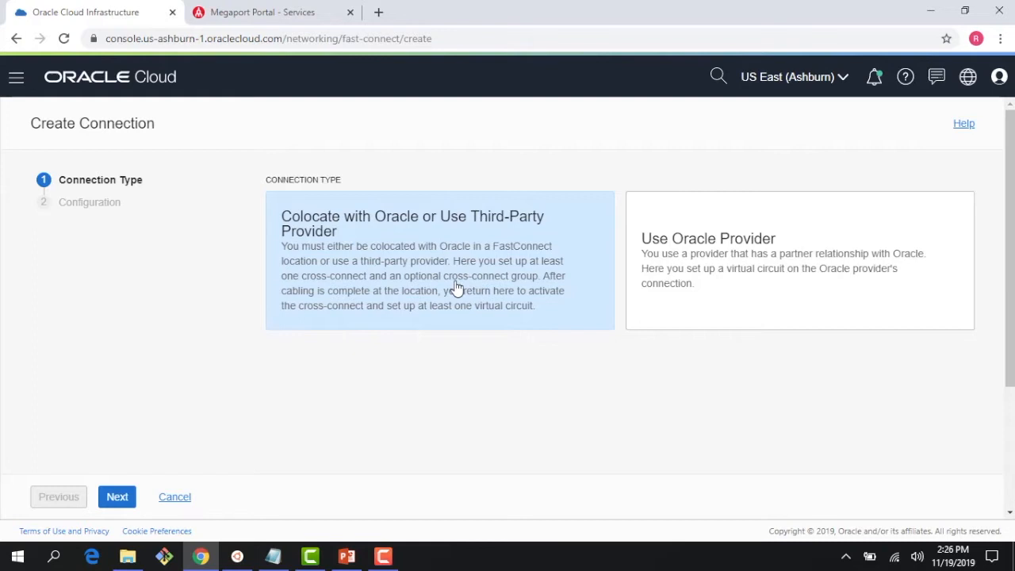
pyautogui.moveTo(365, 288)
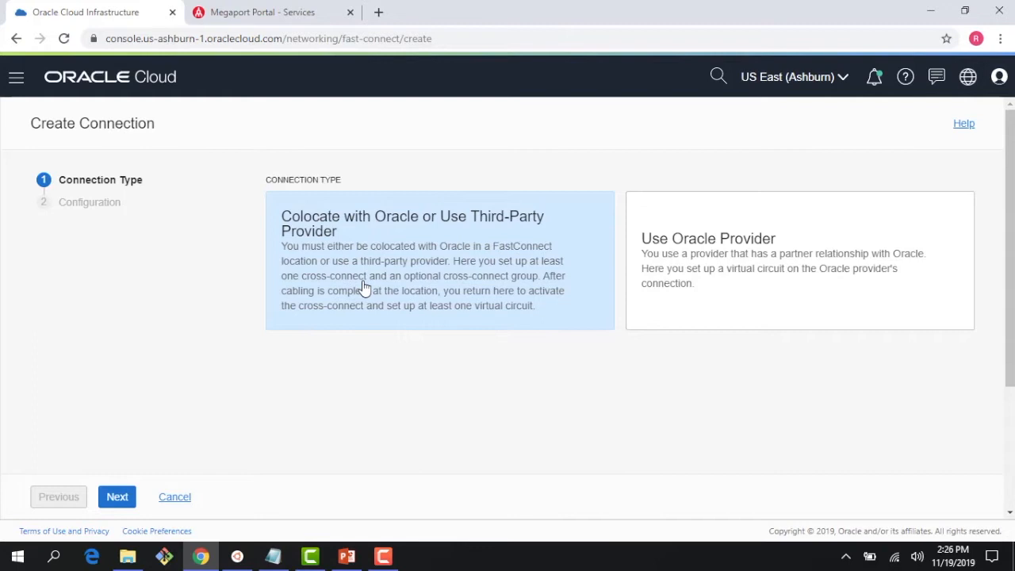
pyautogui.moveTo(384, 282)
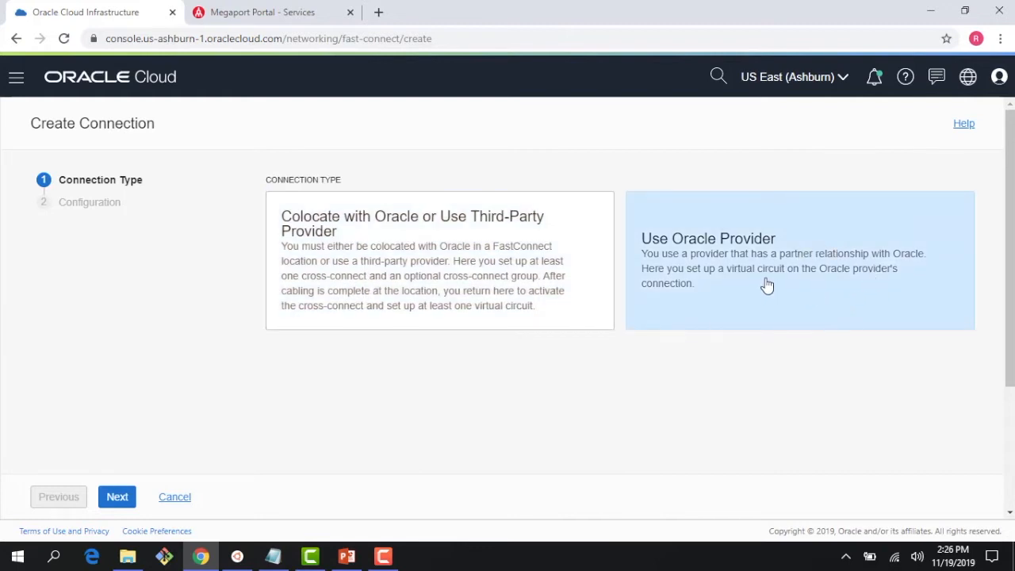
# Step: Choose the Use Oracle Provider connection type and scroll the provider list toward Megaport: Service
pyautogui.click(764, 300)
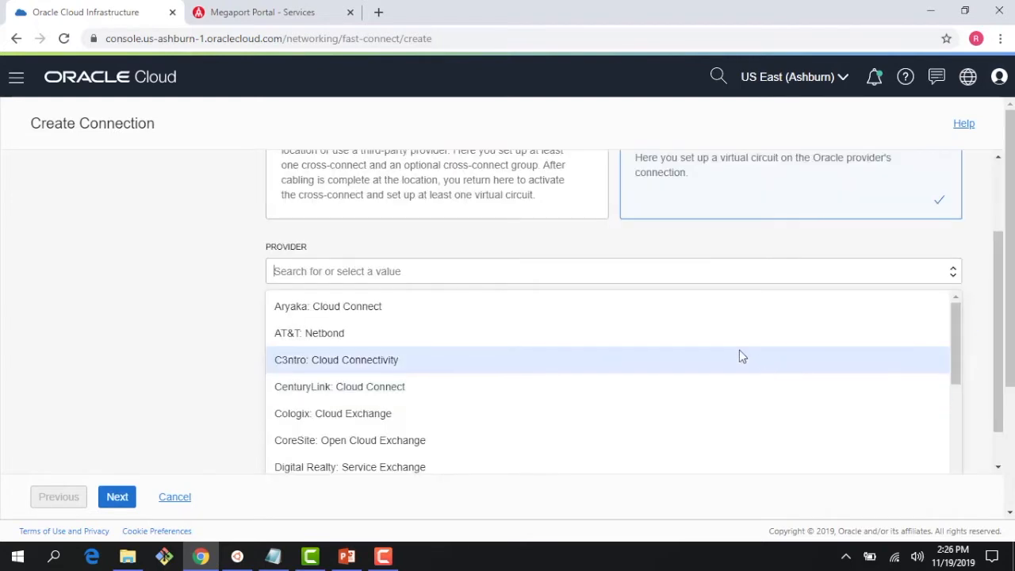
pyautogui.moveTo(727, 331)
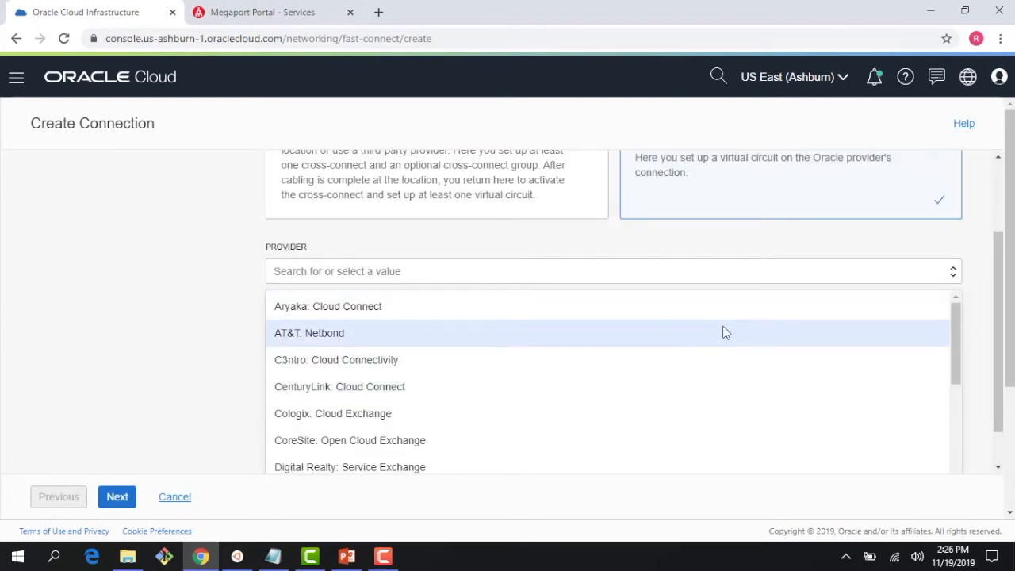
pyautogui.moveTo(727, 386)
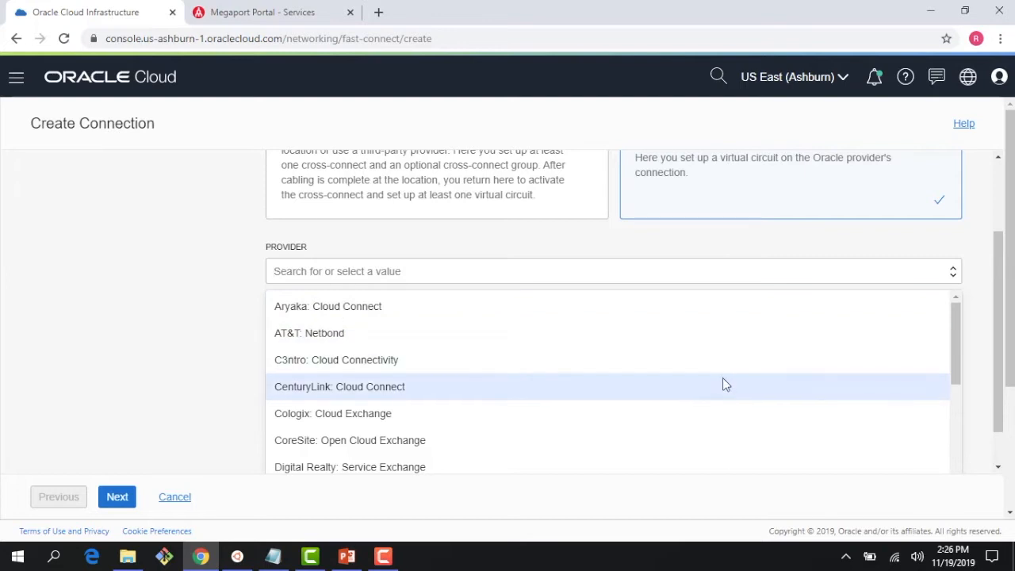
pyautogui.scroll(-3)
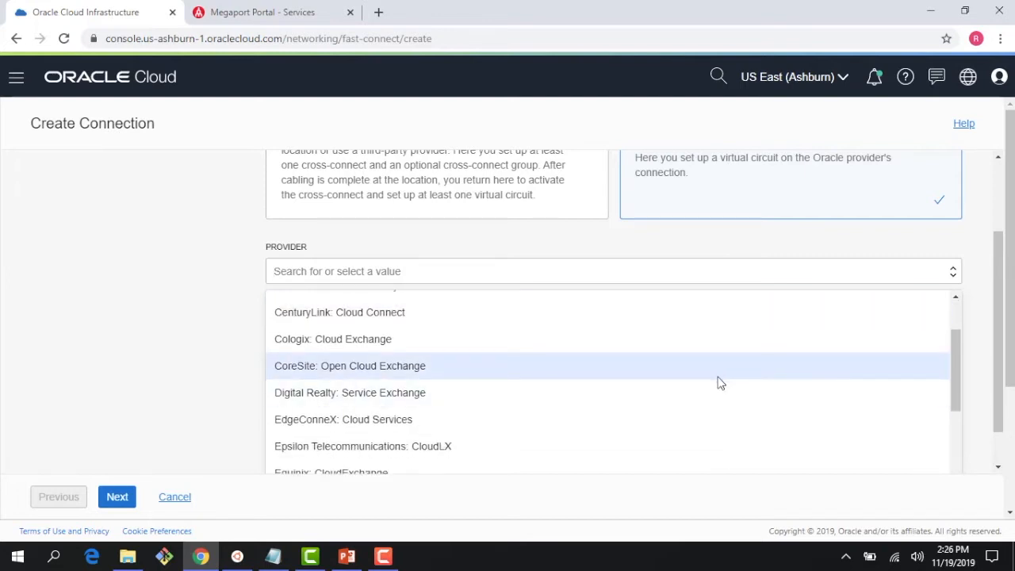
pyautogui.scroll(-3)
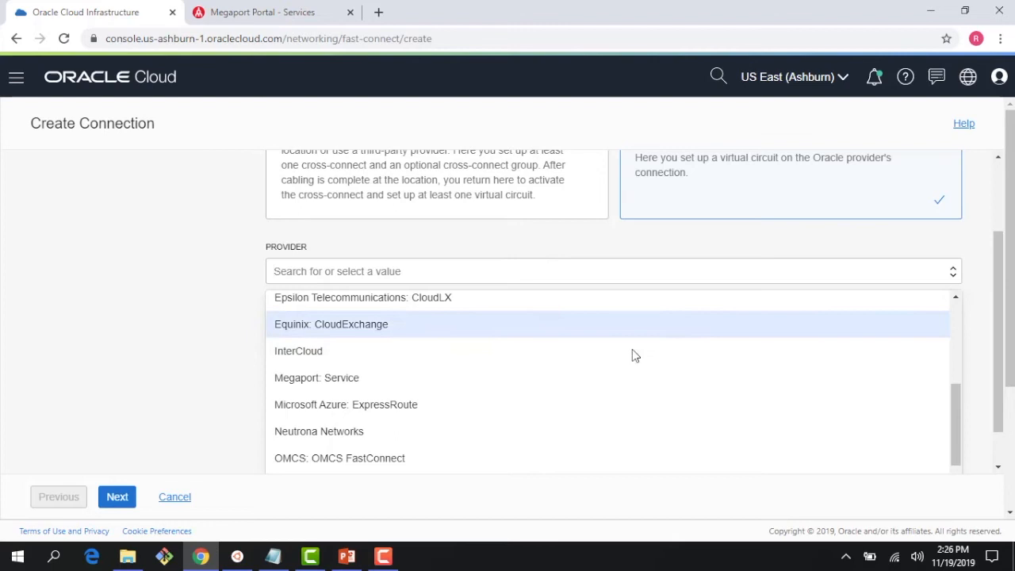
pyautogui.moveTo(603, 411)
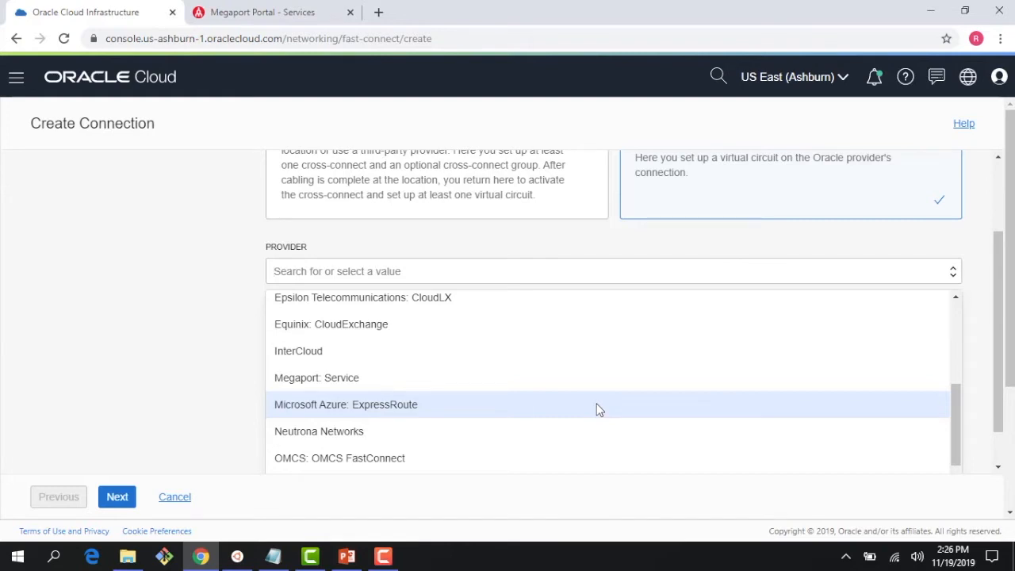
pyautogui.moveTo(578, 387)
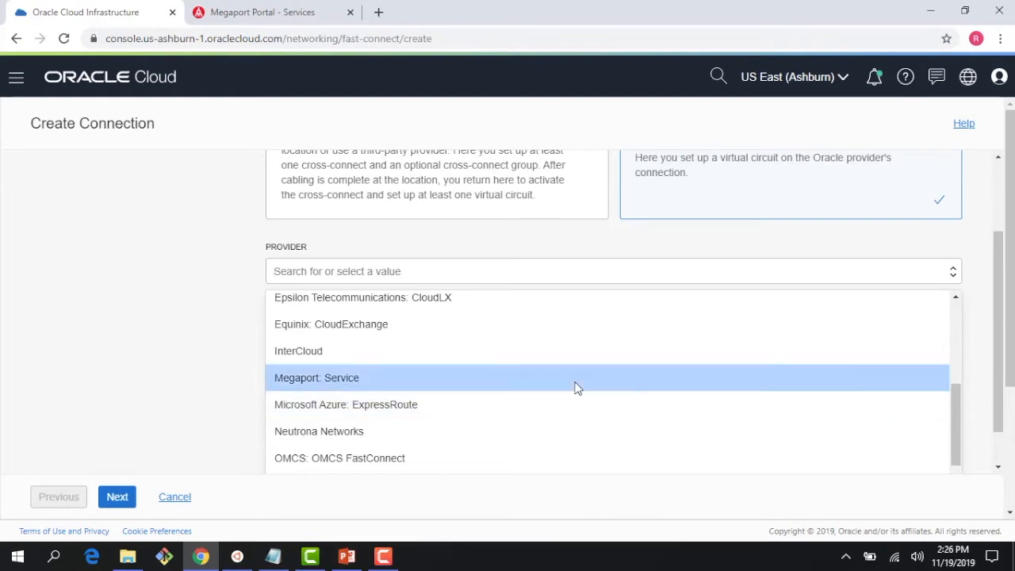
# Step: Pick Megaport: Service as provider and name the private virtual circuit 'test'
pyautogui.click(317, 378)
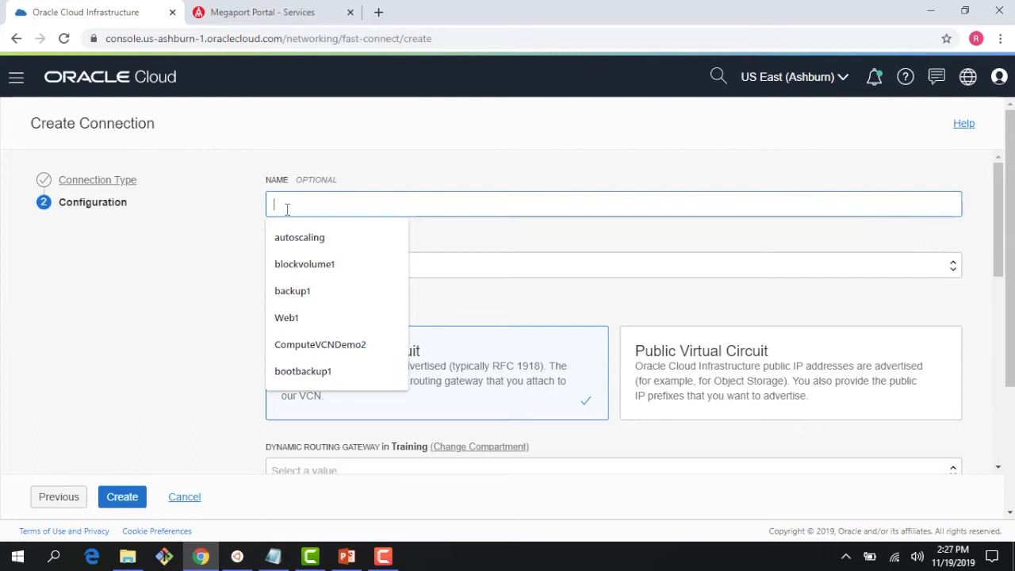
pyautogui.write('test')
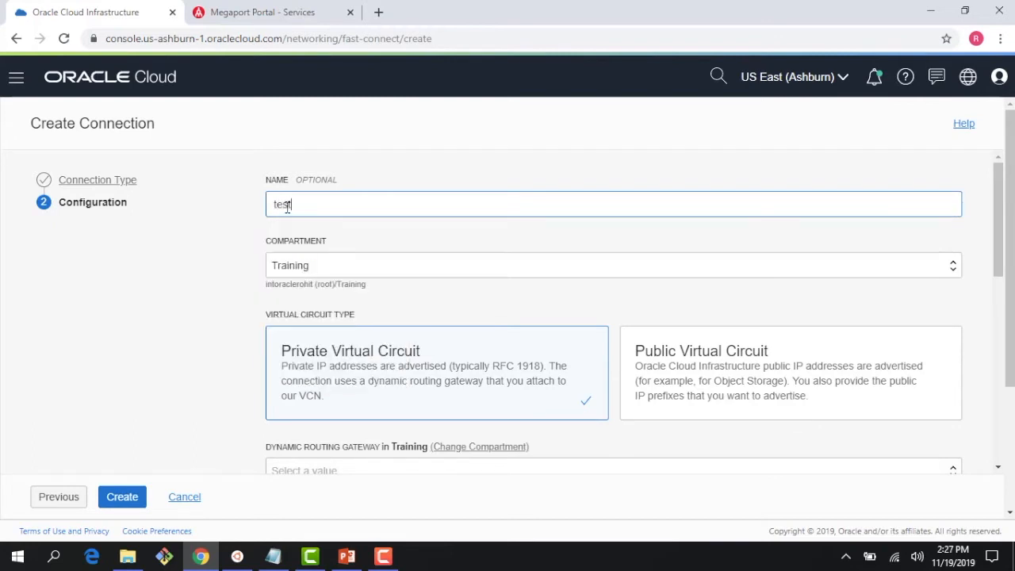
pyautogui.moveTo(360, 285)
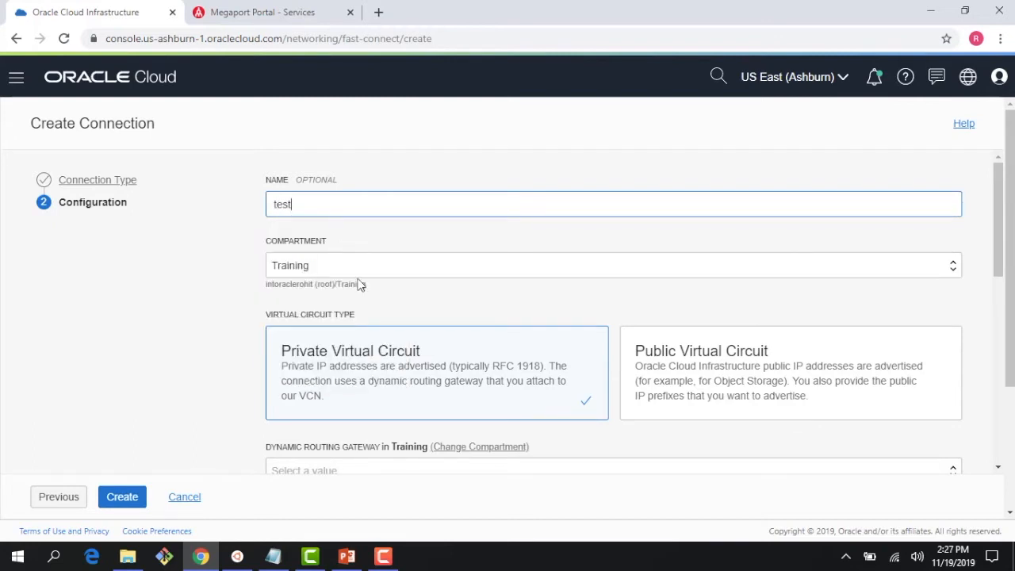
pyautogui.scroll(-3)
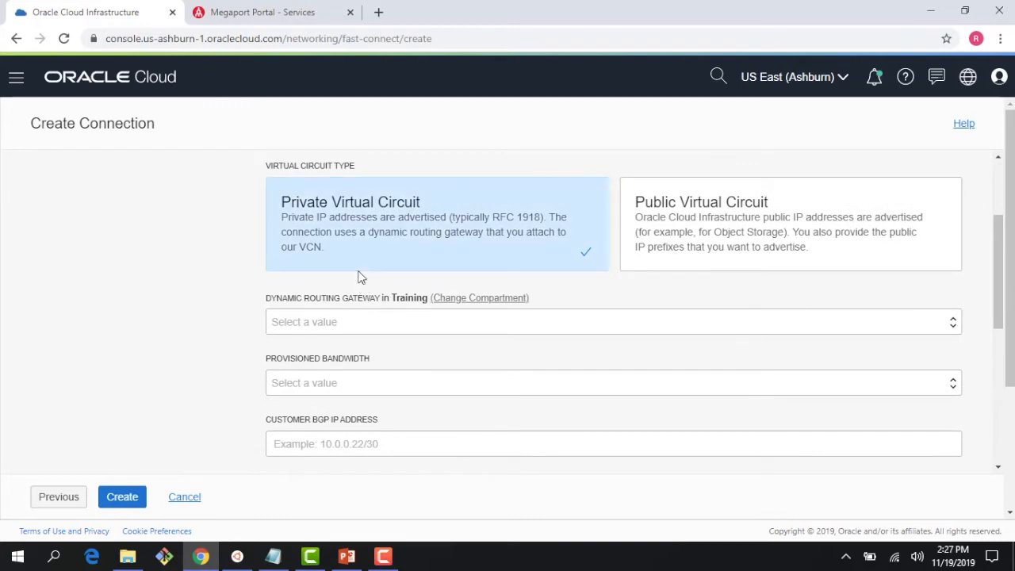
pyautogui.moveTo(422, 251)
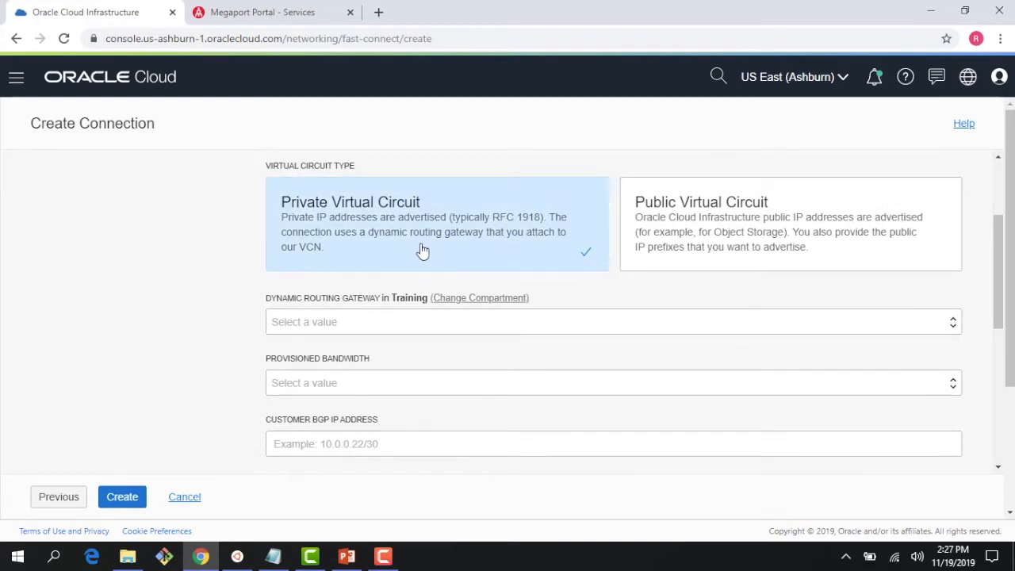
pyautogui.moveTo(644, 292)
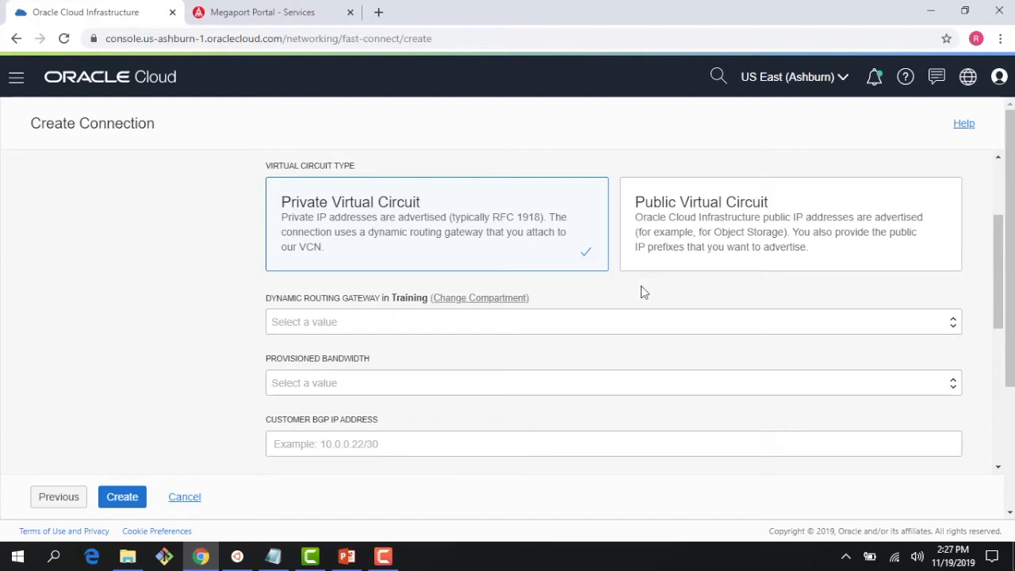
pyautogui.moveTo(690, 234)
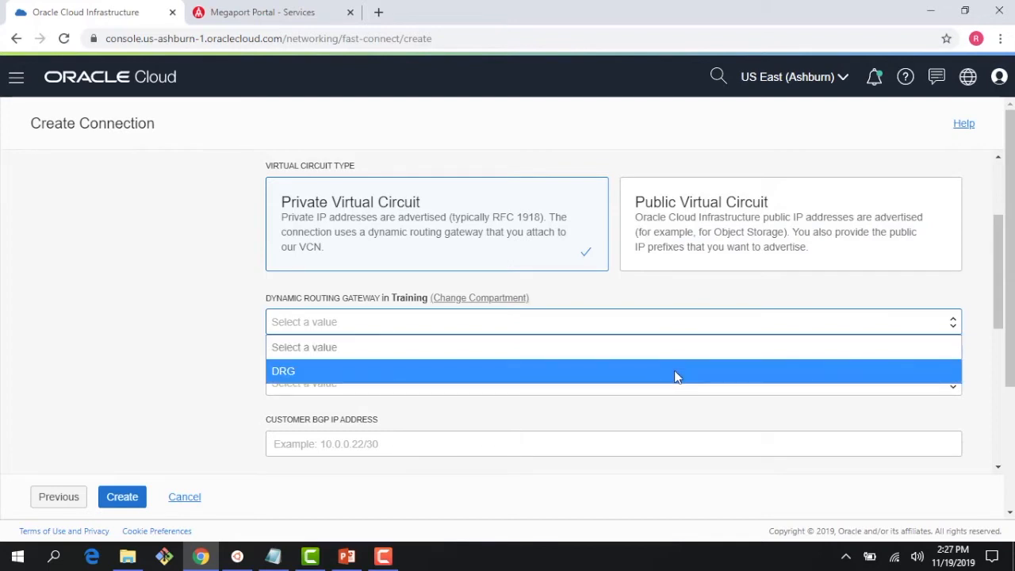
pyautogui.moveTo(571, 253)
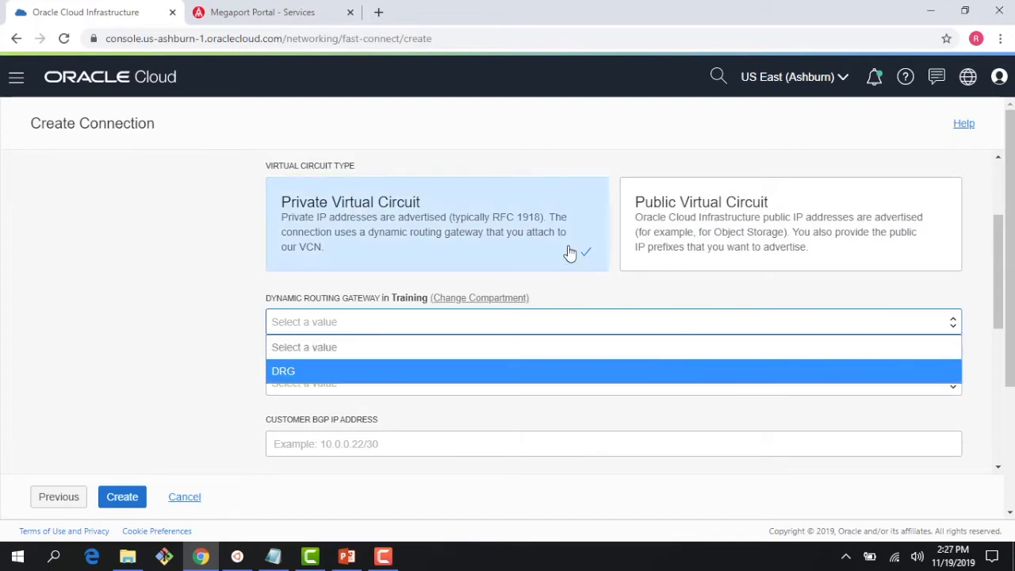
# Step: Attach the circuit to the DRG routing gateway and bring up the provisioned bandwidth options for 1 Gbps
pyautogui.click(283, 371)
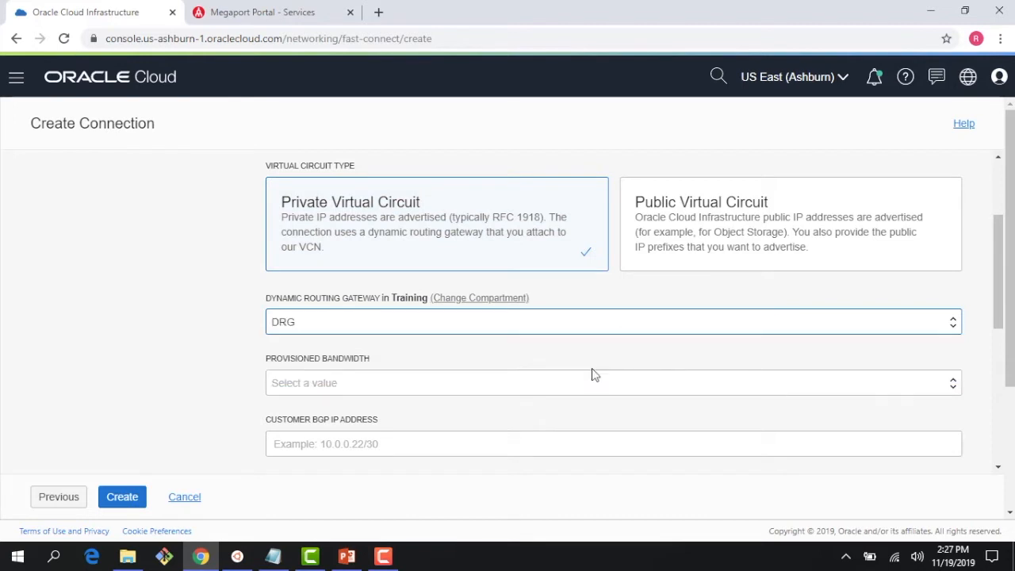
pyautogui.moveTo(579, 350)
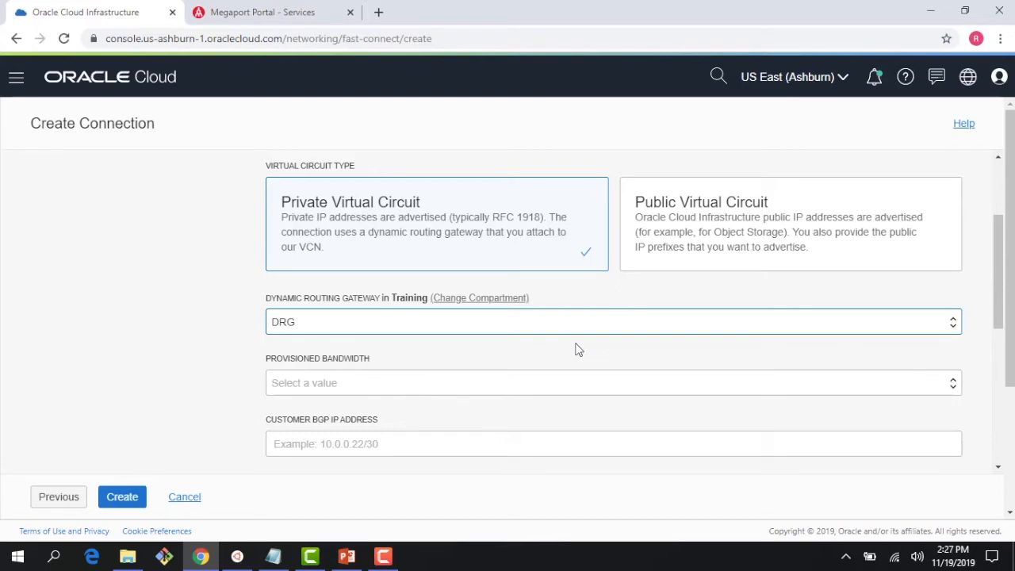
pyautogui.moveTo(332, 328)
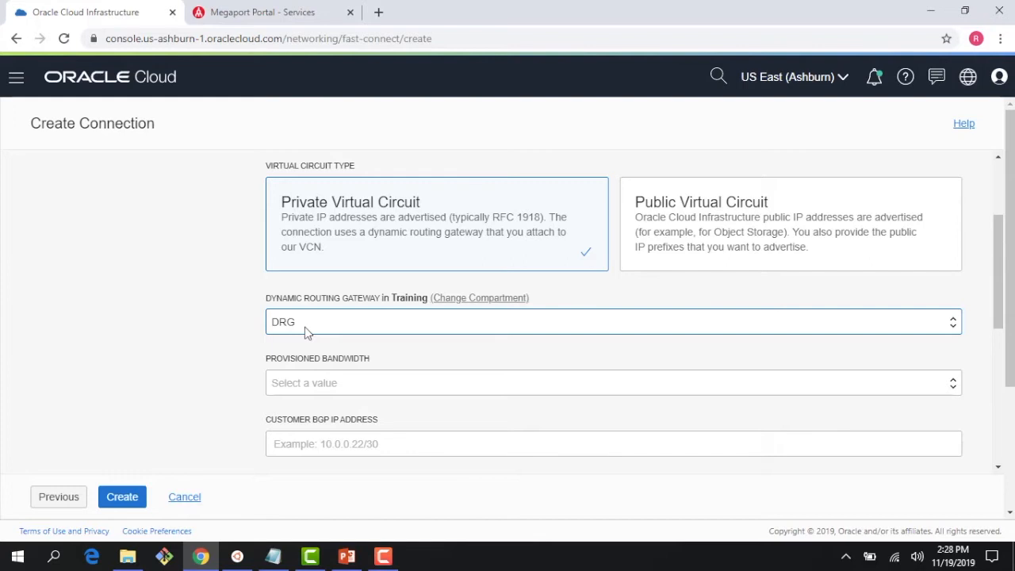
pyautogui.scroll(-3)
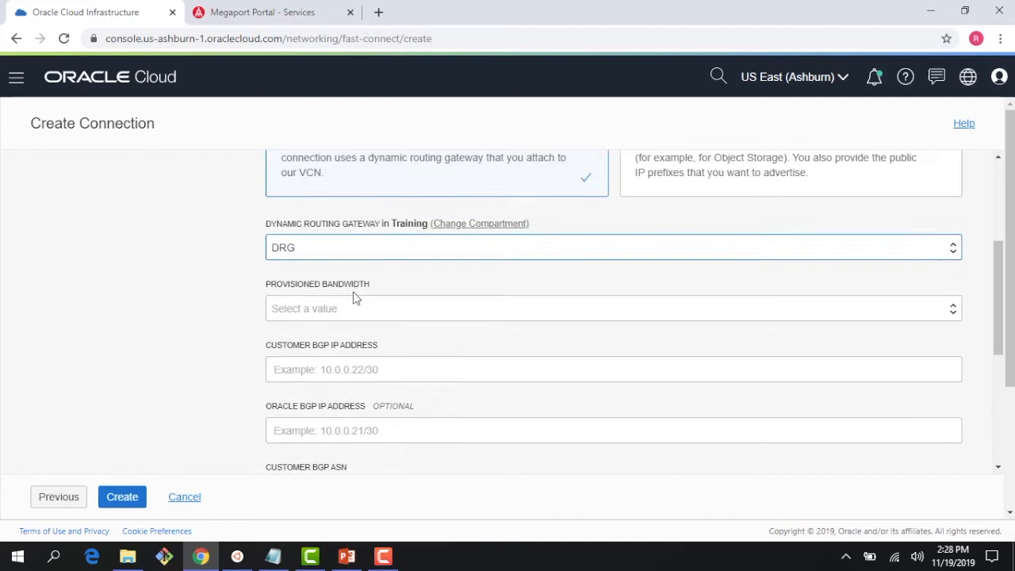
pyautogui.click(612, 308)
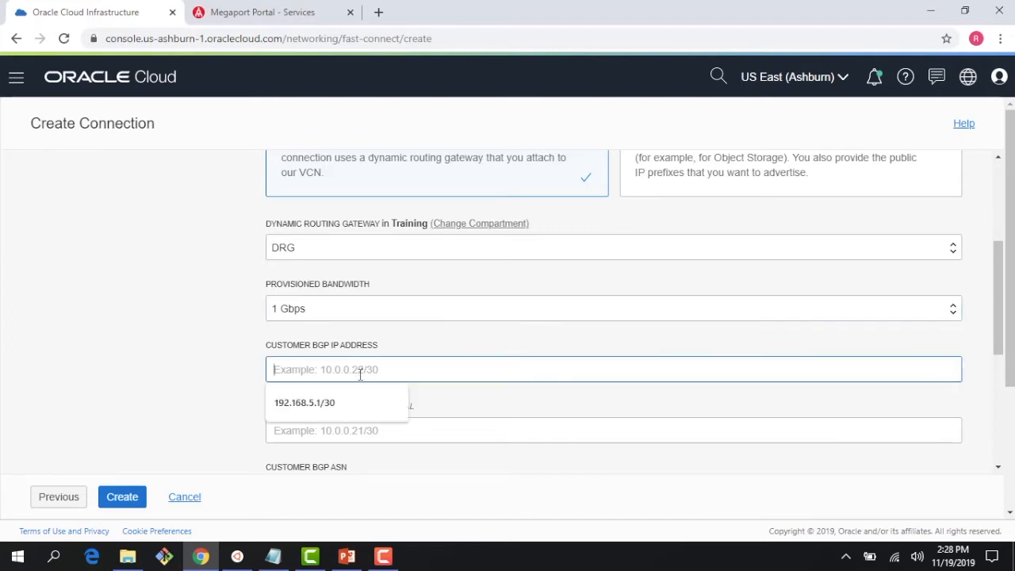
# Step: Set customer BGP address 192.168.5.1/30 and Oracle BGP address 192.168.5.2/30
pyautogui.click(305, 403)
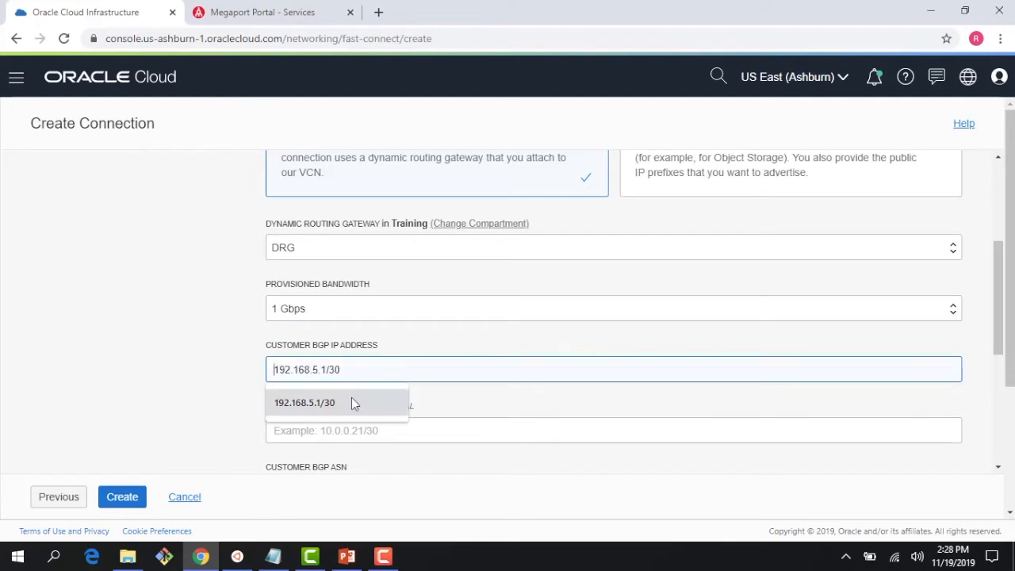
pyautogui.click(305, 403)
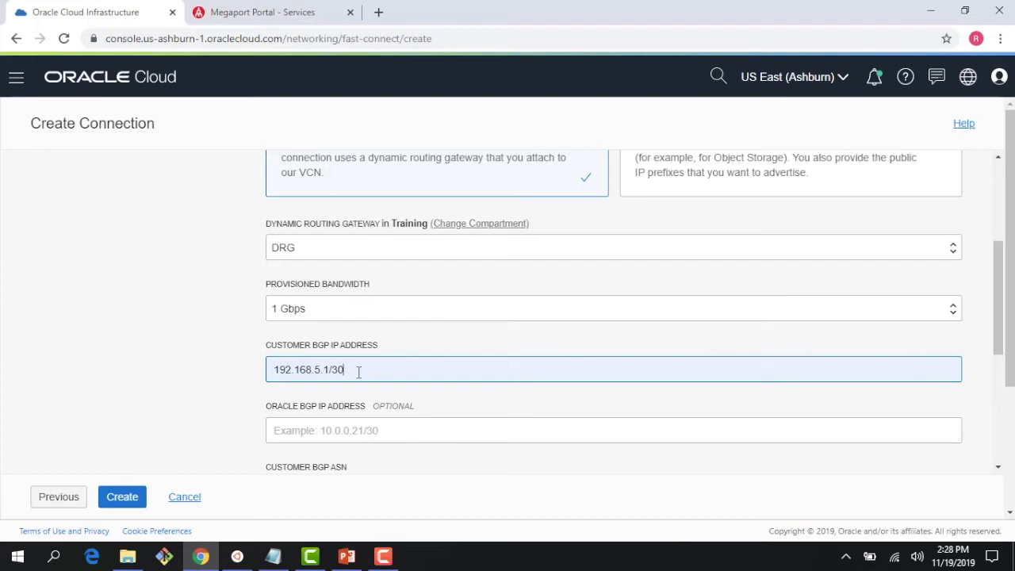
pyautogui.scroll(-3)
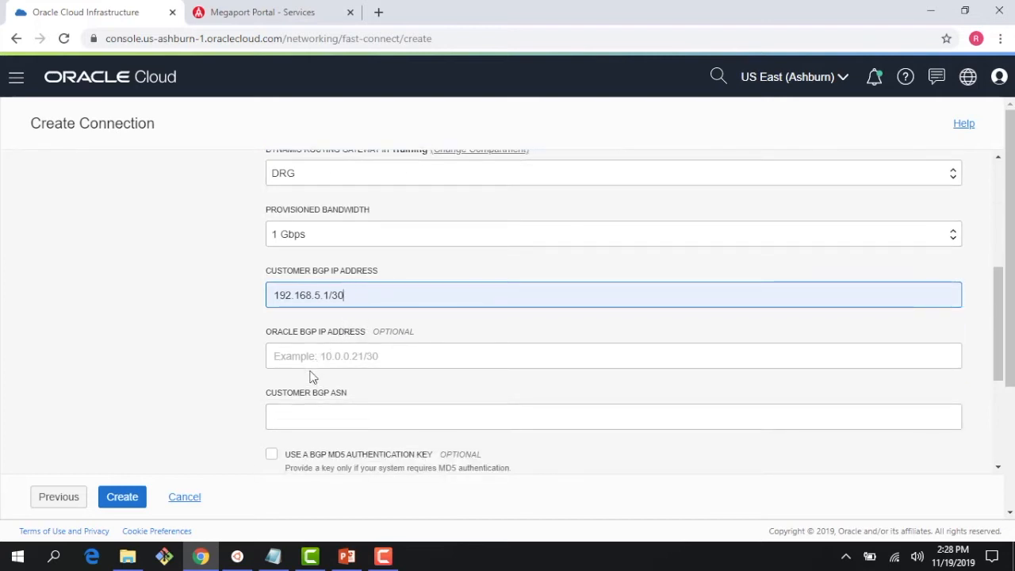
pyautogui.write('1')
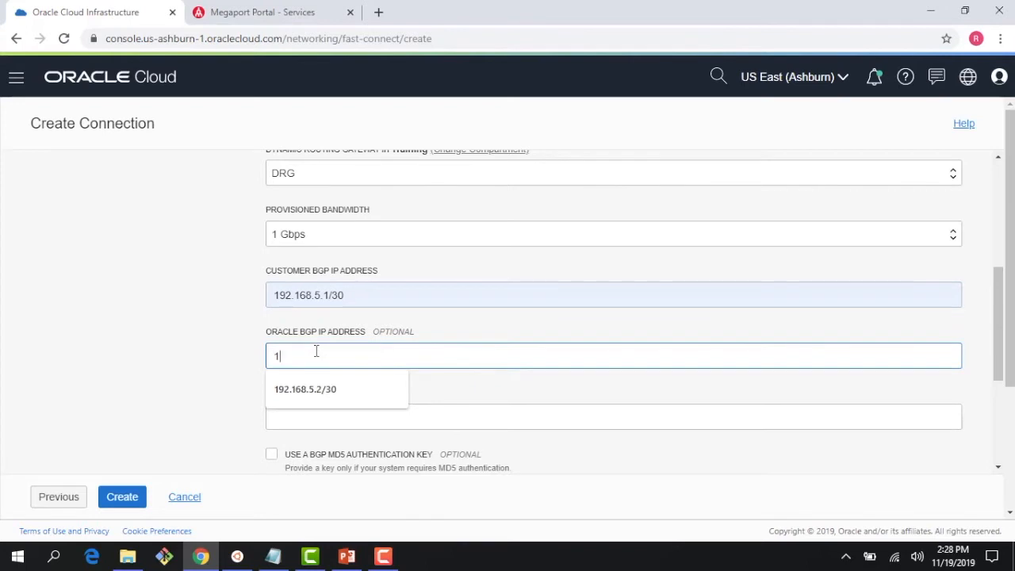
pyautogui.write('92.168.5.2')
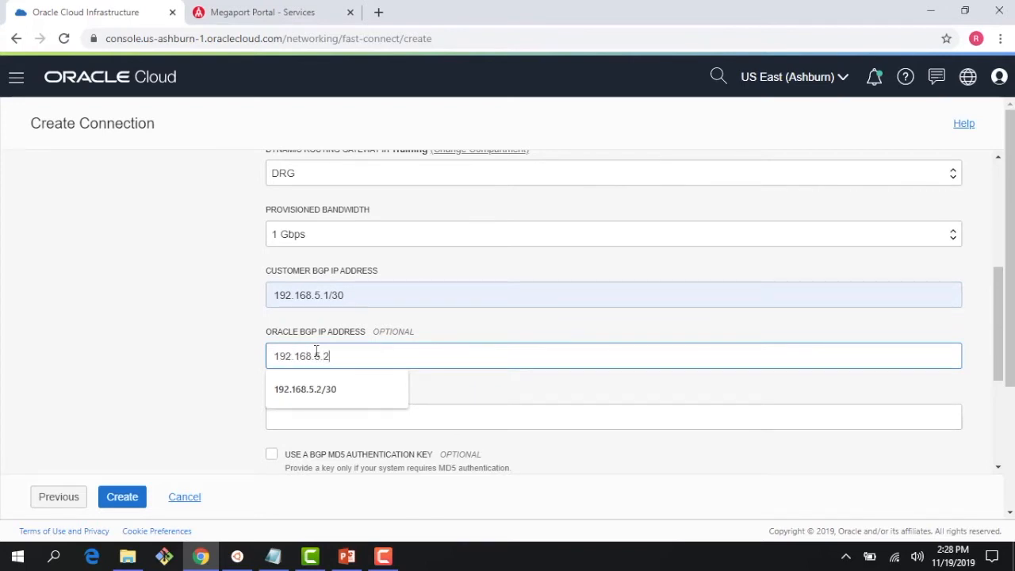
pyautogui.click(308, 390)
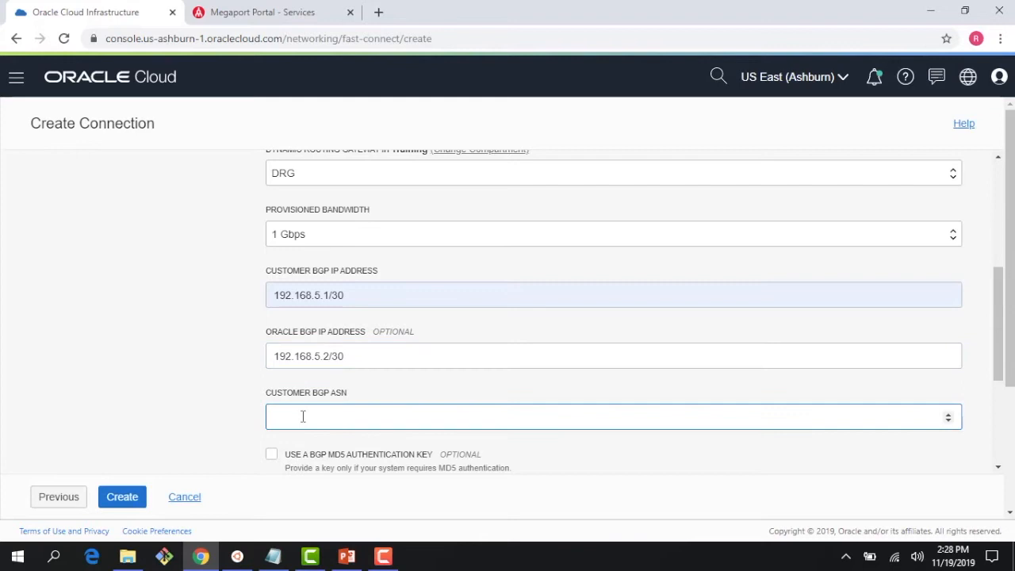
# Step: Enter customer BGP ASN 64556 and move down to the end of the form
pyautogui.write('64556')
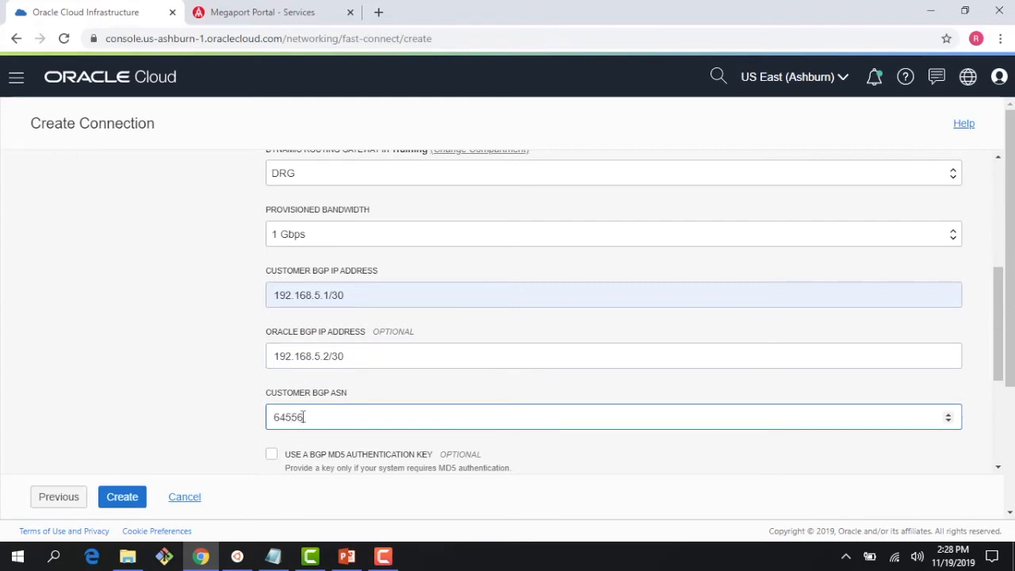
pyautogui.scroll(-3)
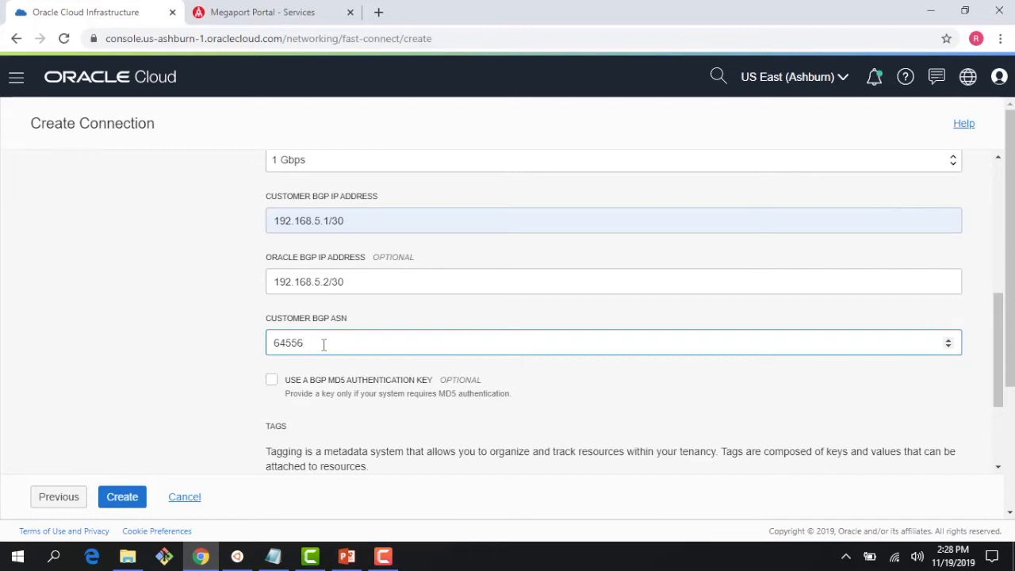
pyautogui.scroll(-3)
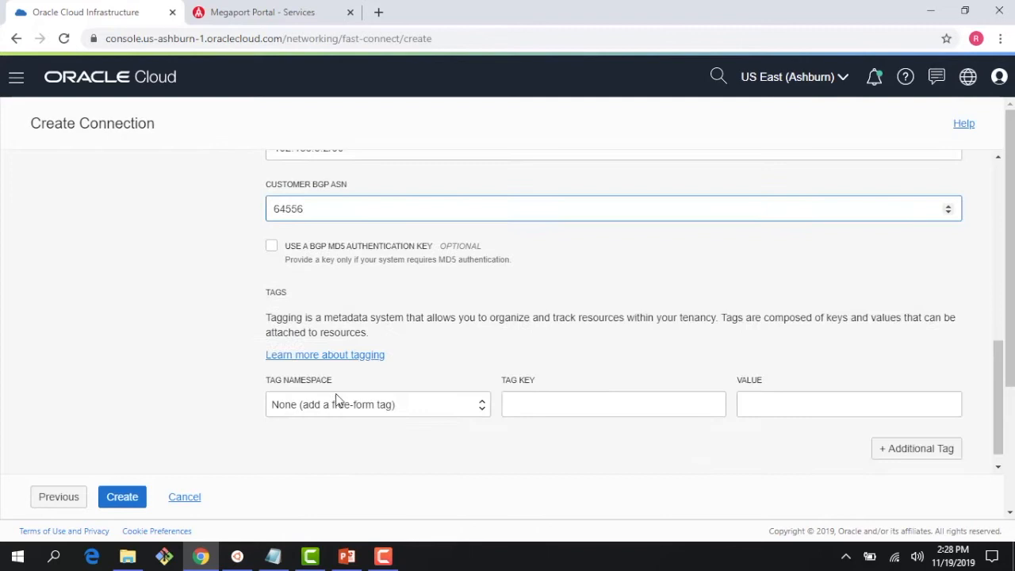
# Step: Create the virtual circuit 'test', leaving it in Pending Provider status
pyautogui.click(122, 497)
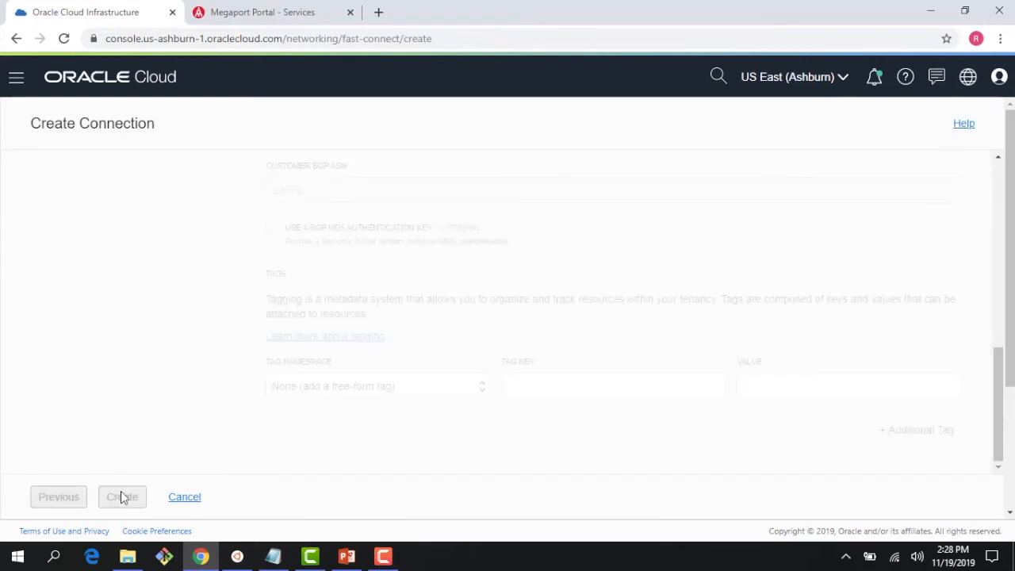
pyautogui.click(120, 496)
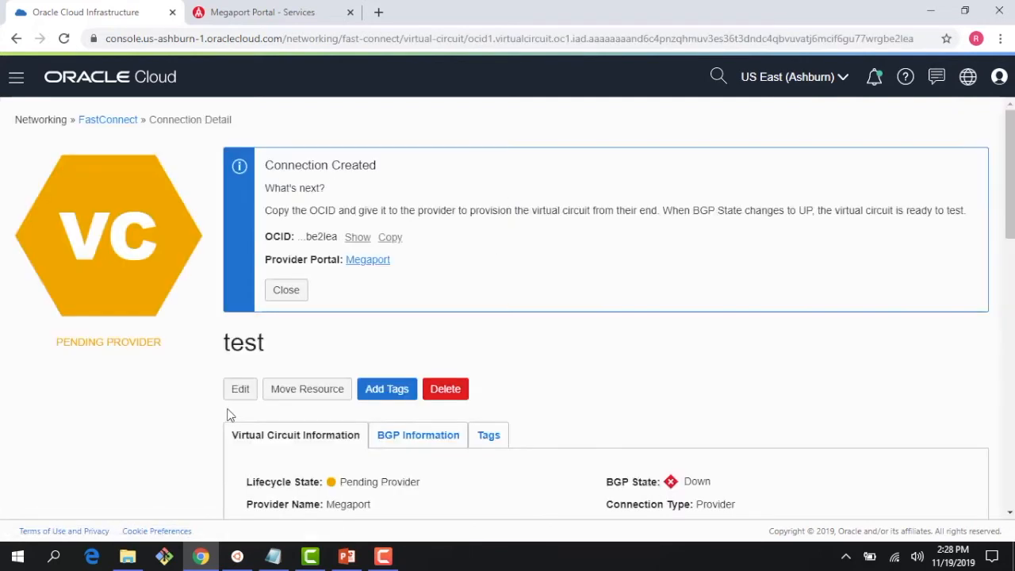
pyautogui.moveTo(344, 163)
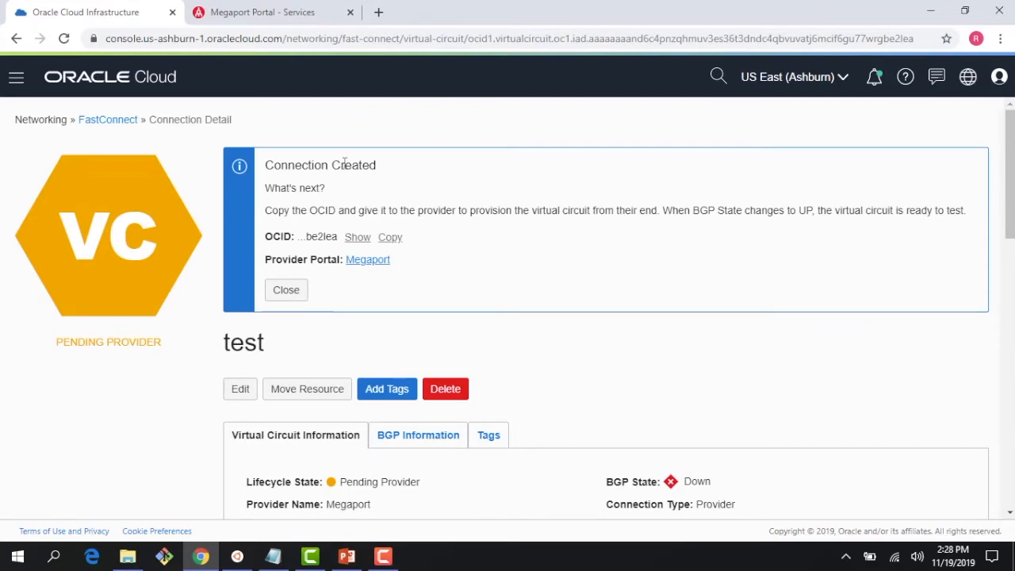
pyautogui.moveTo(361, 197)
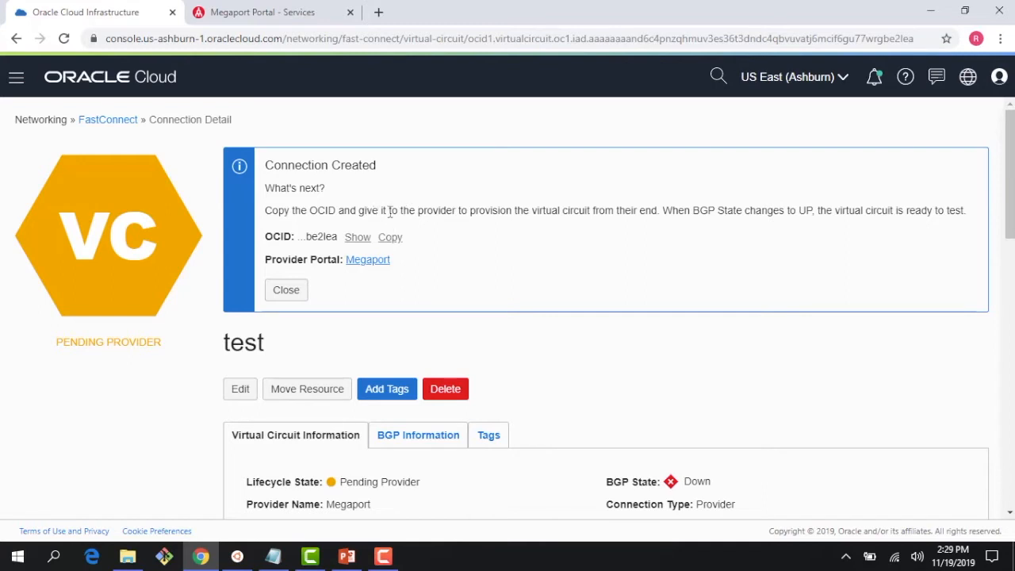
pyautogui.moveTo(471, 214)
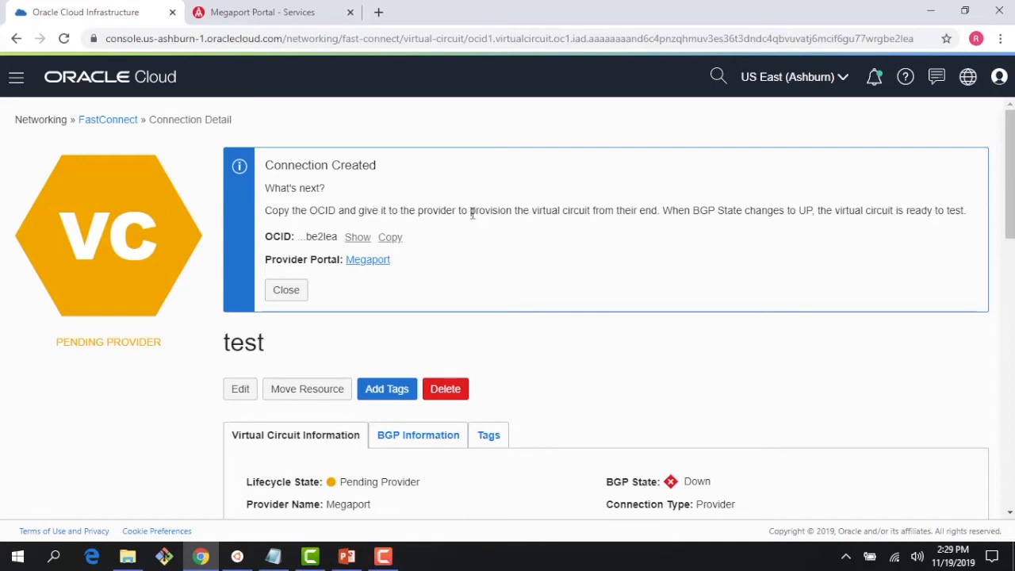
pyautogui.moveTo(552, 215)
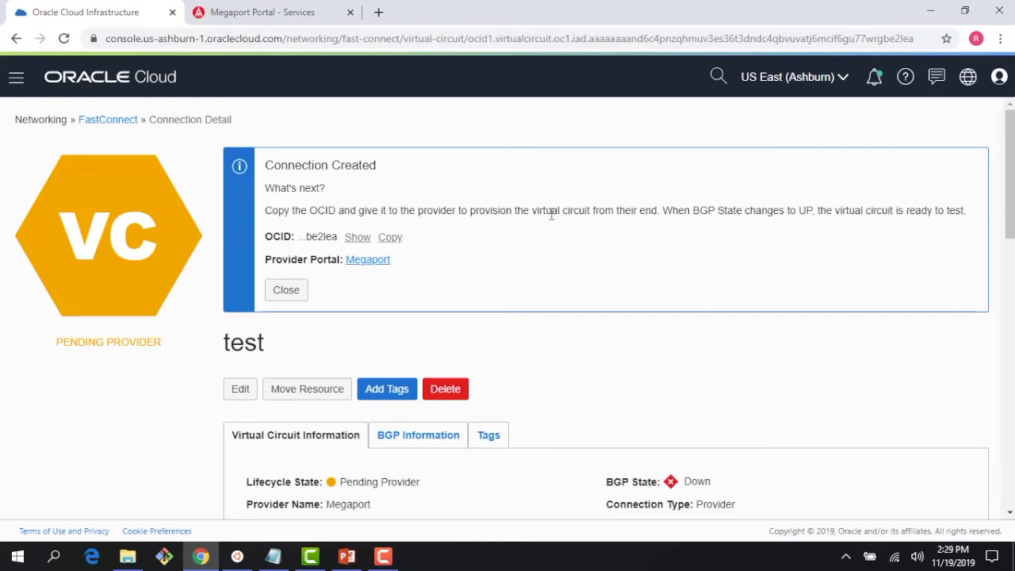
pyautogui.moveTo(650, 224)
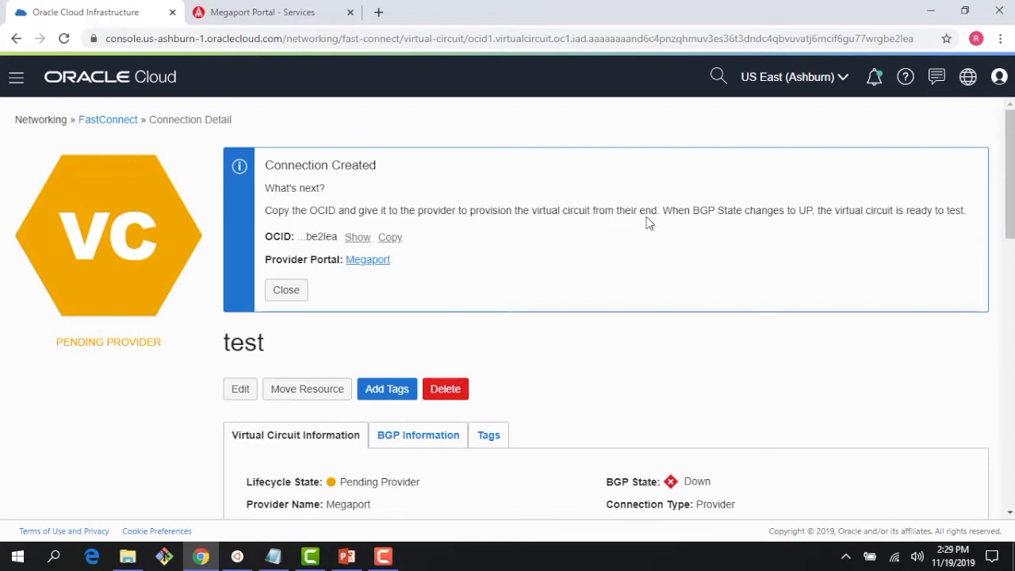
pyautogui.moveTo(674, 486)
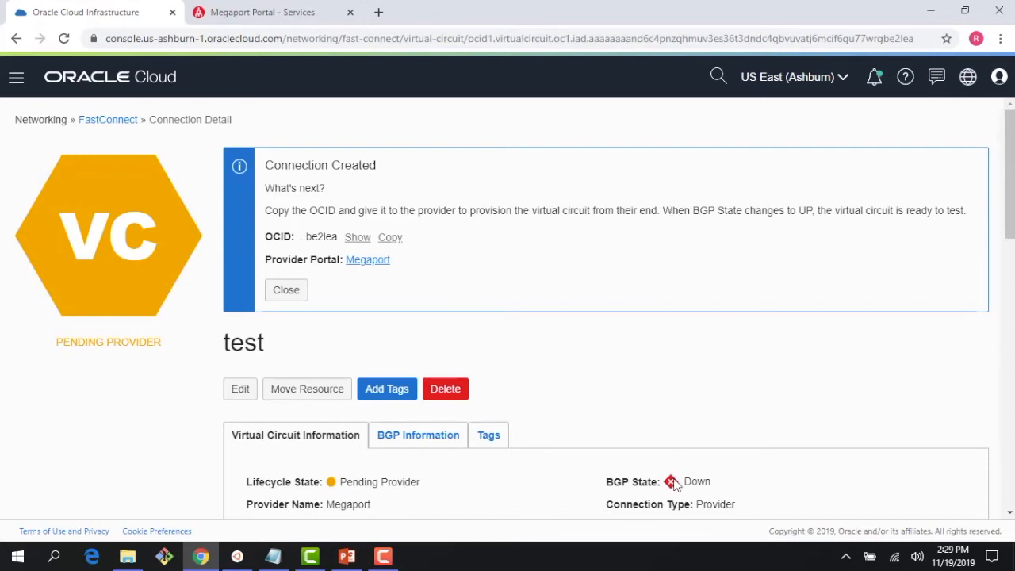
pyautogui.moveTo(453, 241)
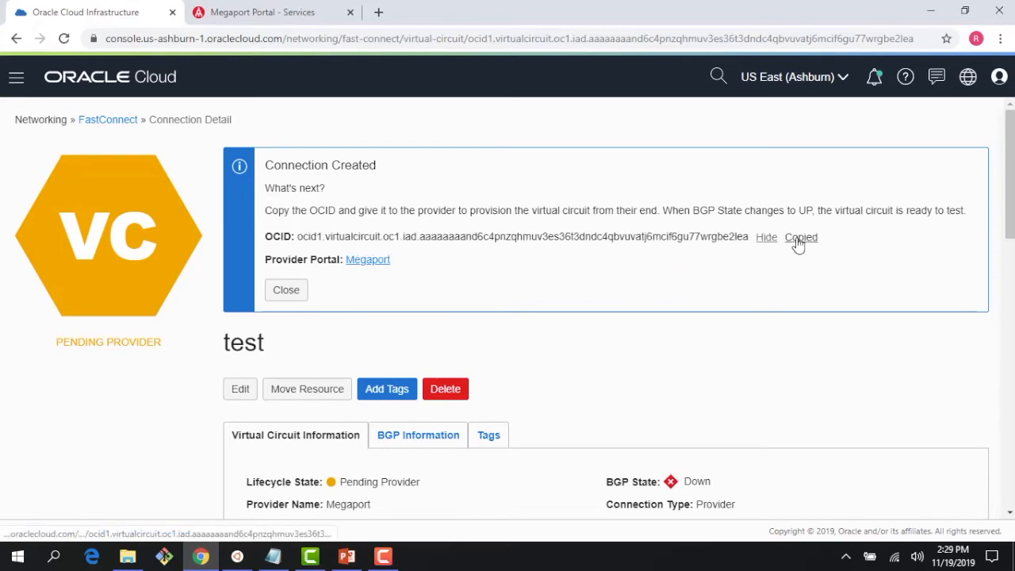
# Step: In the Megaport services list, add a new connection to the OCI-OCIC cloud router
pyautogui.click(270, 13)
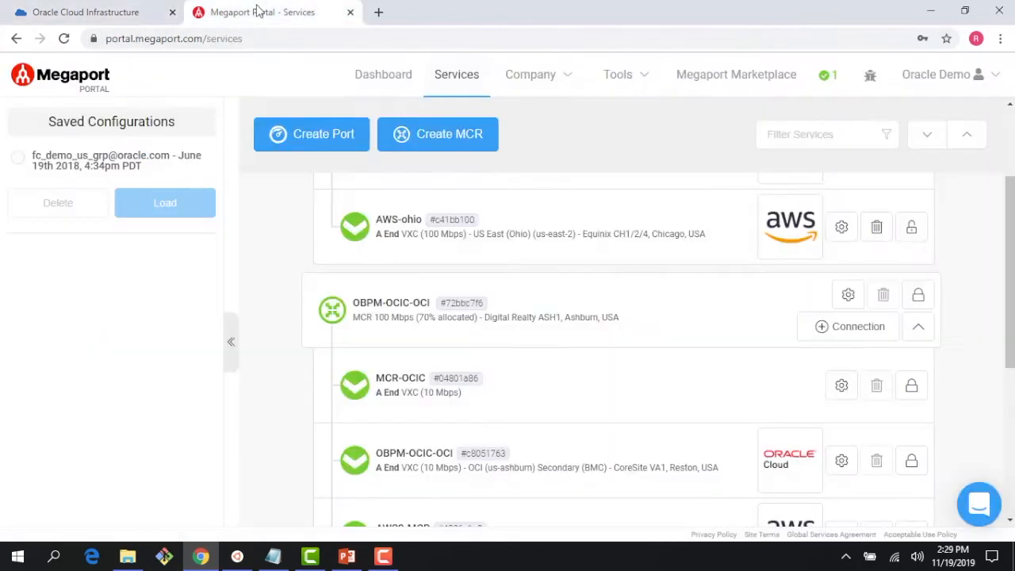
pyautogui.moveTo(290, 223)
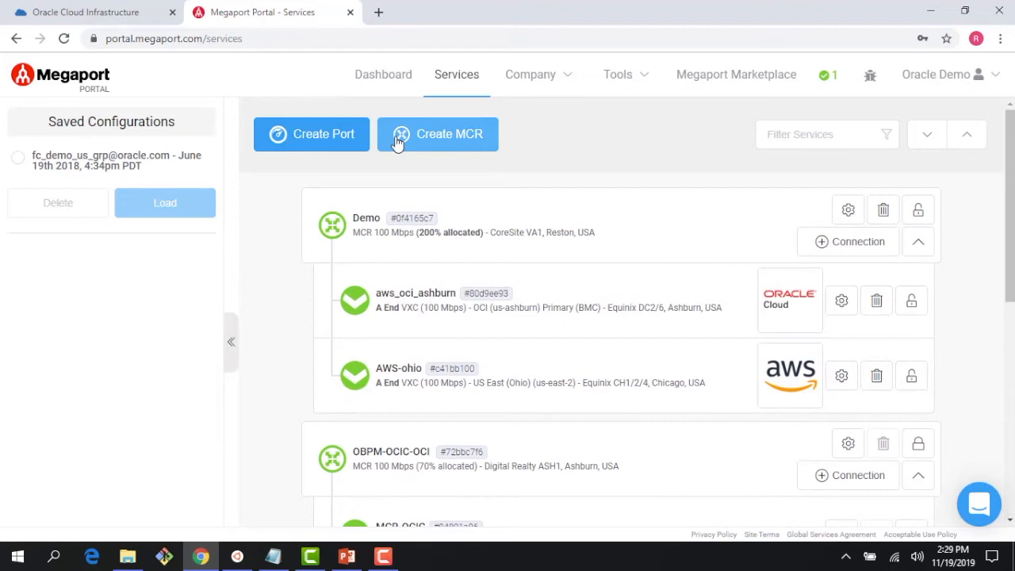
pyautogui.moveTo(412, 141)
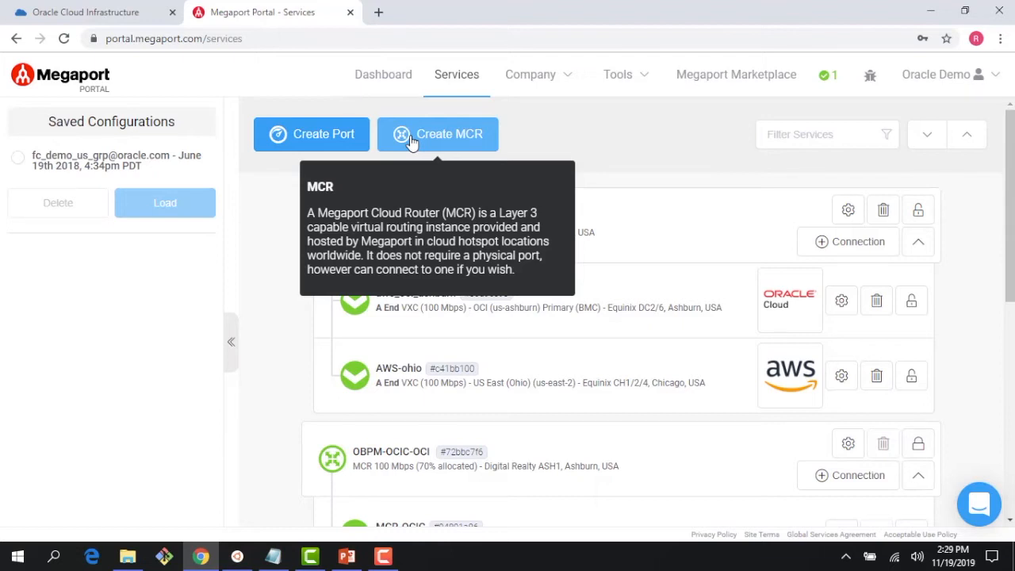
pyautogui.moveTo(1009, 261)
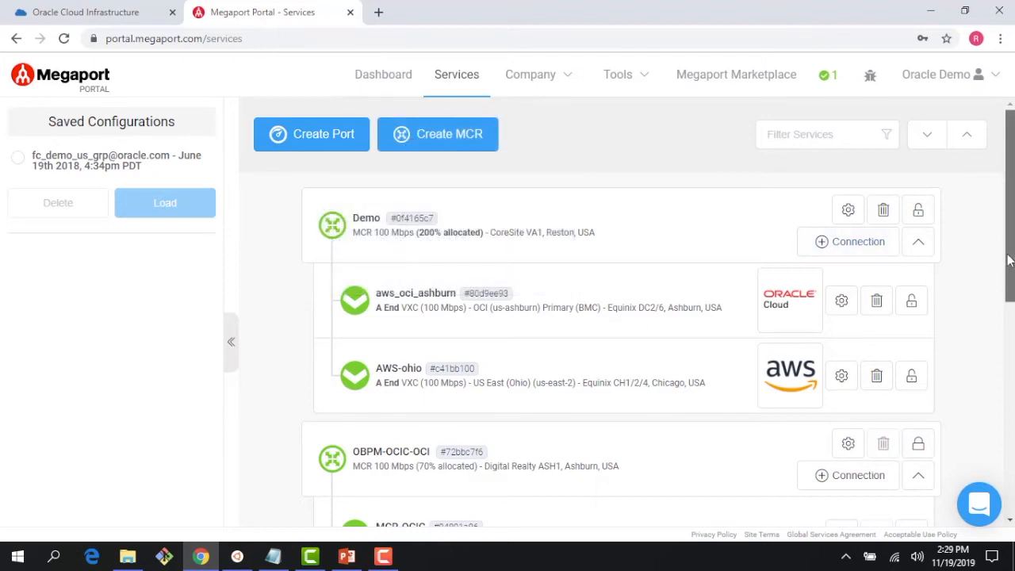
pyautogui.scroll(-3)
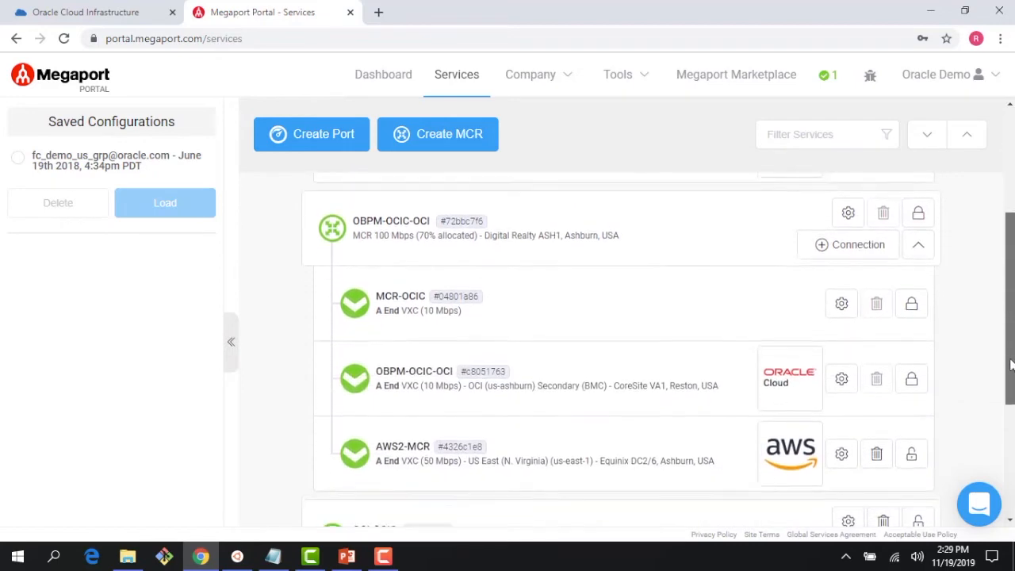
pyautogui.scroll(-3)
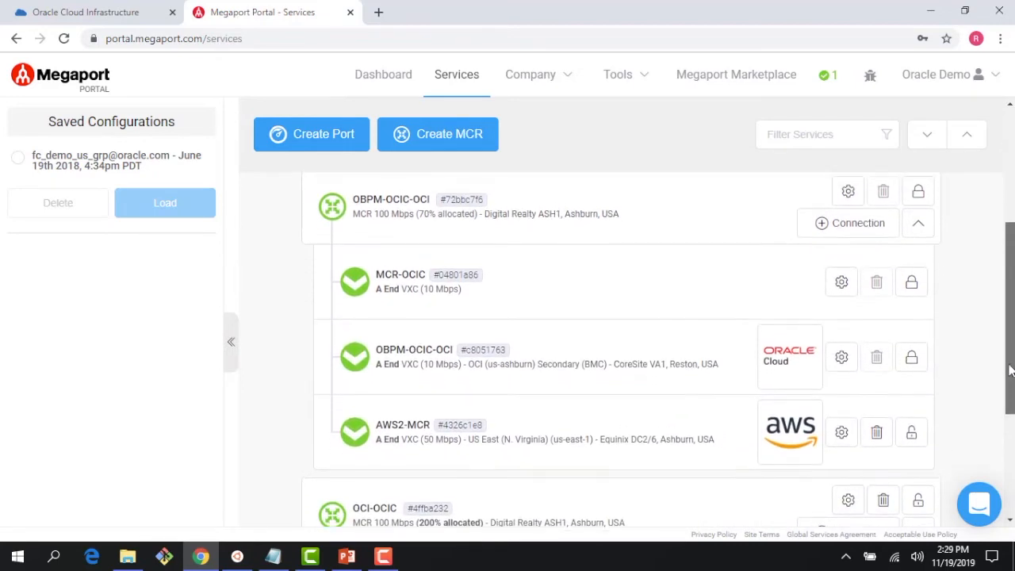
pyautogui.scroll(-3)
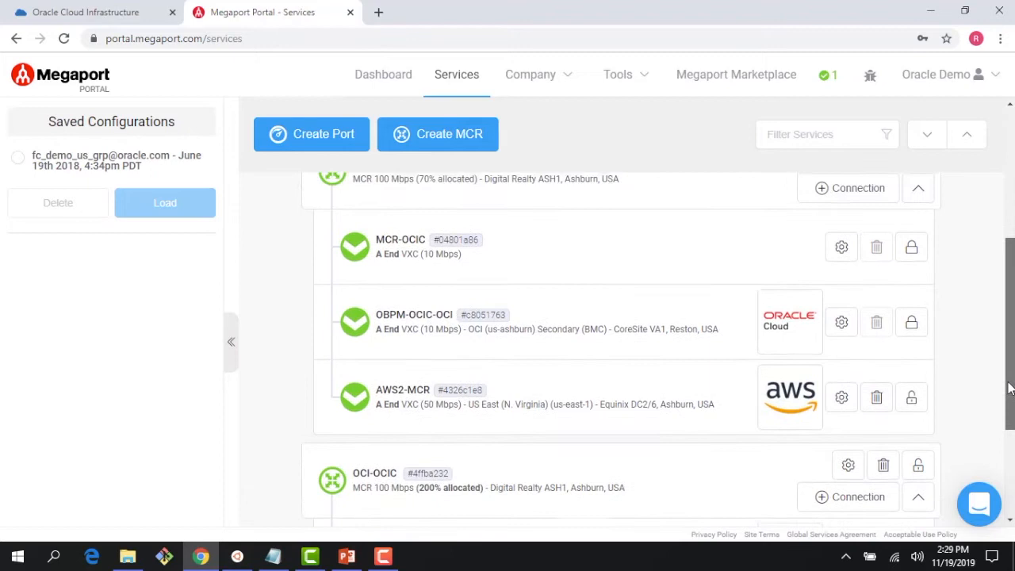
pyautogui.scroll(-3)
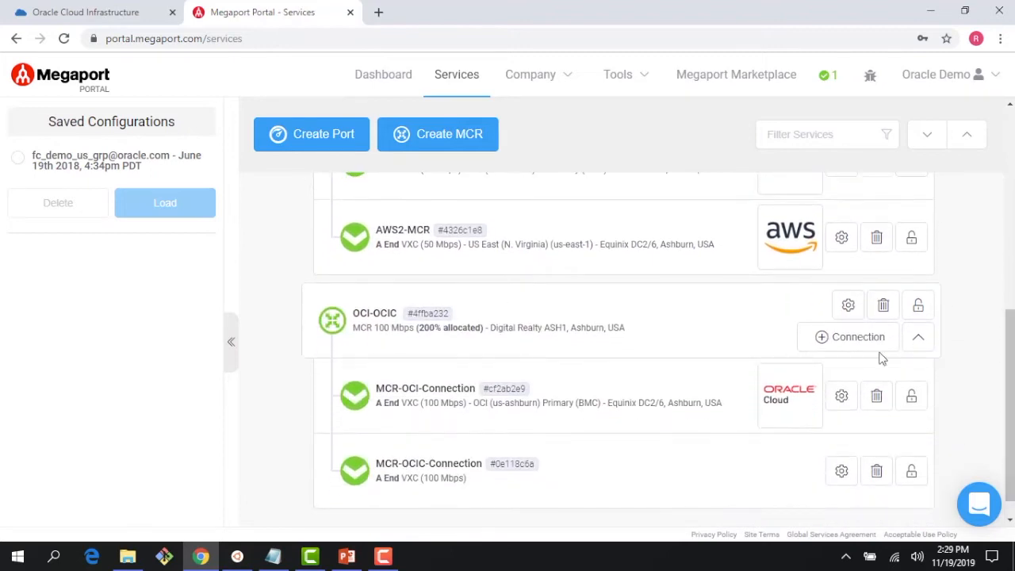
pyautogui.click(857, 336)
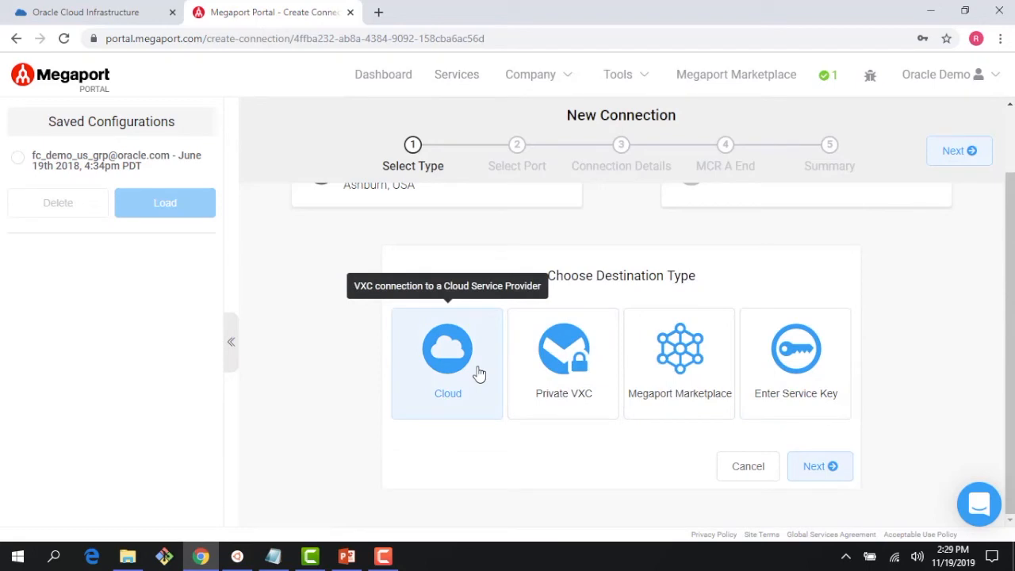
# Step: Choose a Cloud destination with Oracle as provider and select the OCI (us-ashburn) Primary port
pyautogui.click(448, 358)
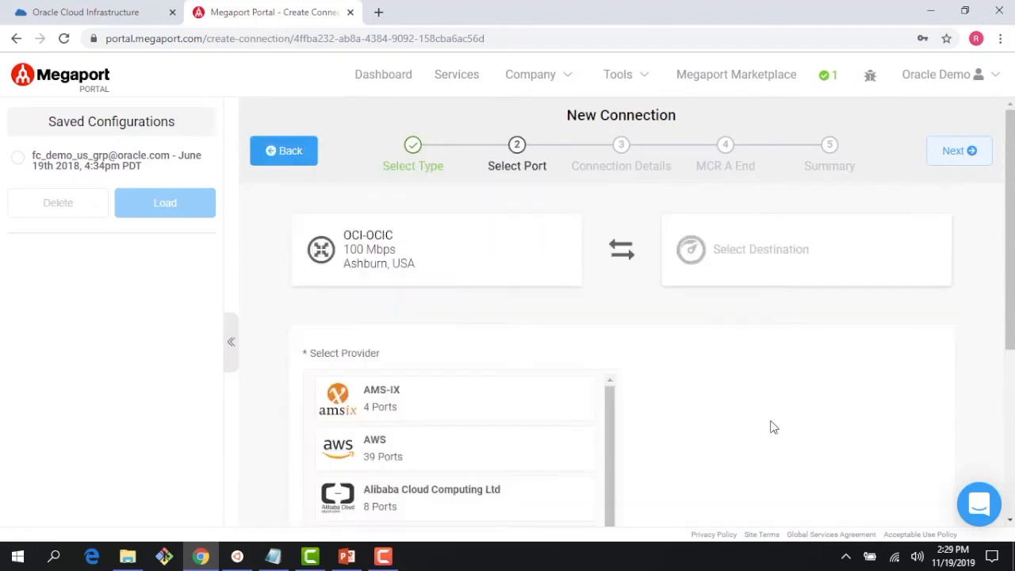
pyautogui.scroll(-3)
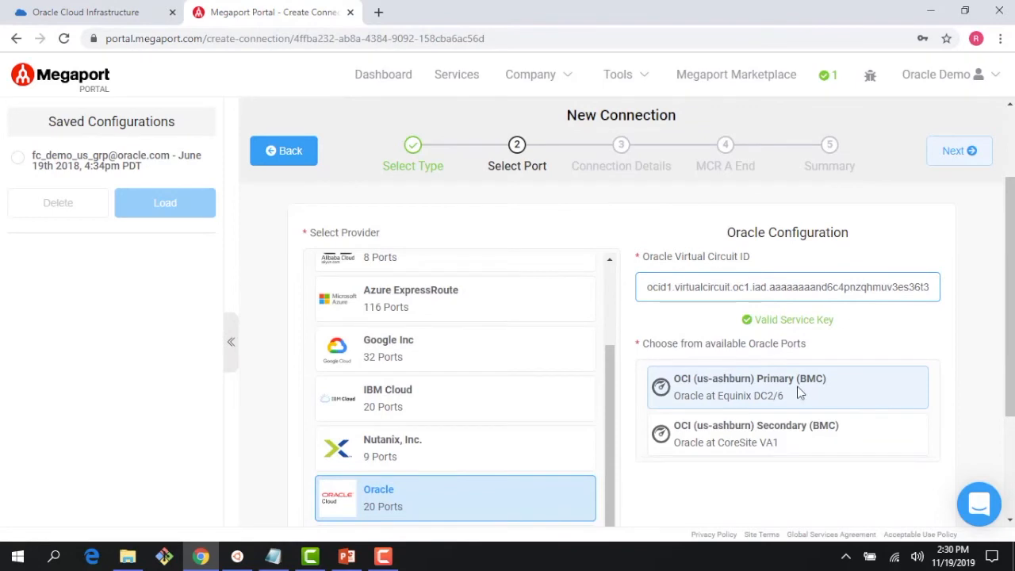
pyautogui.moveTo(803, 401)
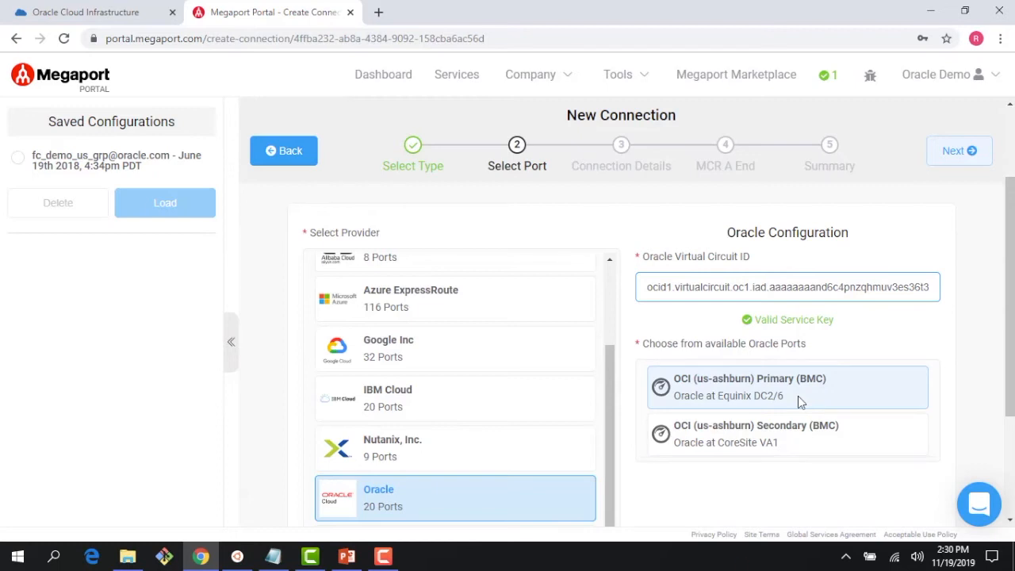
pyautogui.moveTo(803, 400)
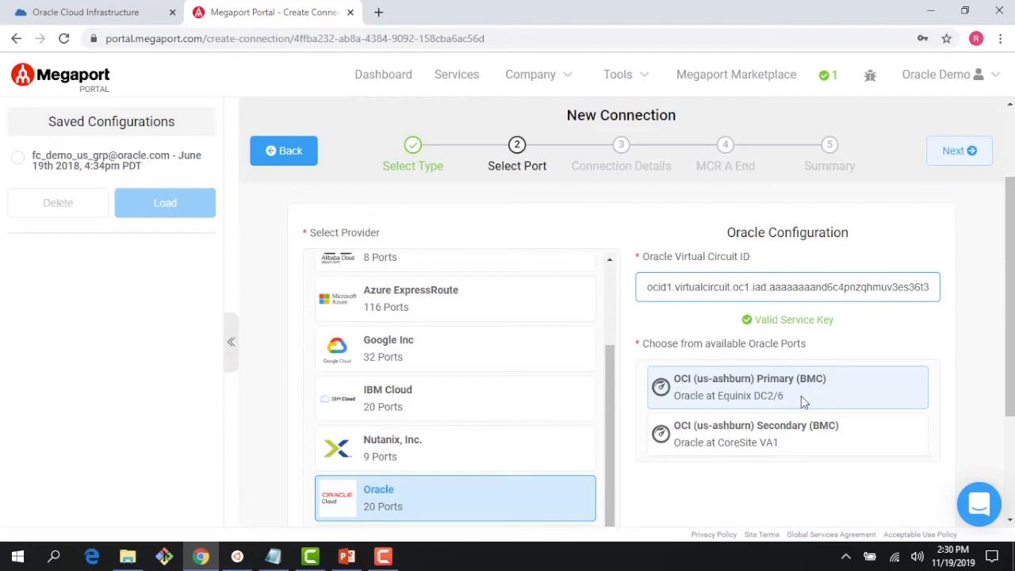
pyautogui.click(765, 387)
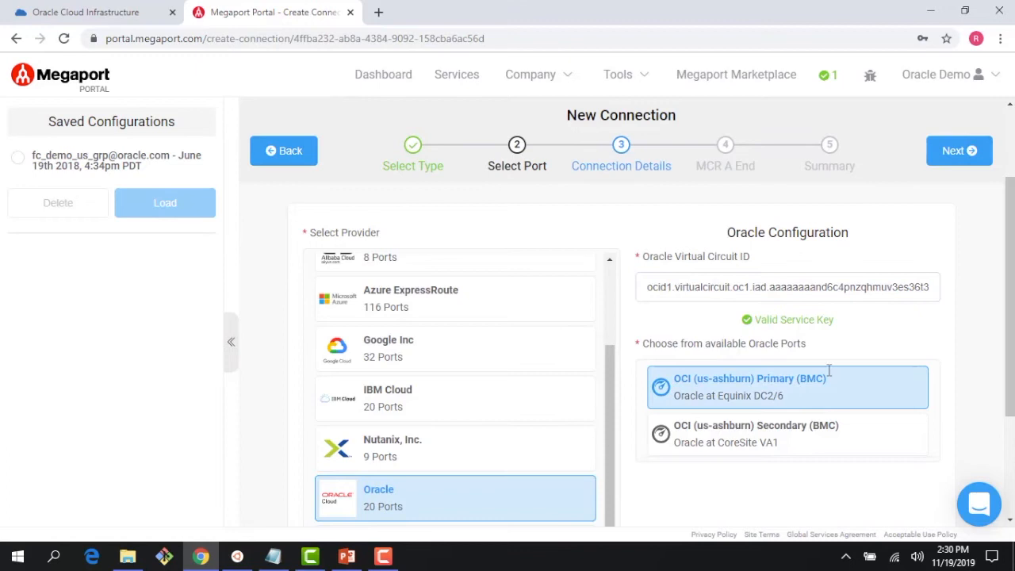
# Step: Name the connection demoFC with a 100 Mbps rate limit and continue to the MCR end settings
pyautogui.click(958, 151)
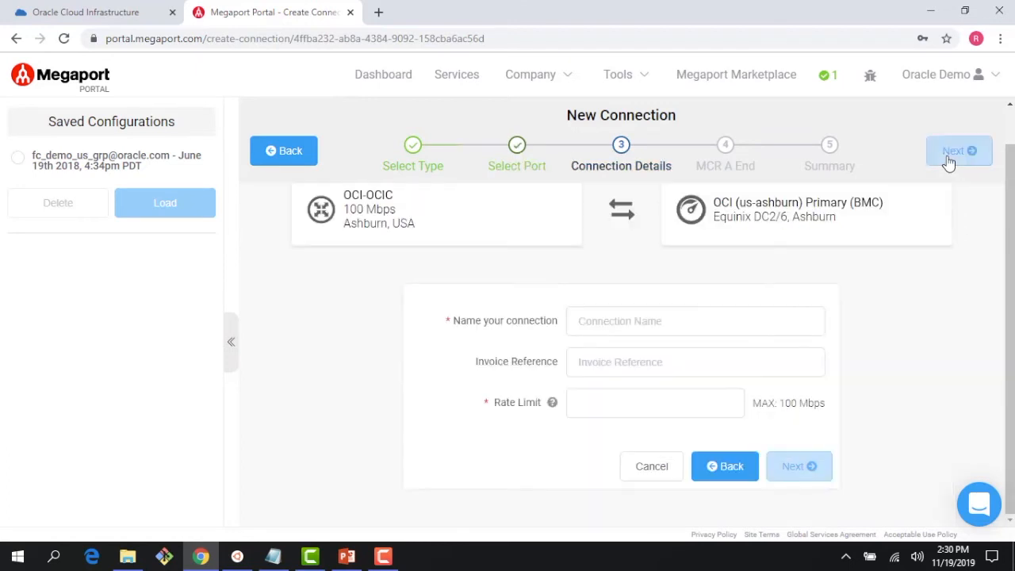
pyautogui.click(695, 321)
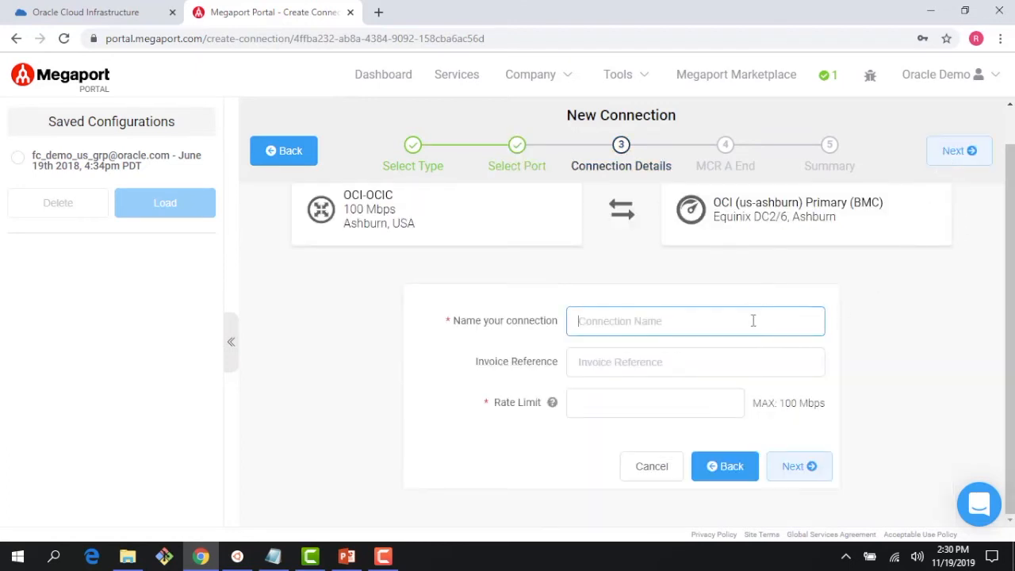
pyautogui.write('demo')
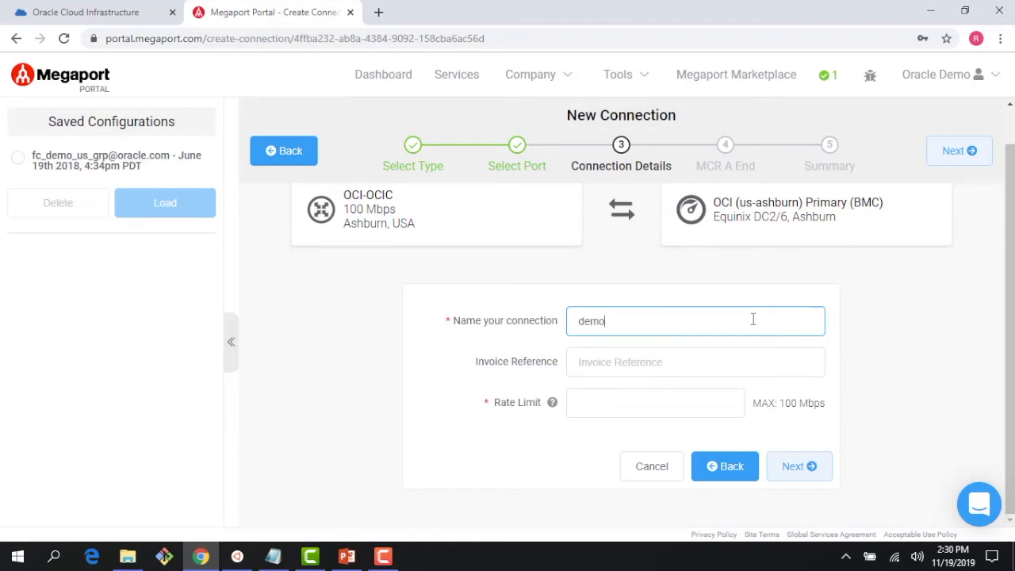
pyautogui.write('FC')
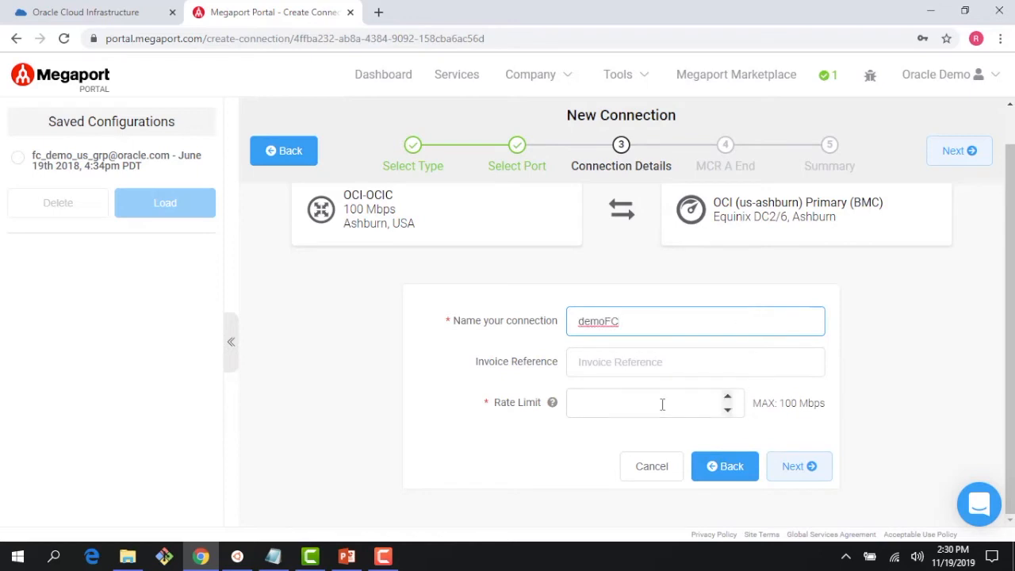
pyautogui.write('100')
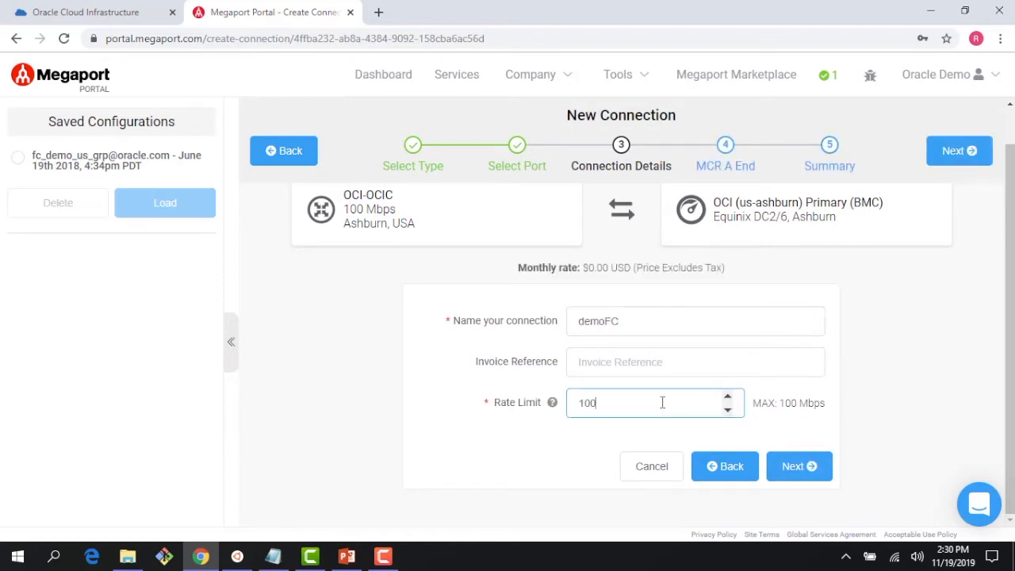
pyautogui.moveTo(672, 397)
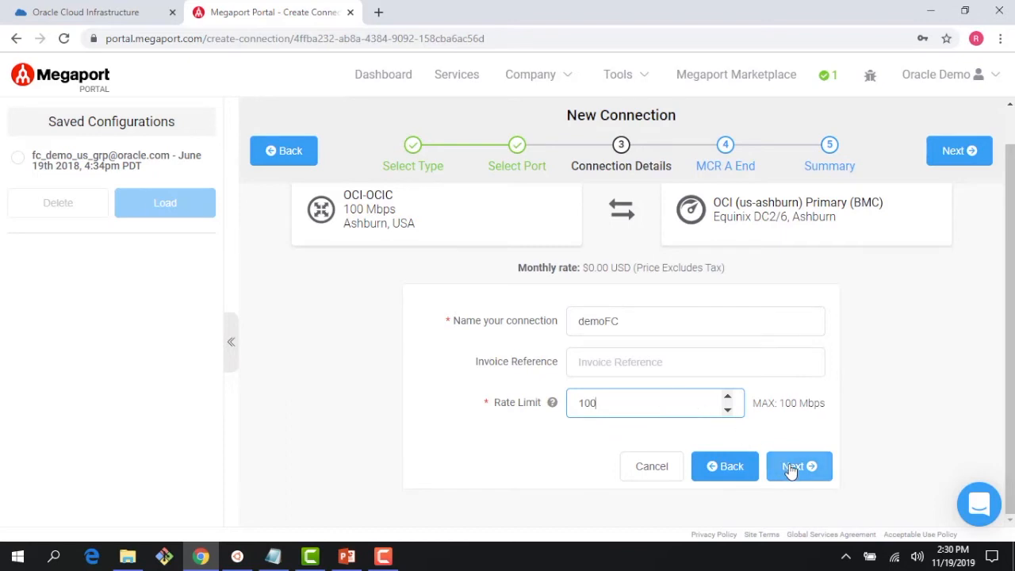
pyautogui.click(800, 466)
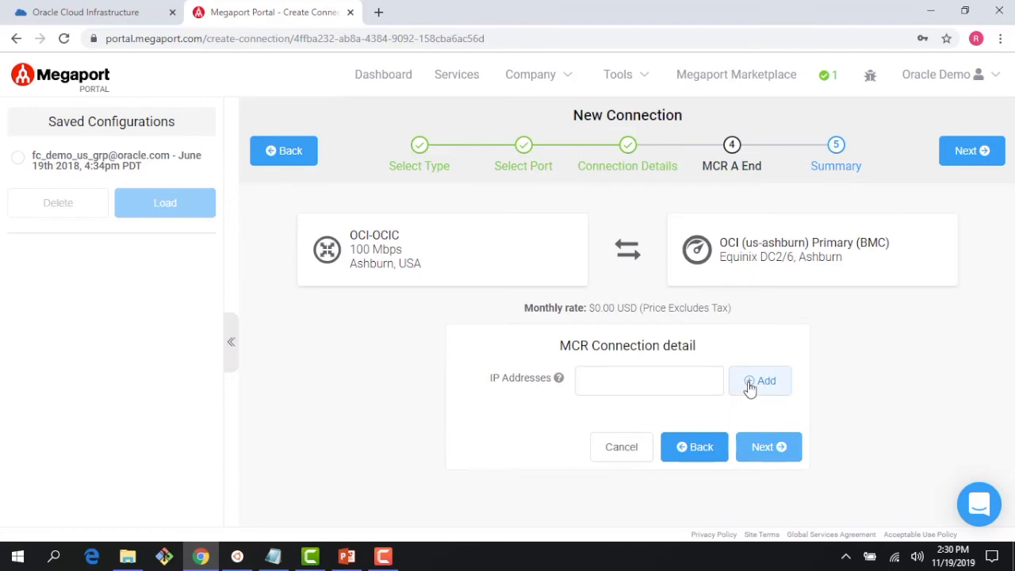
# Step: Add IP address 192.168.5.1/30 to the MCR end of the connection
pyautogui.click(649, 381)
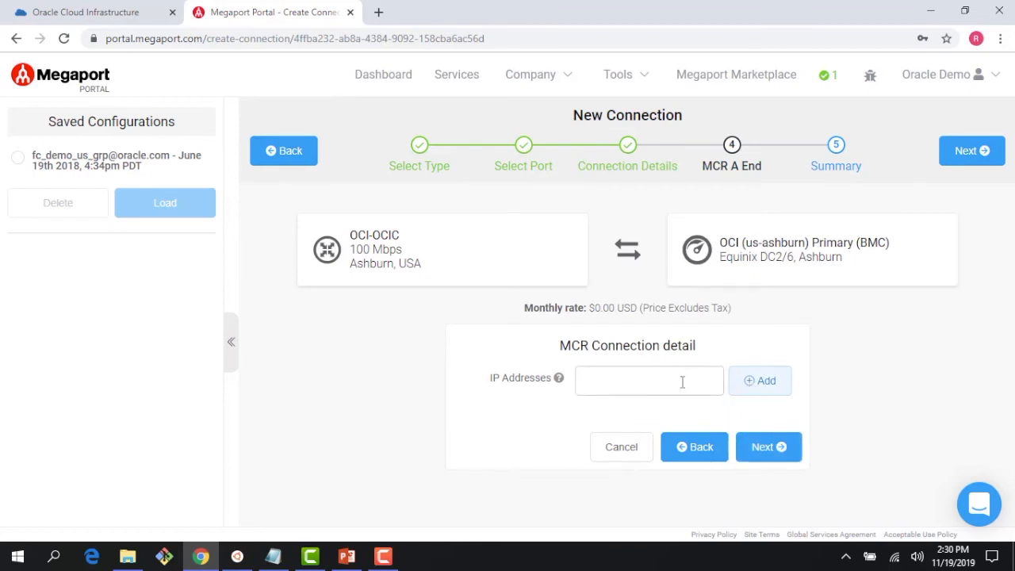
pyautogui.write('192.168.5.1/30')
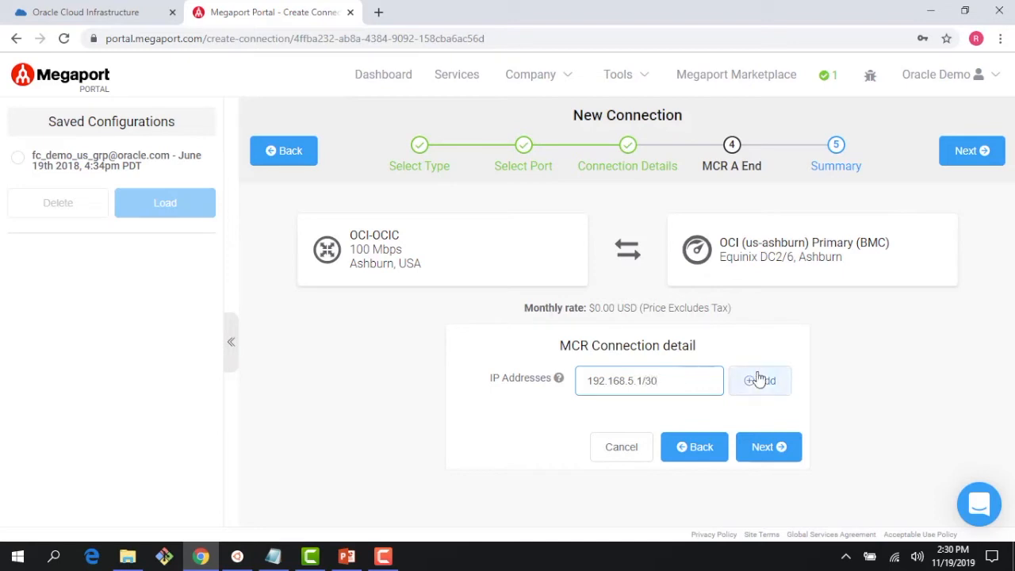
pyautogui.click(760, 381)
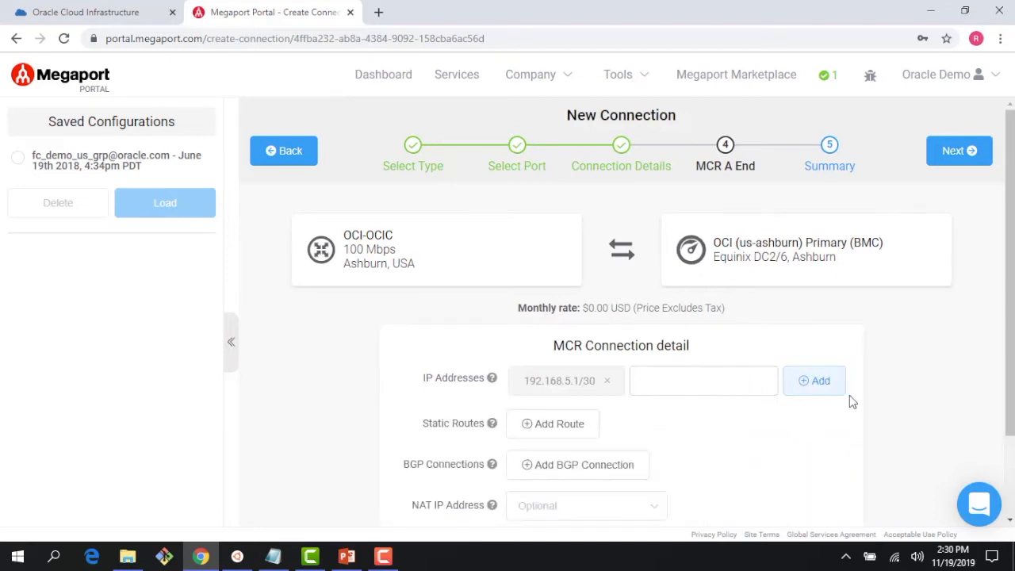
pyautogui.scroll(-3)
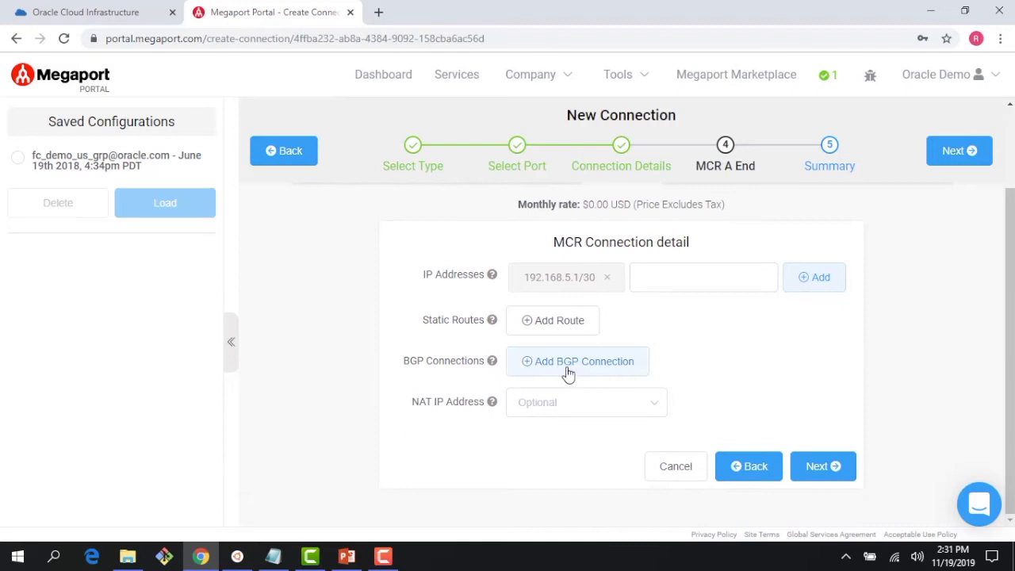
pyautogui.moveTo(518, 366)
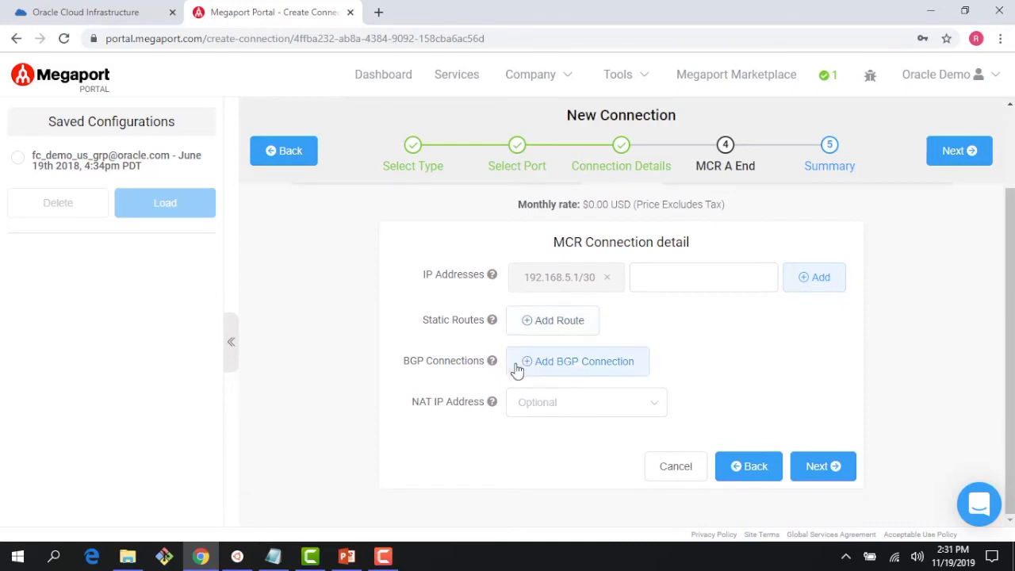
# Step: Start a new BGP connection with local IP 192.168.5.1 and peer IP 192.168.5.2/30
pyautogui.click(578, 362)
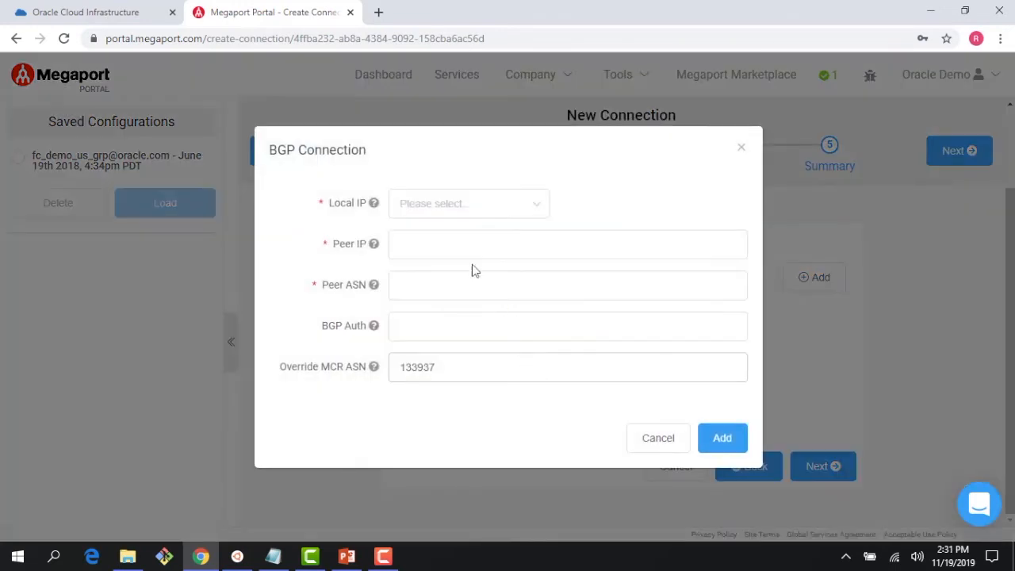
pyautogui.click(469, 203)
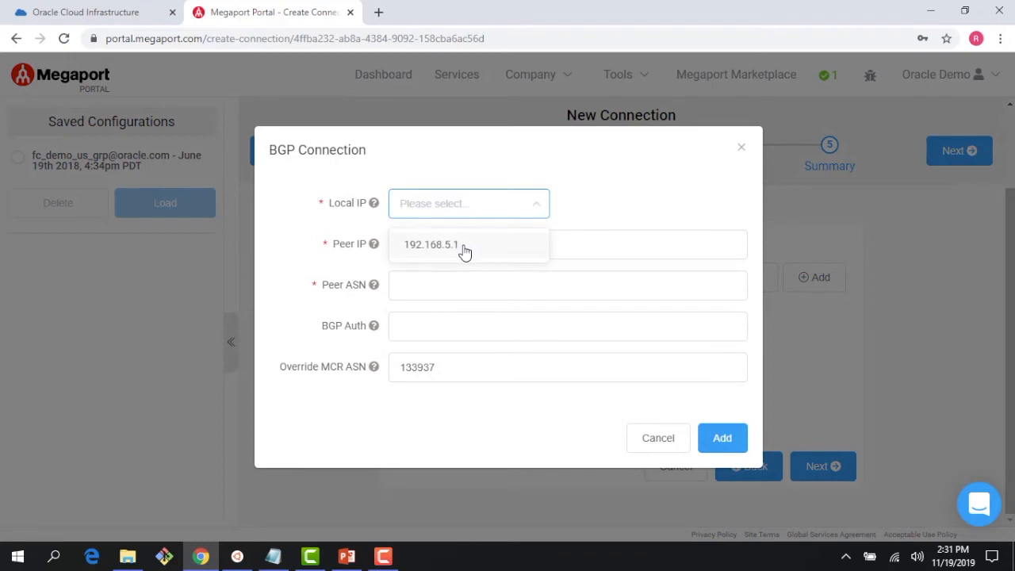
pyautogui.click(432, 245)
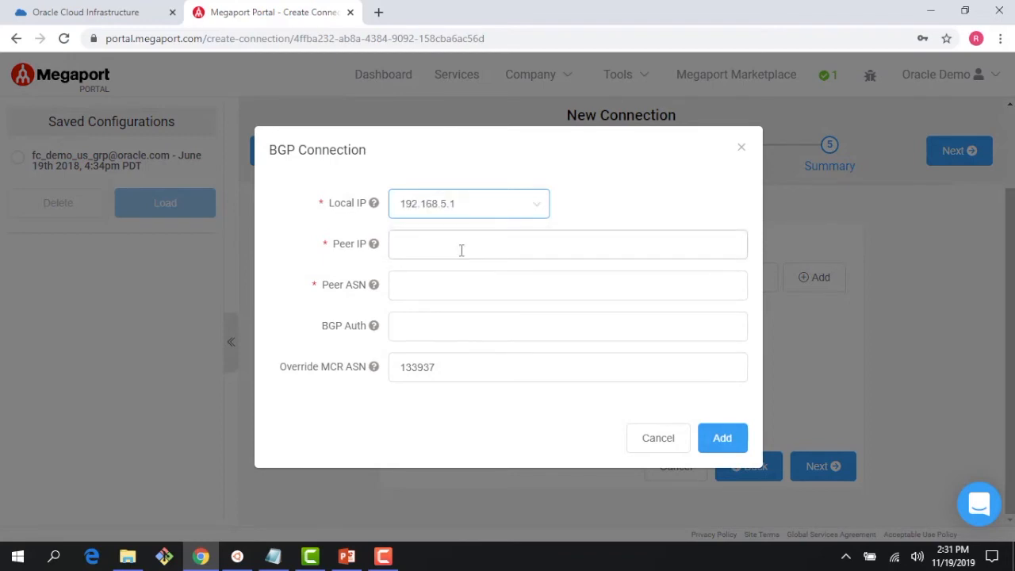
pyautogui.write('192.168.5.')
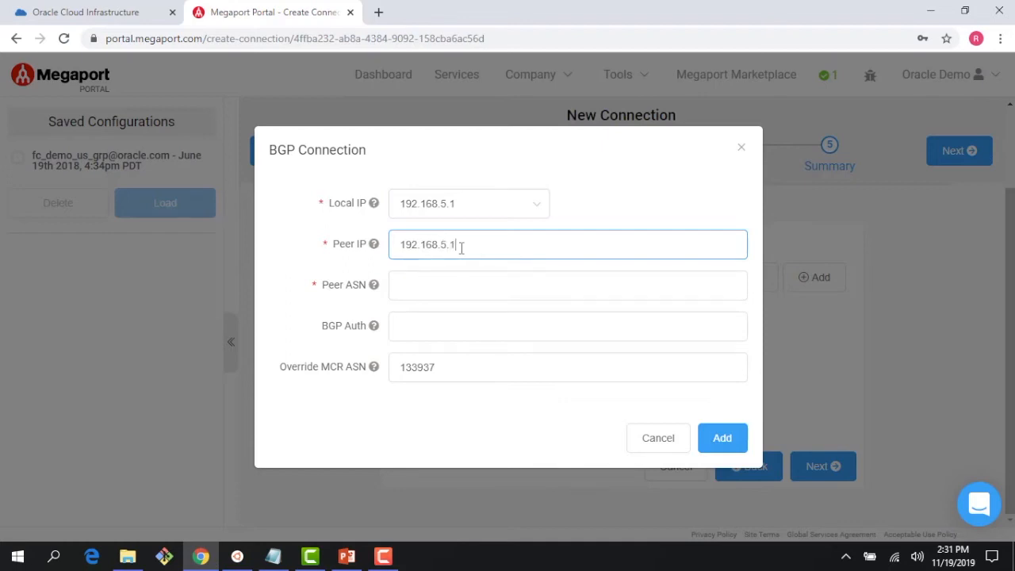
pyautogui.write('192.168.5.2/30')
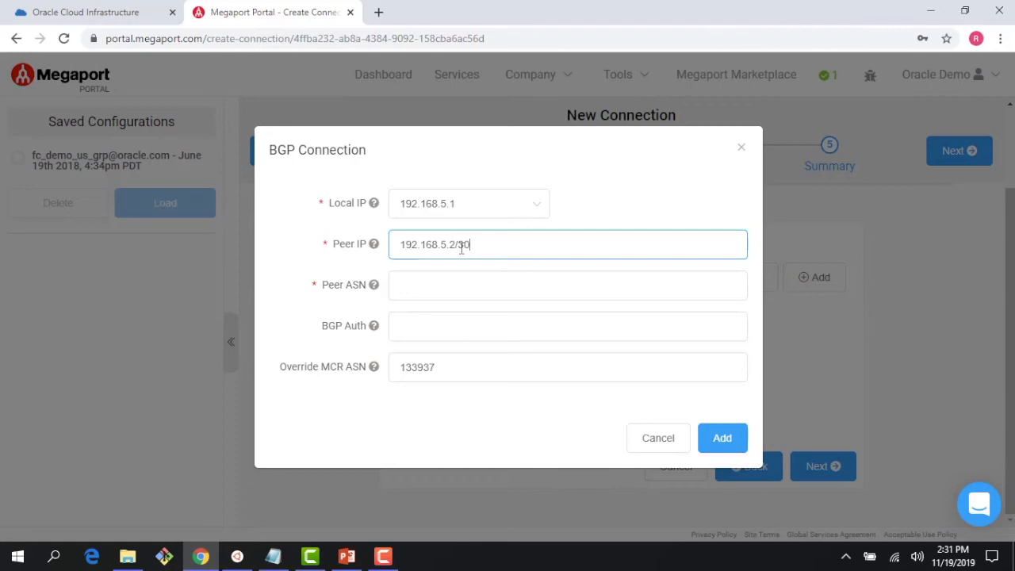
# Step: Set peer ASN 31898, override the MCR ASN to 64556 and add the BGP connection
pyautogui.click(568, 285)
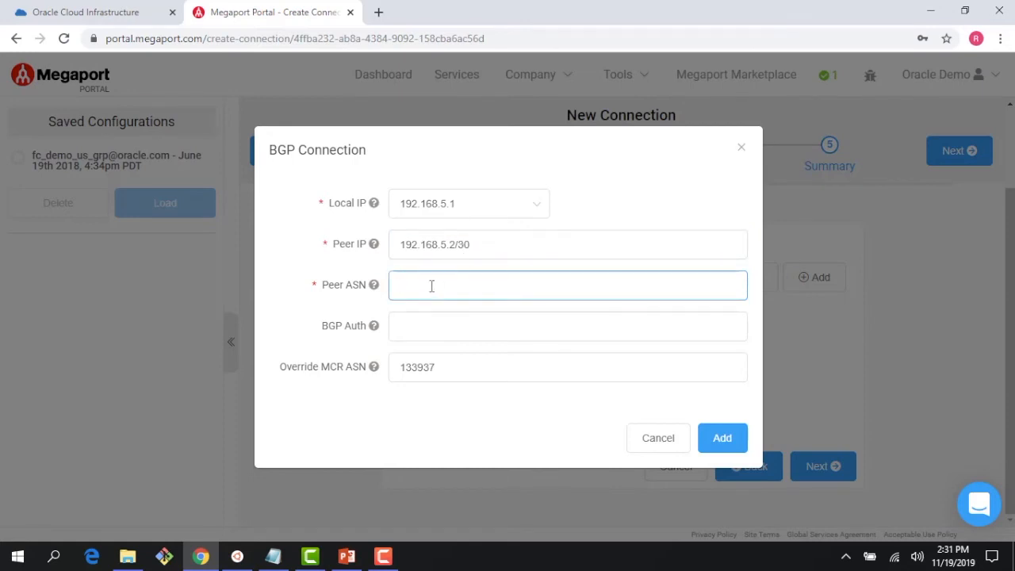
pyautogui.write('31898')
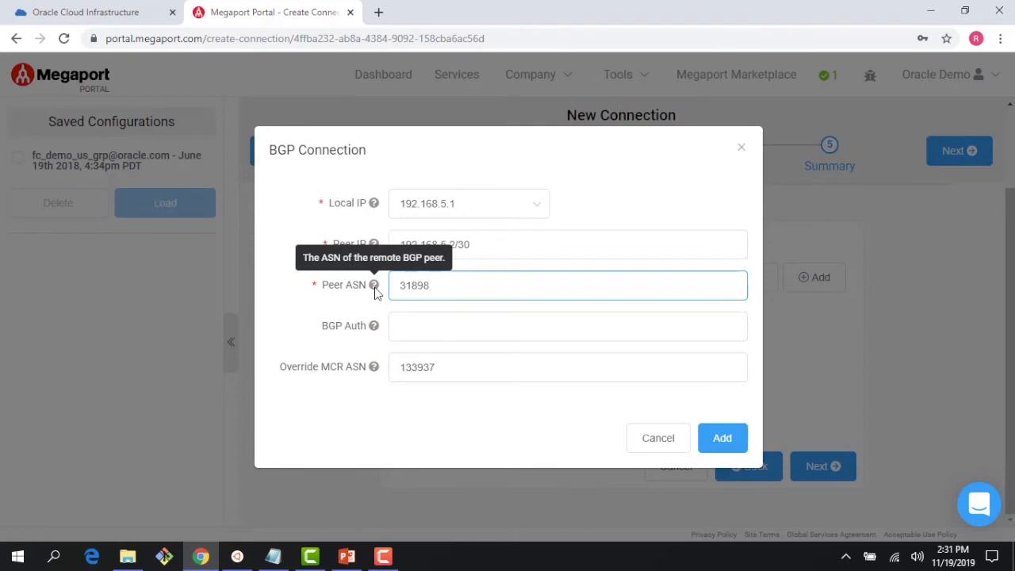
pyautogui.moveTo(441, 368)
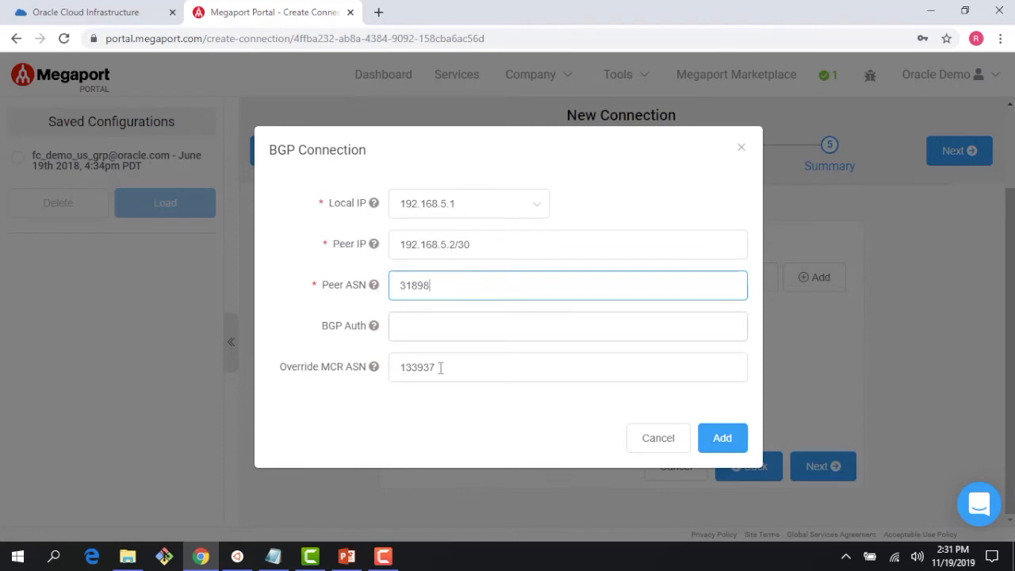
pyautogui.doubleClick(415, 368)
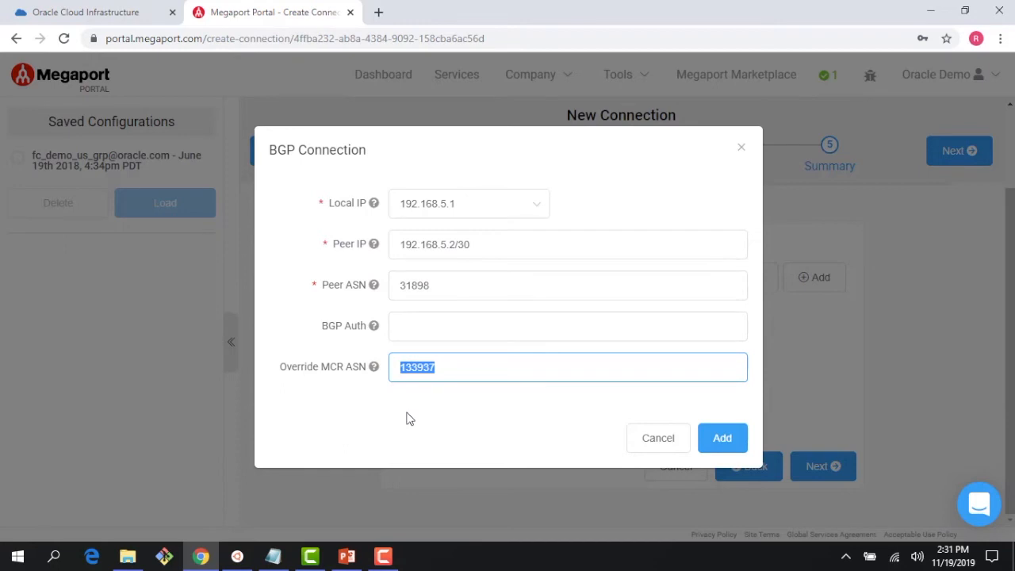
pyautogui.write('6455')
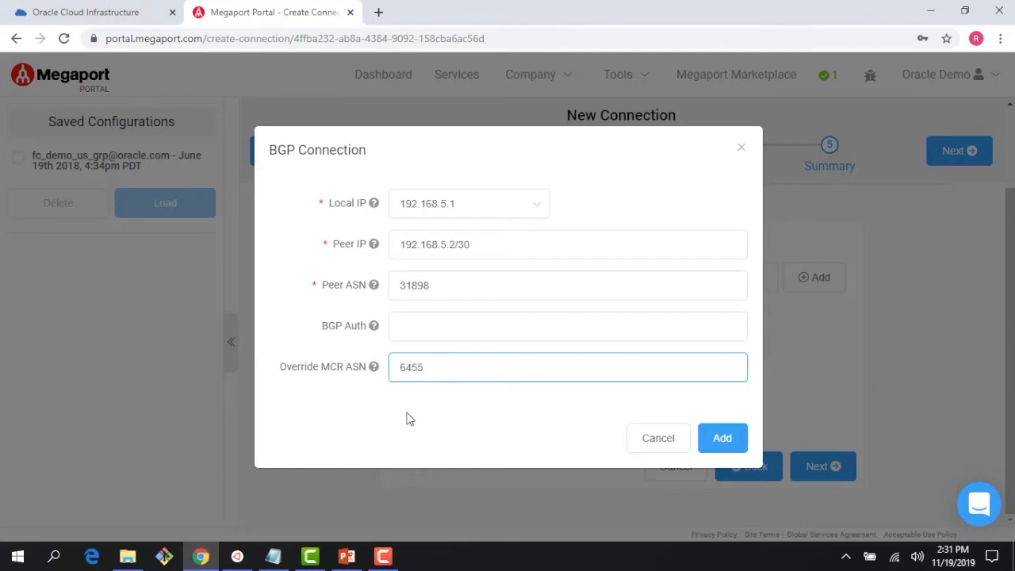
pyautogui.write('64556')
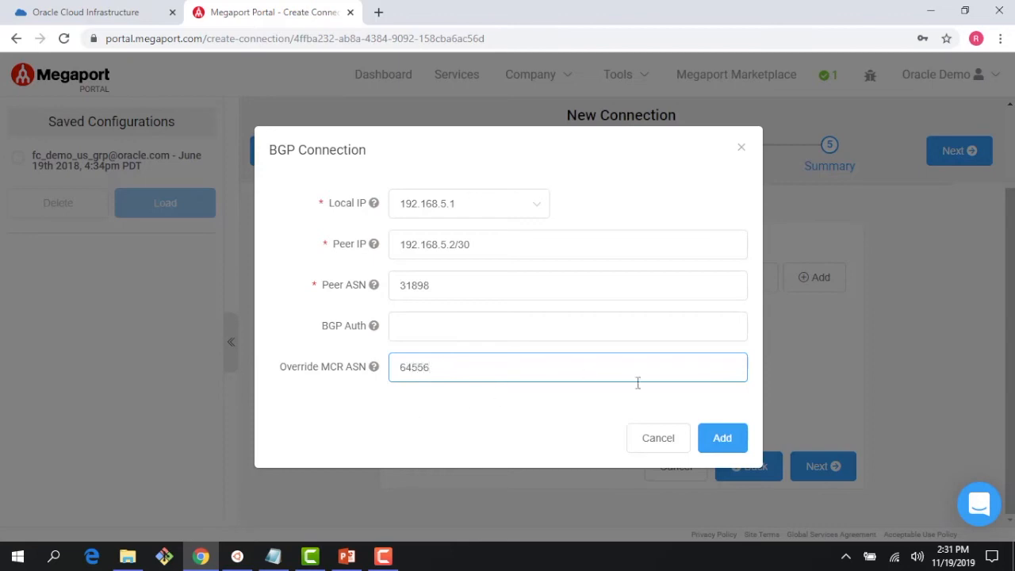
pyautogui.click(722, 438)
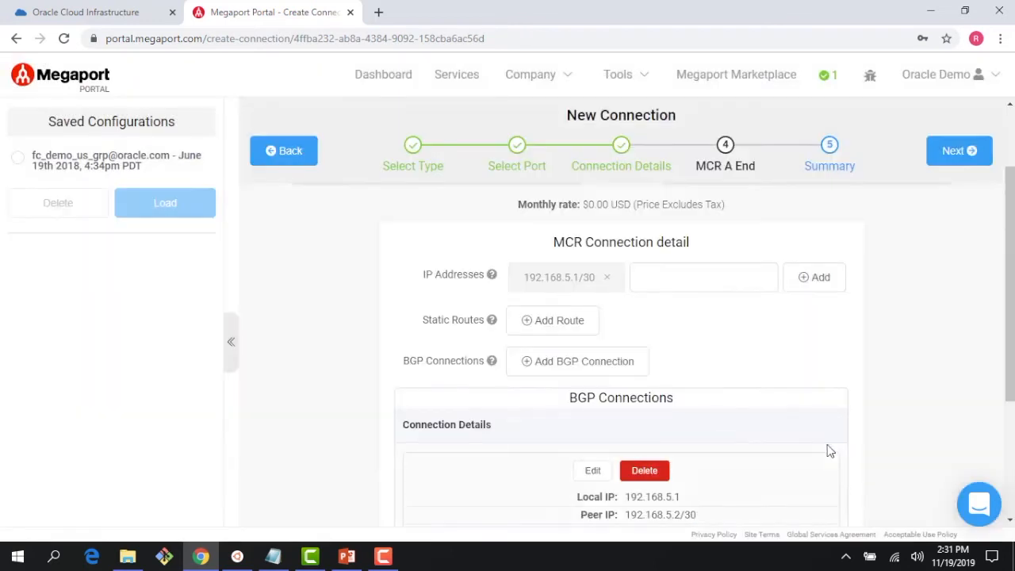
# Step: Add the demoFC VXC to configured services and start its order, showing a $0.00 monthly rate
pyautogui.scroll(-3)
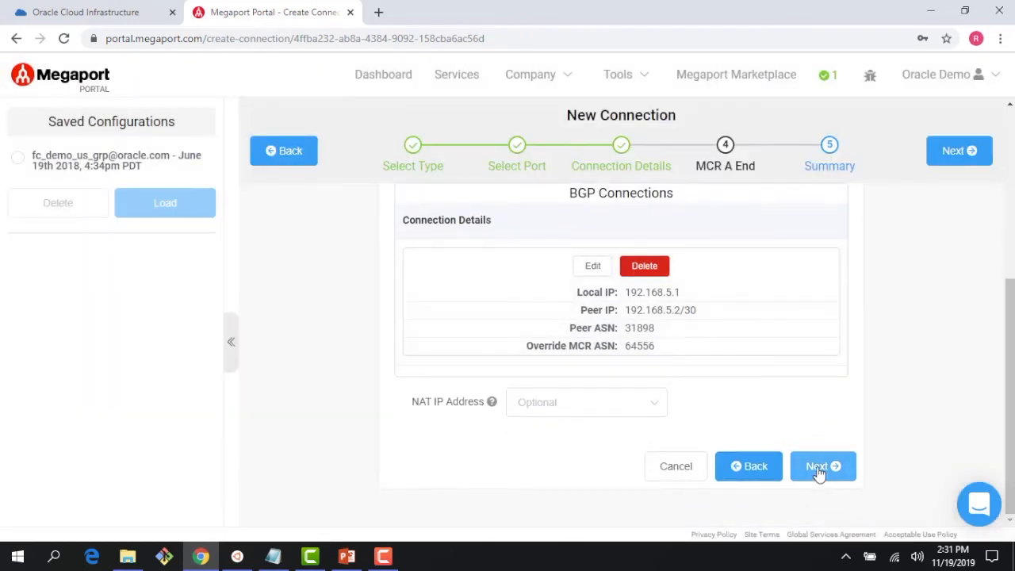
pyautogui.click(821, 467)
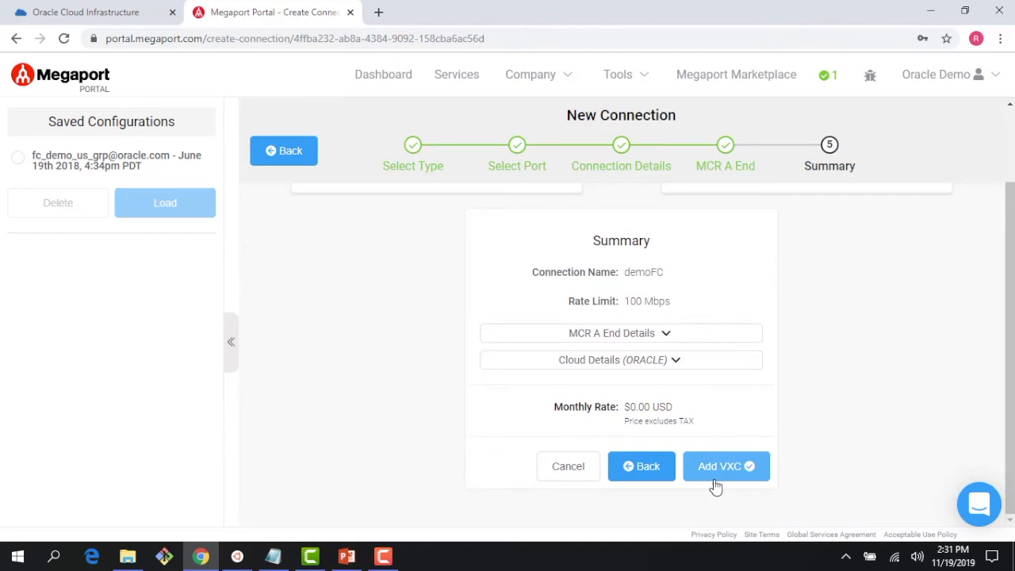
pyautogui.click(727, 466)
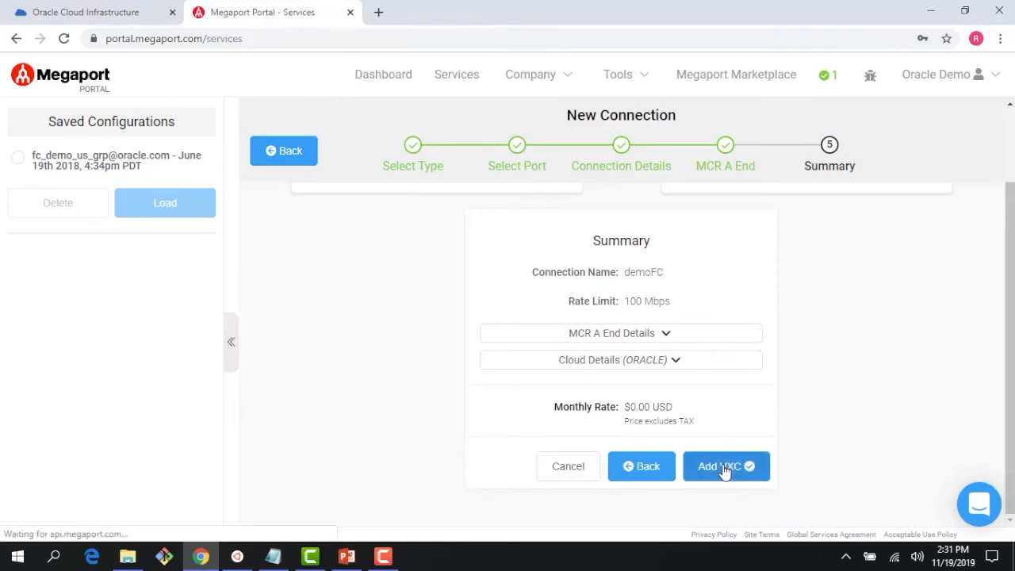
pyautogui.click(726, 466)
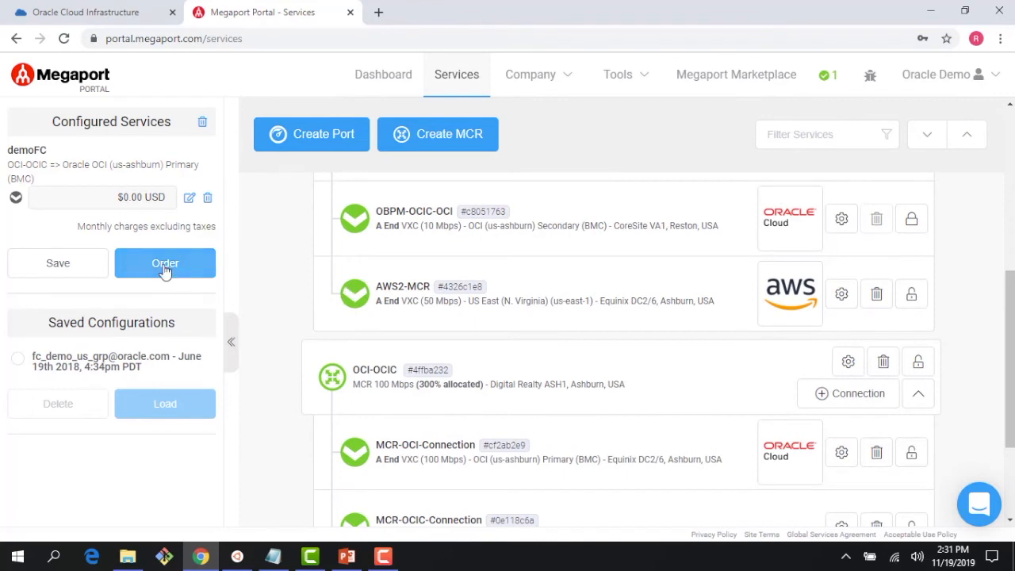
pyautogui.click(165, 263)
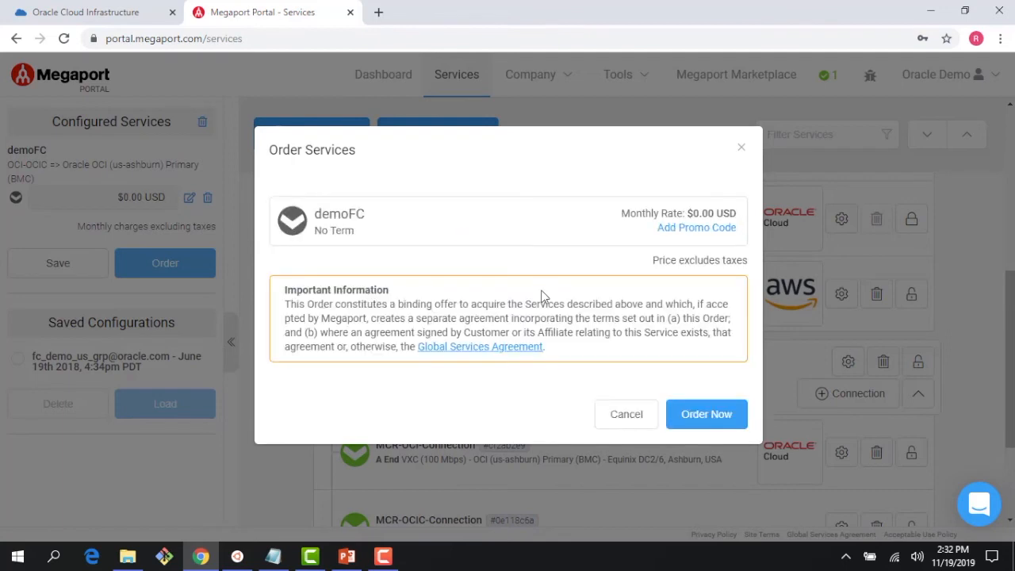
# Step: Place the demoFC order so it appears as a deployable Oracle connection under the OCI-OCIC MCR
pyautogui.click(706, 414)
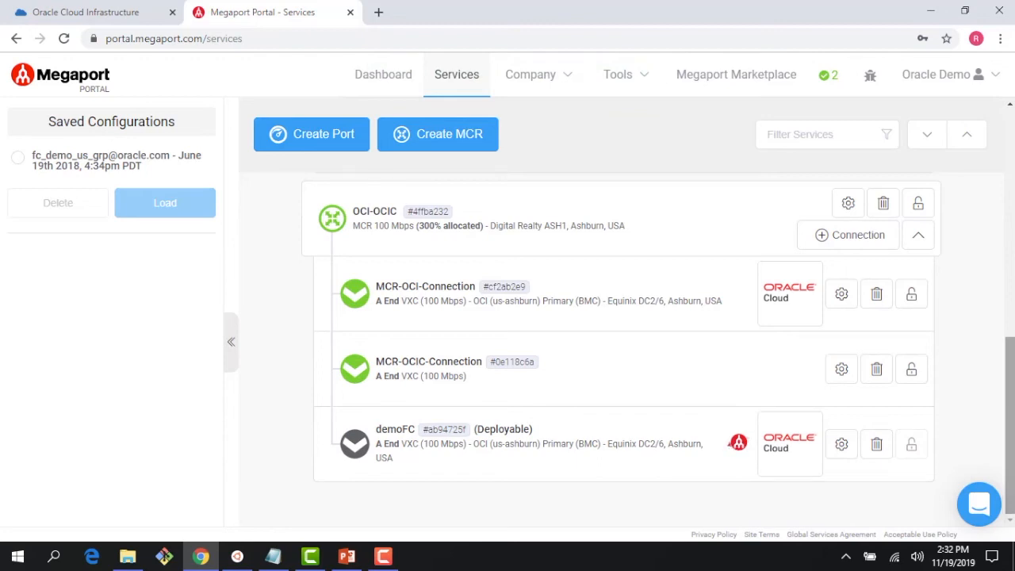
pyautogui.moveTo(736, 444)
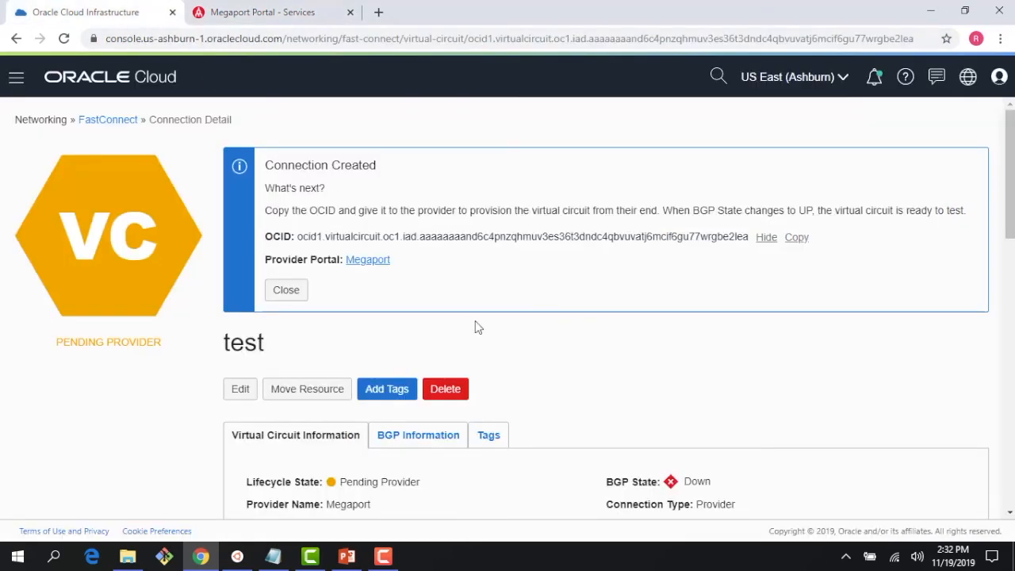
# Step: Note the test circuit is still Pending Provider with BGP down, then return to Megaport's services list
pyautogui.scroll(-3)
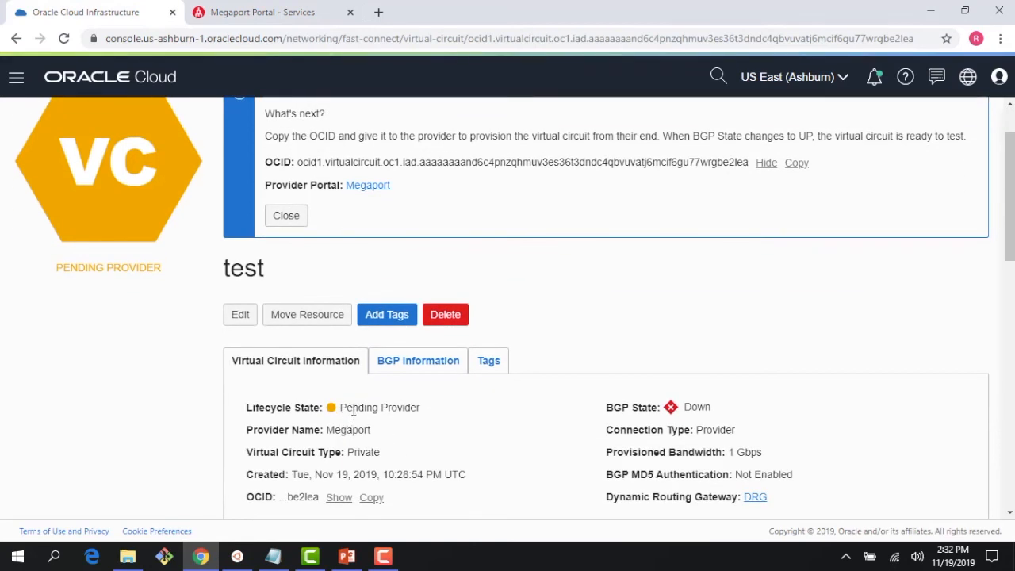
pyautogui.moveTo(371, 422)
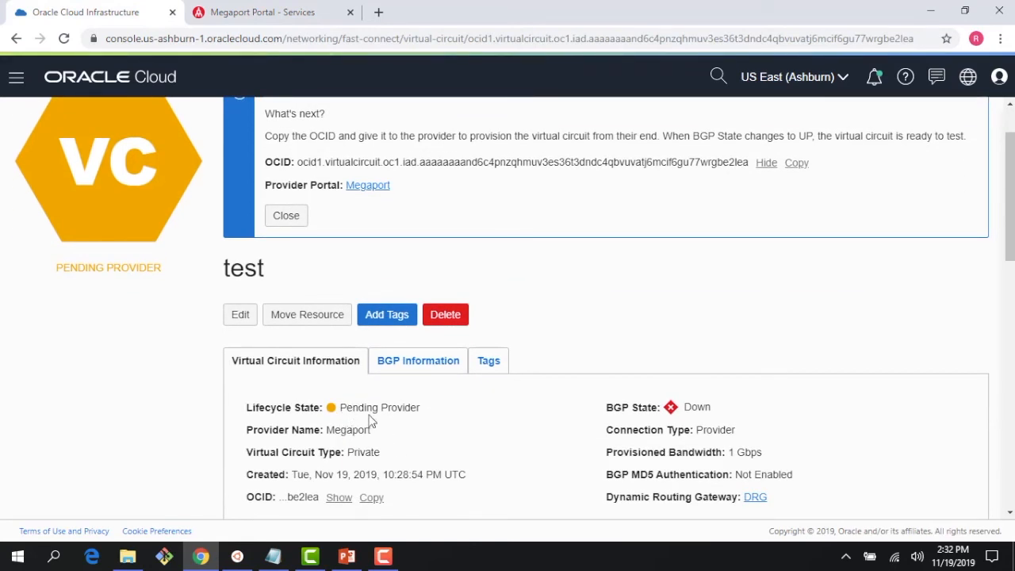
pyautogui.moveTo(638, 422)
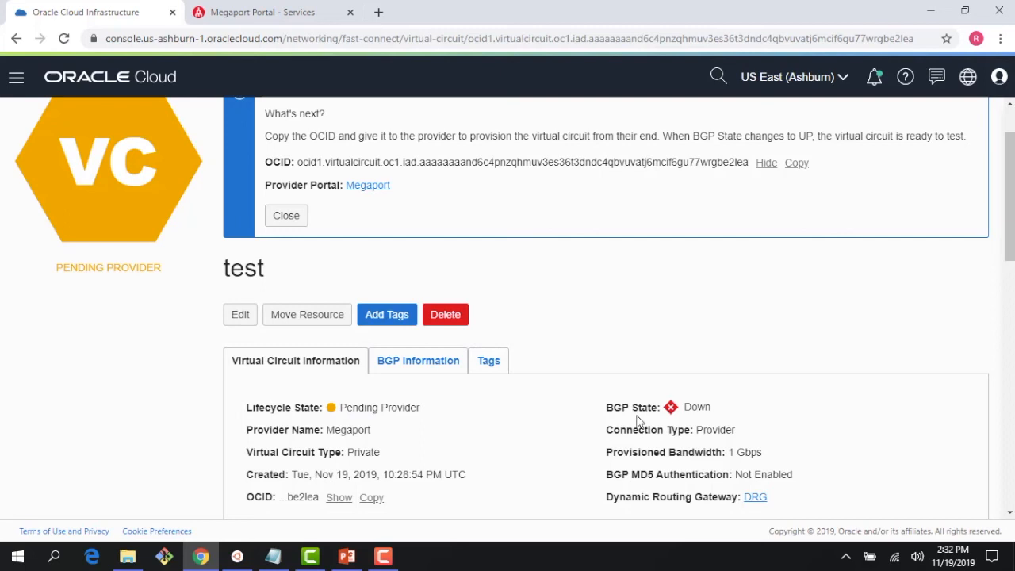
pyautogui.moveTo(649, 410)
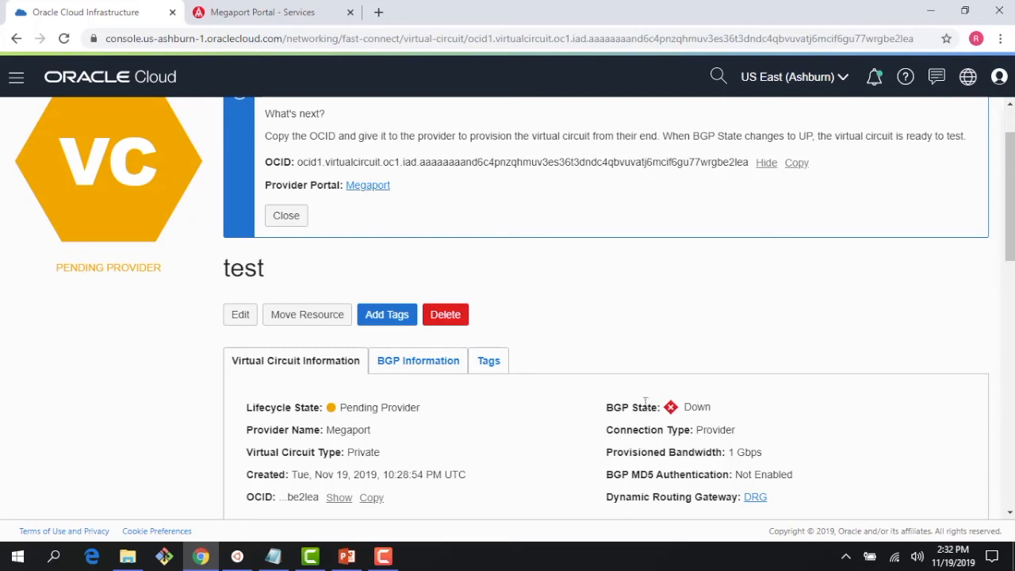
pyautogui.click(263, 12)
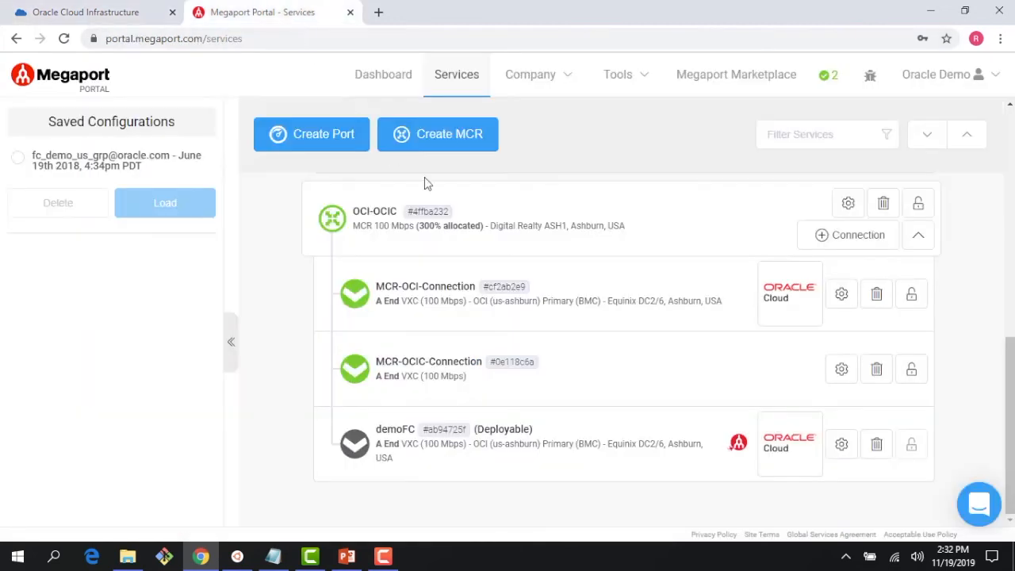
pyautogui.moveTo(730, 463)
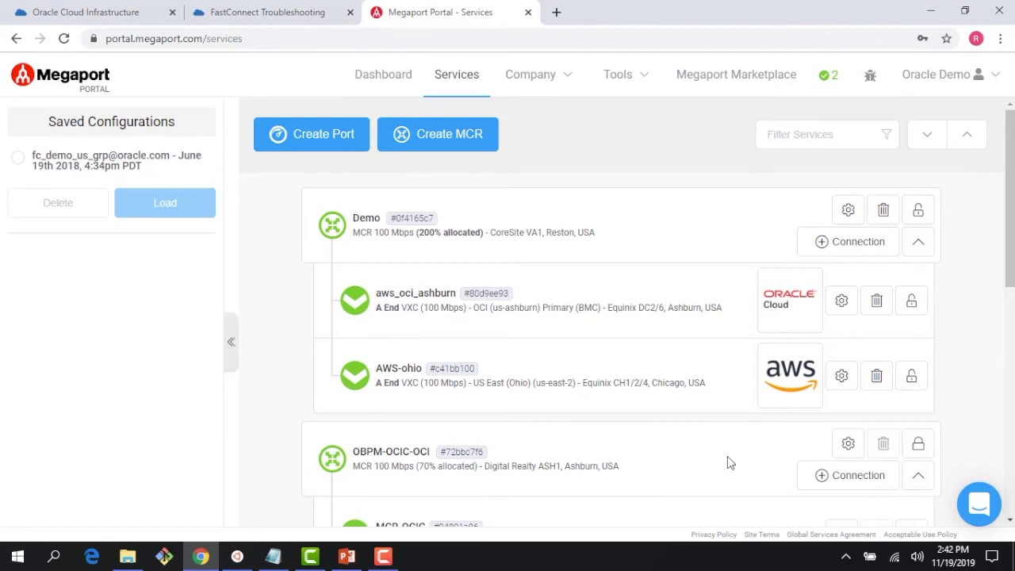
pyautogui.moveTo(768, 442)
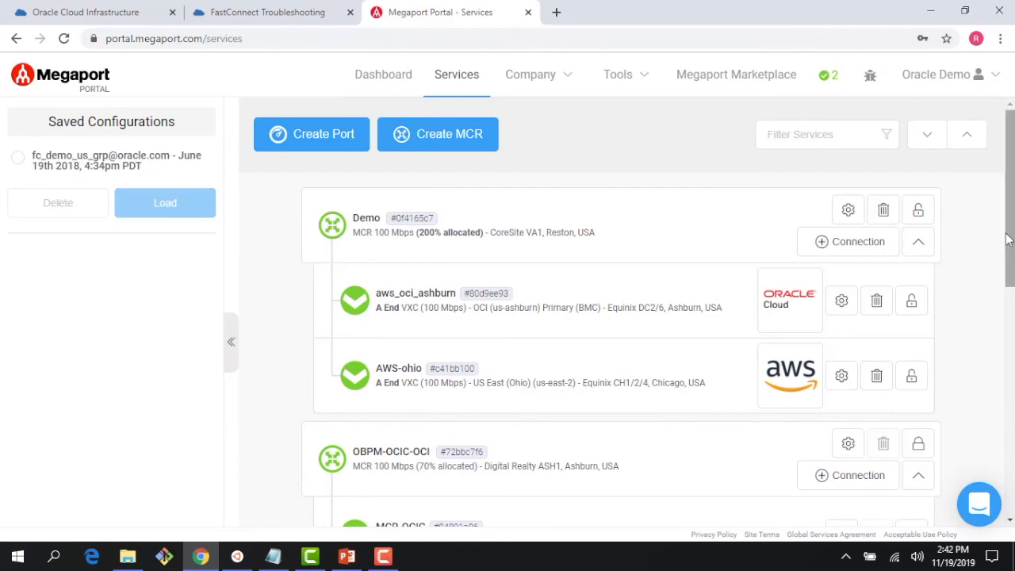
# Step: Scroll the services list to the OCI-OCIC MCR where demoFC now shows as active
pyautogui.scroll(-3)
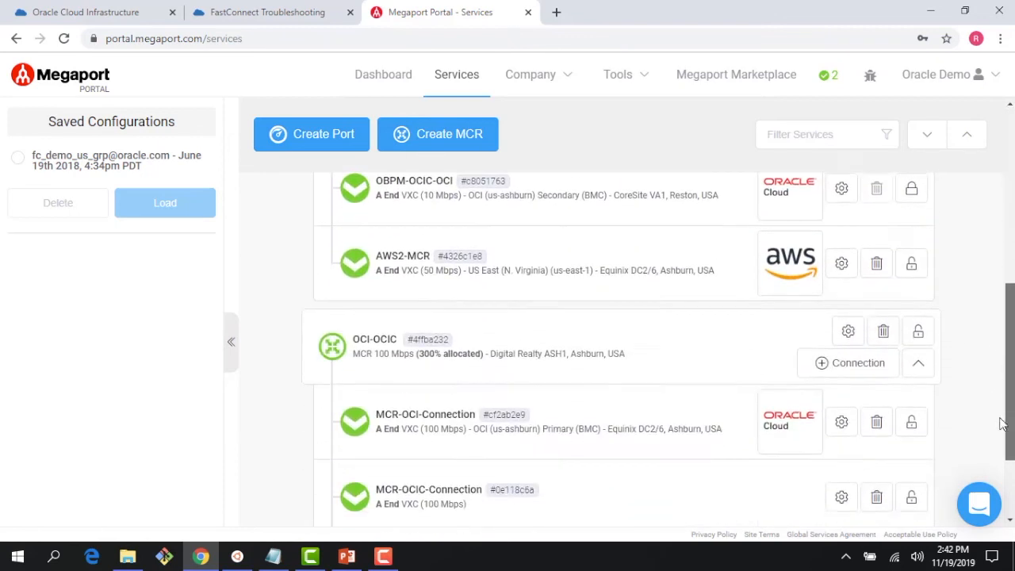
pyautogui.scroll(-3)
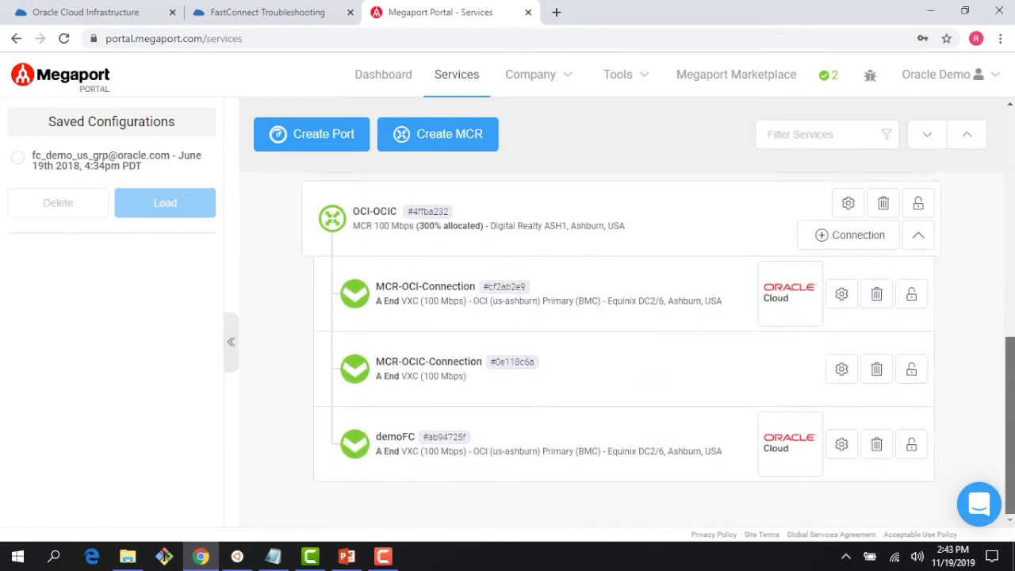
pyautogui.moveTo(393, 452)
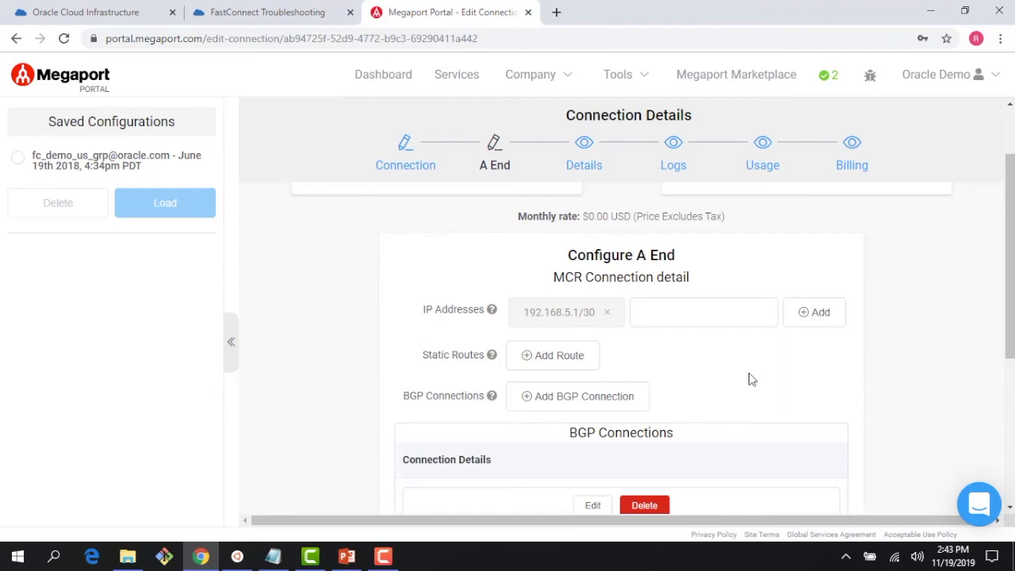
# Step: Review demoFC's LIVE status with BGP up, its two BGP log entries, and the empty usage graph
pyautogui.scroll(-3)
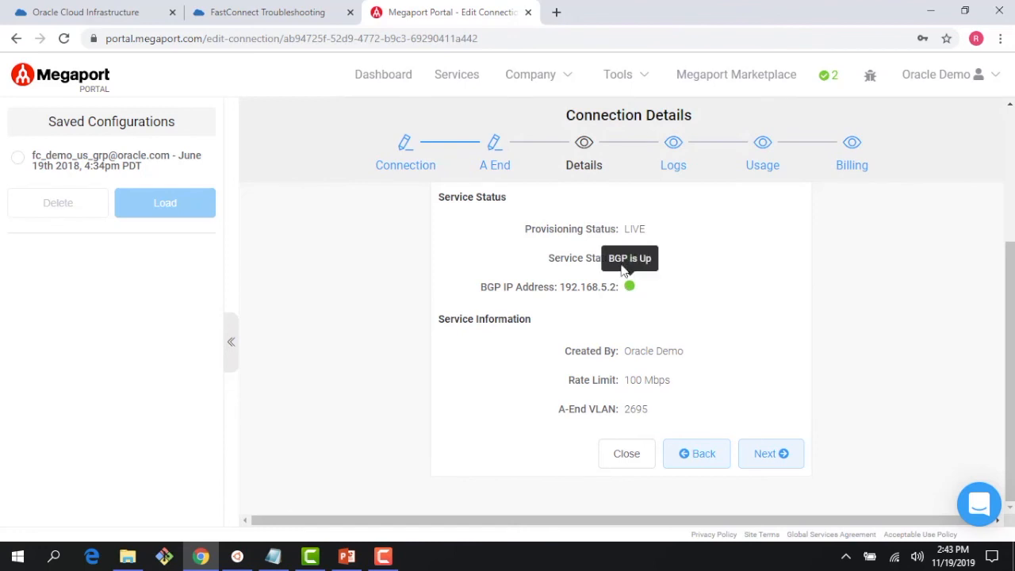
pyautogui.moveTo(632, 263)
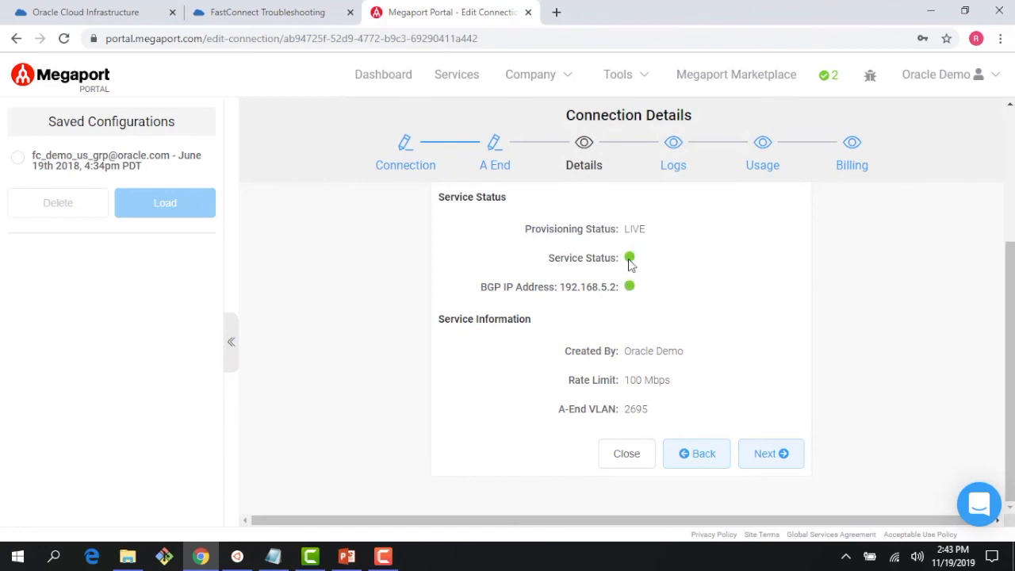
pyautogui.moveTo(628, 257)
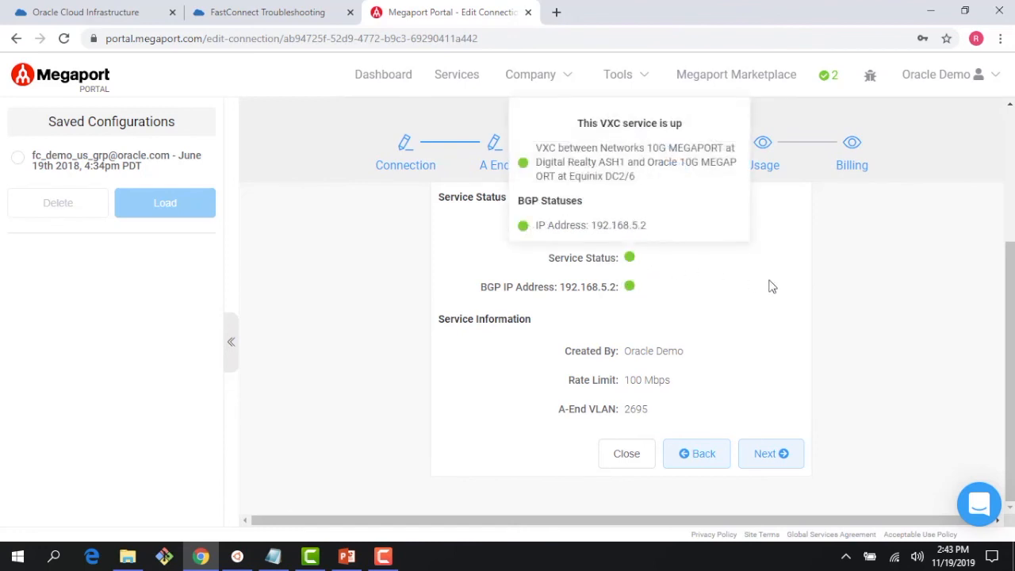
pyautogui.click(673, 143)
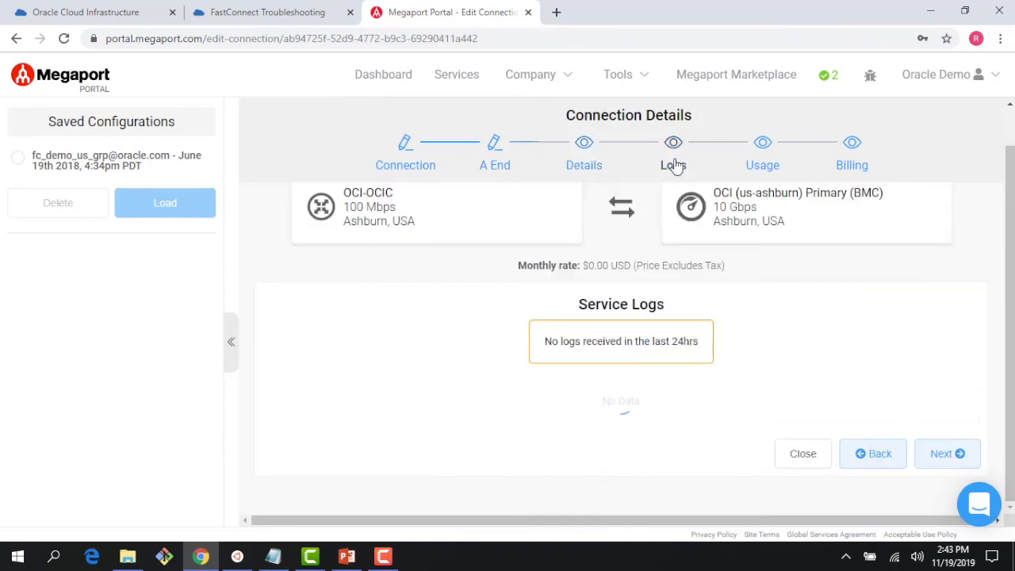
pyautogui.click(673, 143)
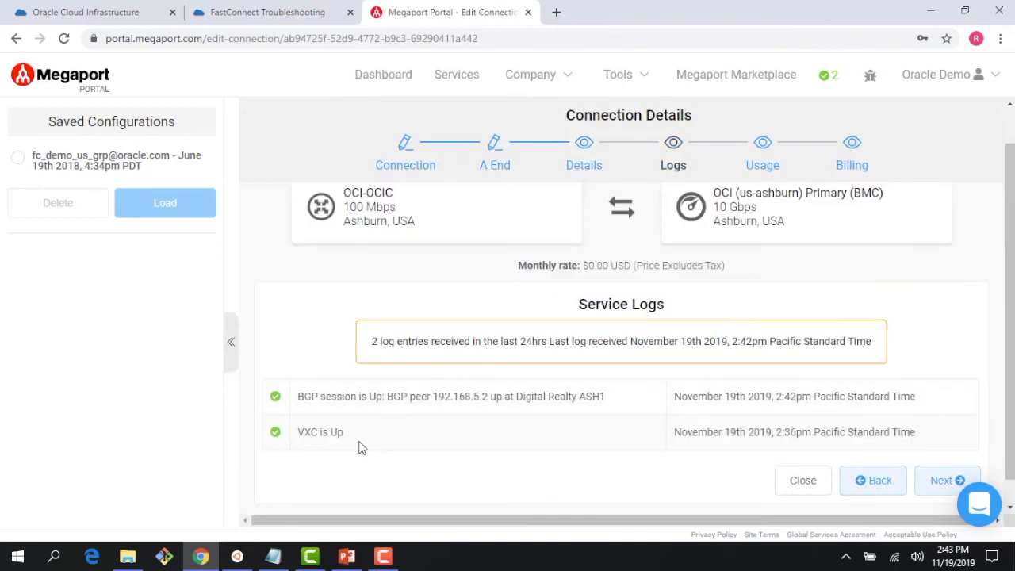
pyautogui.moveTo(353, 443)
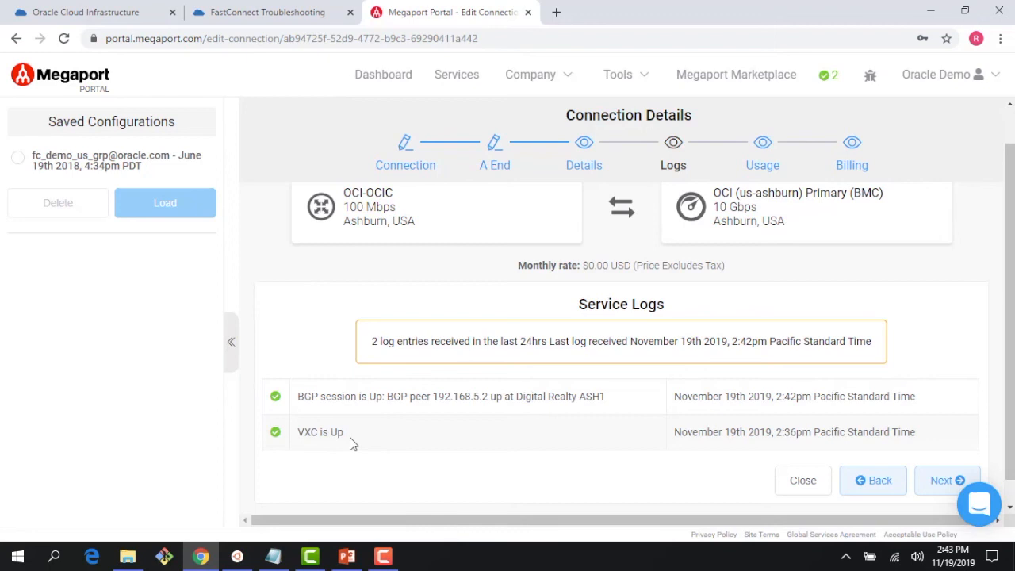
pyautogui.moveTo(399, 409)
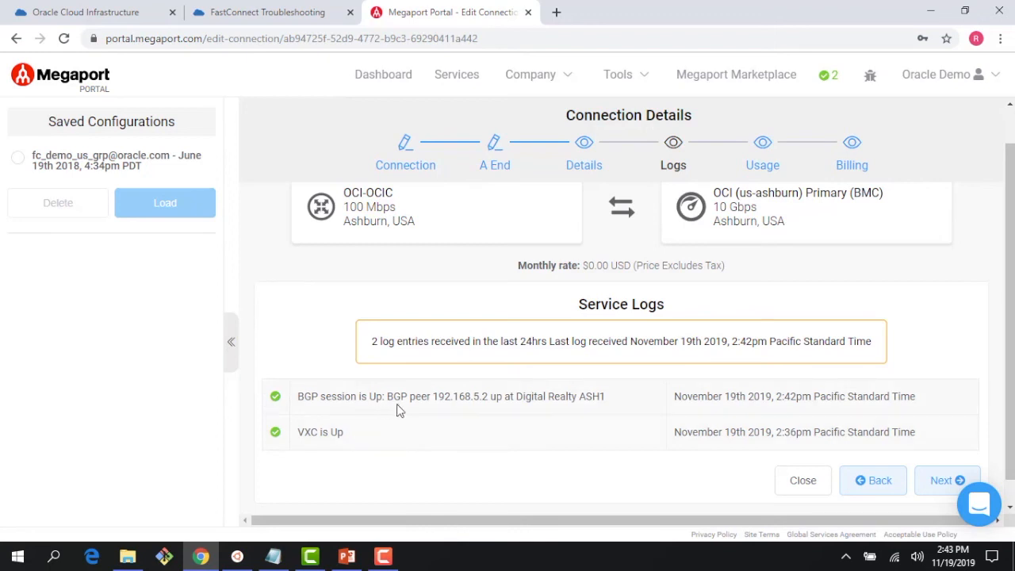
pyautogui.moveTo(763, 165)
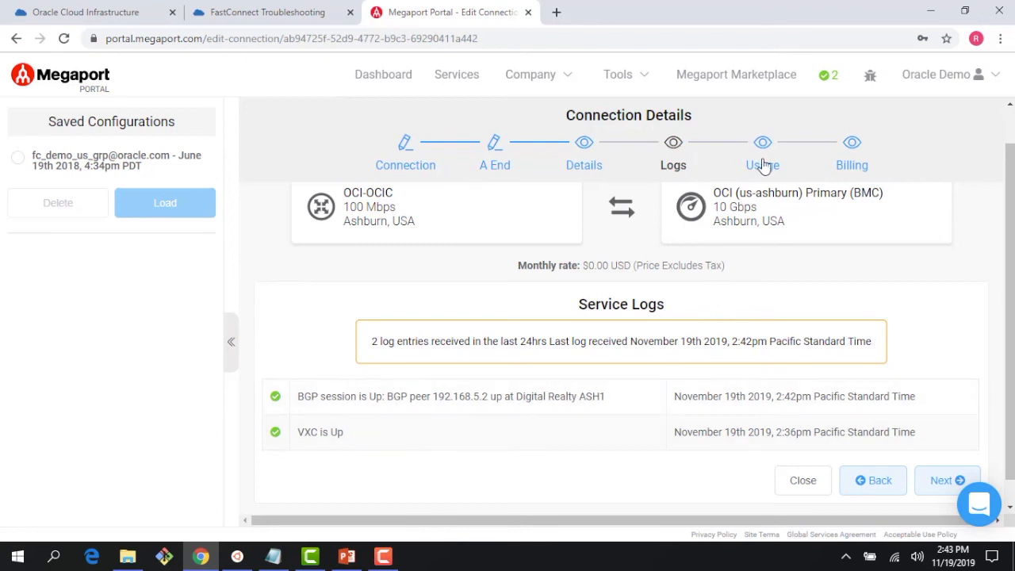
pyautogui.click(762, 146)
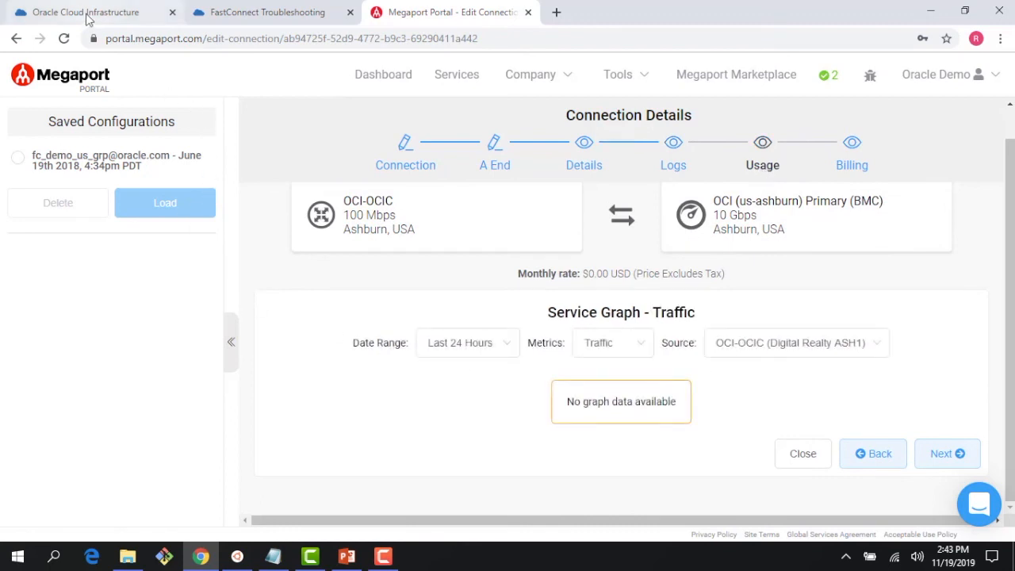
# Step: Reload the OCI test circuit page to show Provisioned with BGP Up and empty metrics charts
pyautogui.click(87, 13)
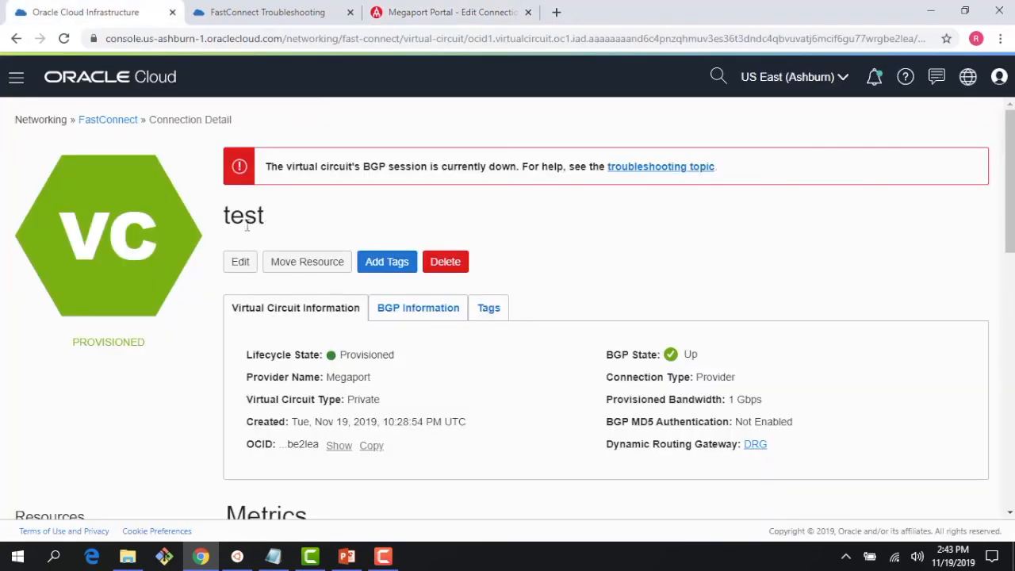
pyautogui.moveTo(158, 190)
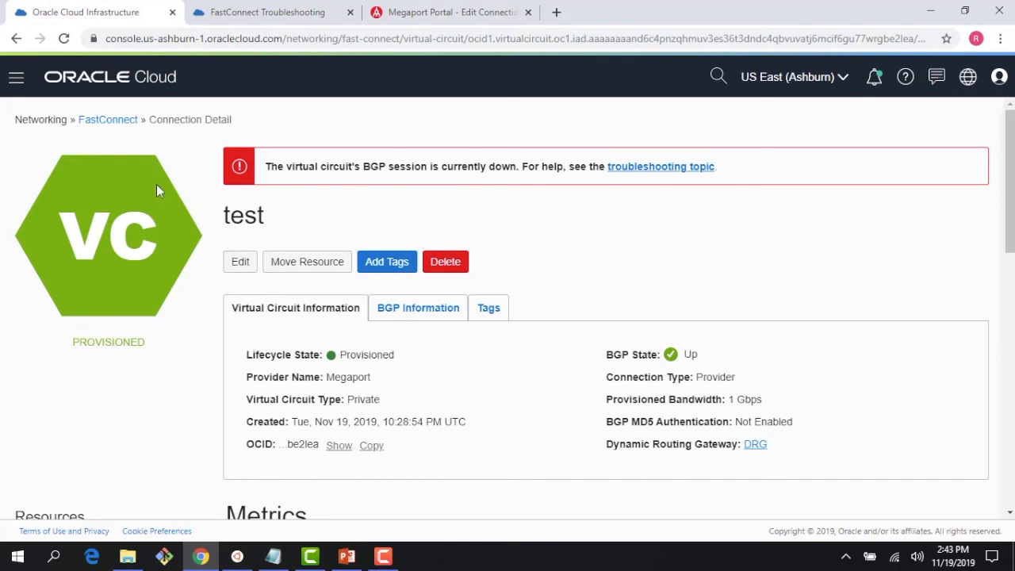
pyautogui.moveTo(308, 375)
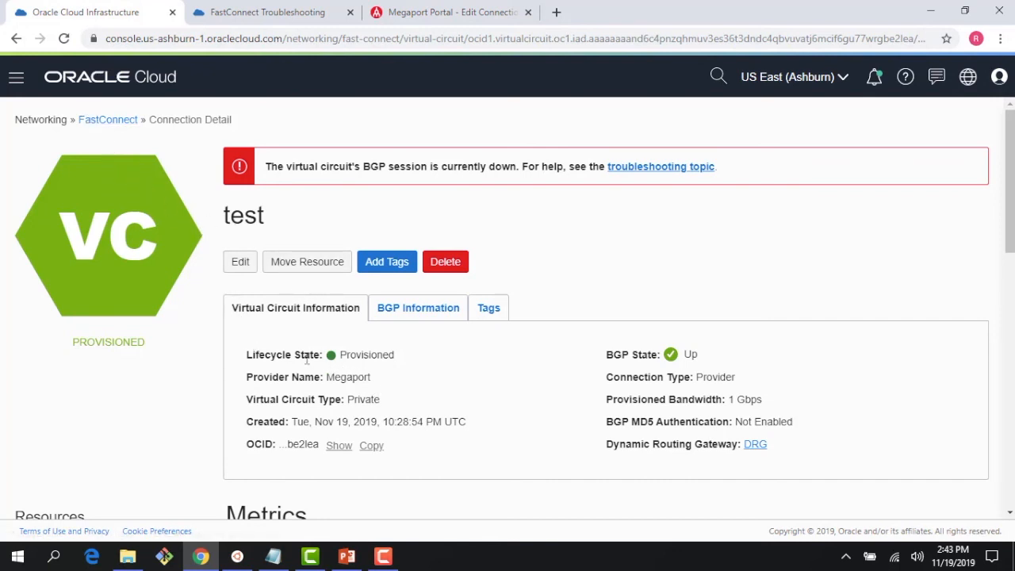
pyautogui.moveTo(506, 364)
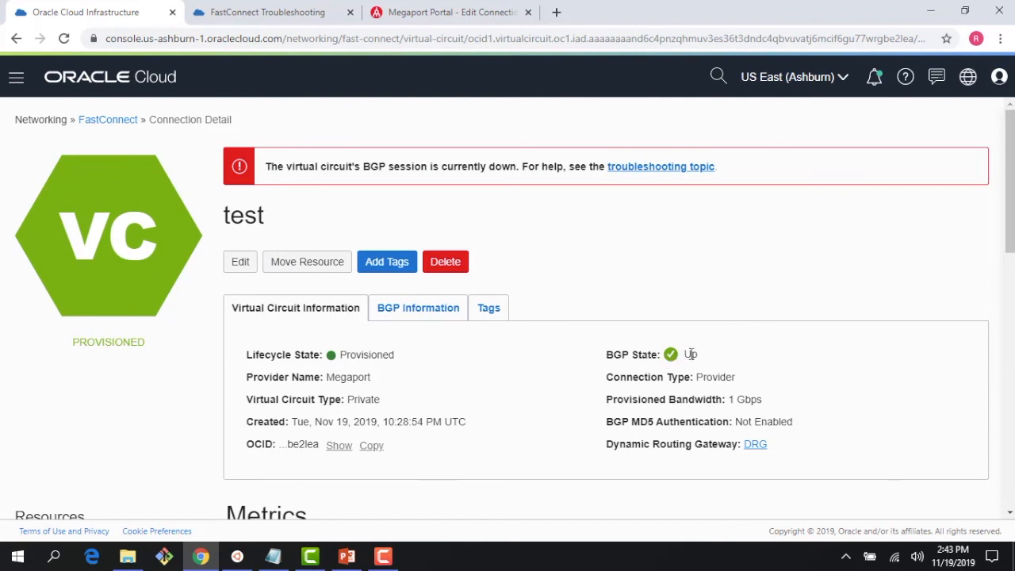
pyautogui.moveTo(470, 166)
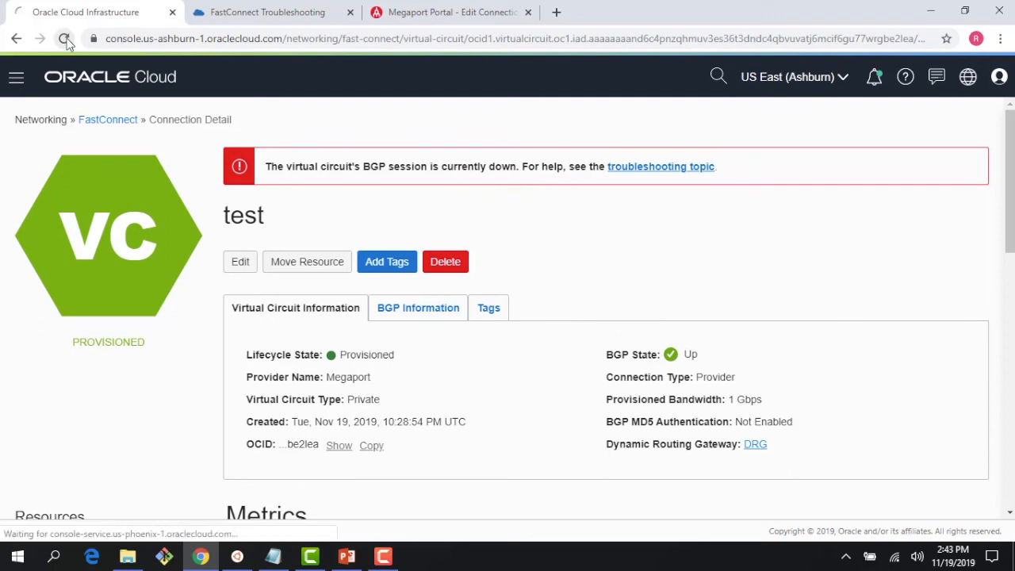
pyautogui.click(63, 38)
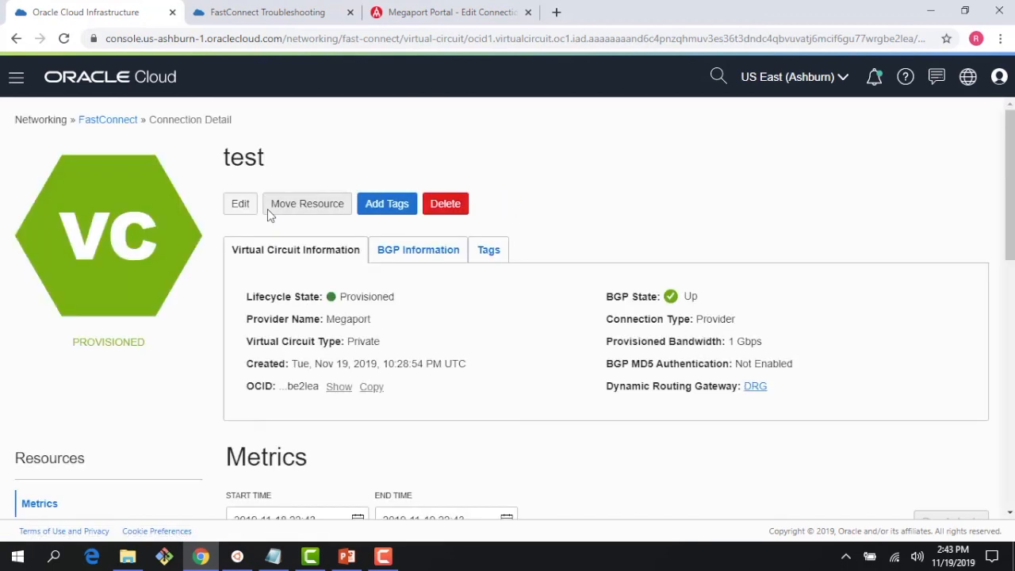
pyautogui.scroll(-3)
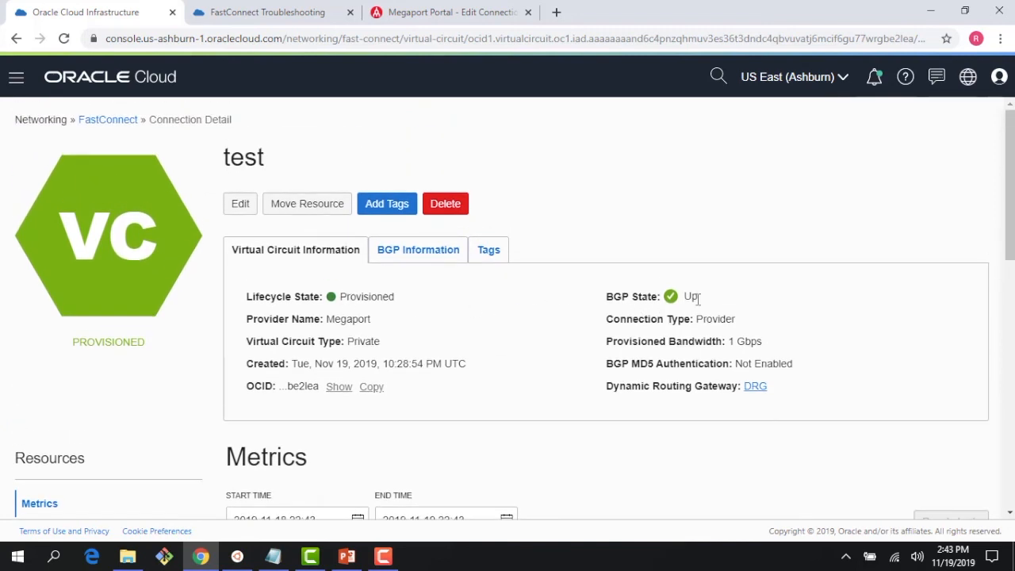
pyautogui.scroll(-3)
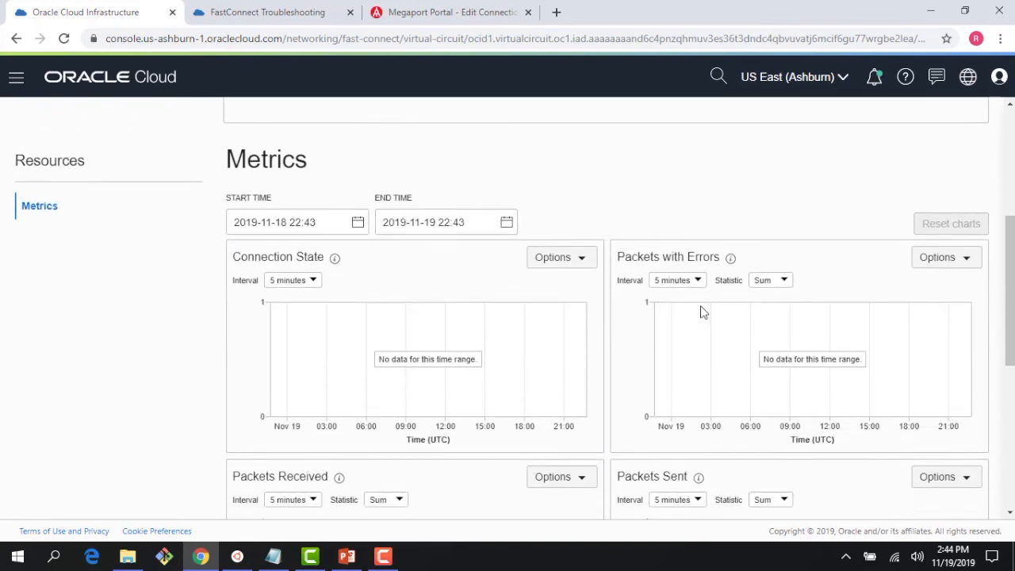
pyautogui.scroll(3)
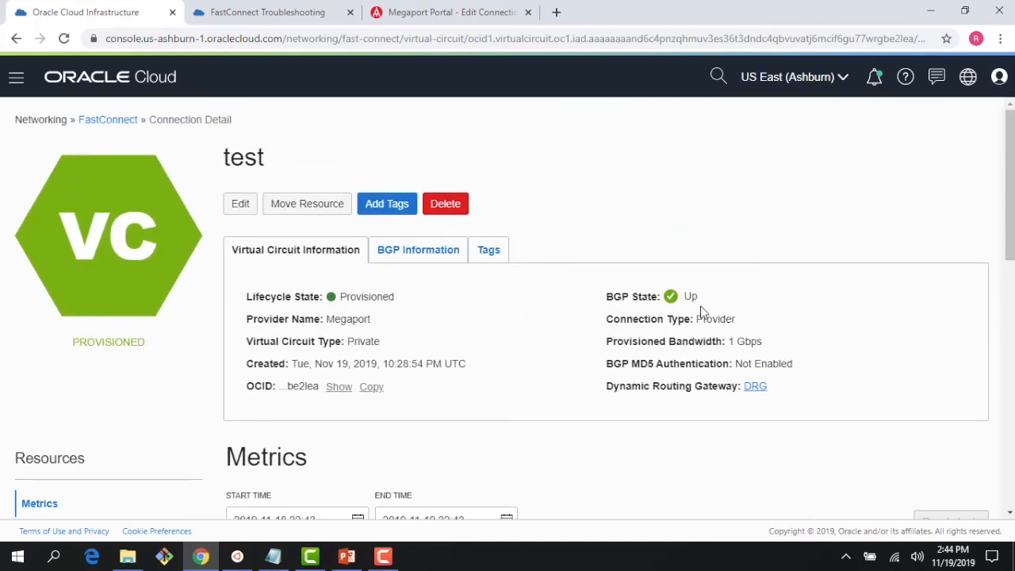